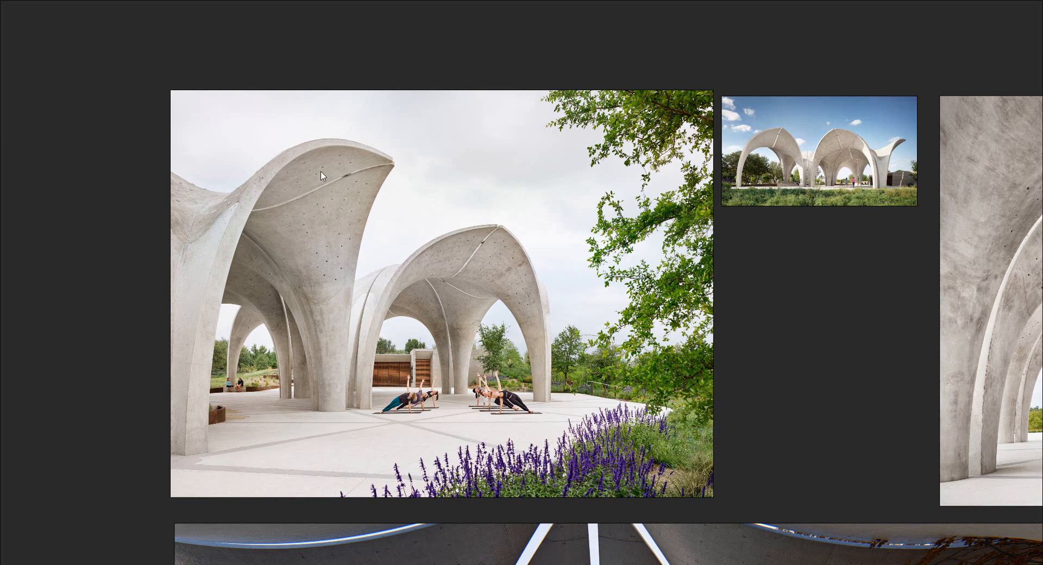
pyautogui.moveTo(333, 256)
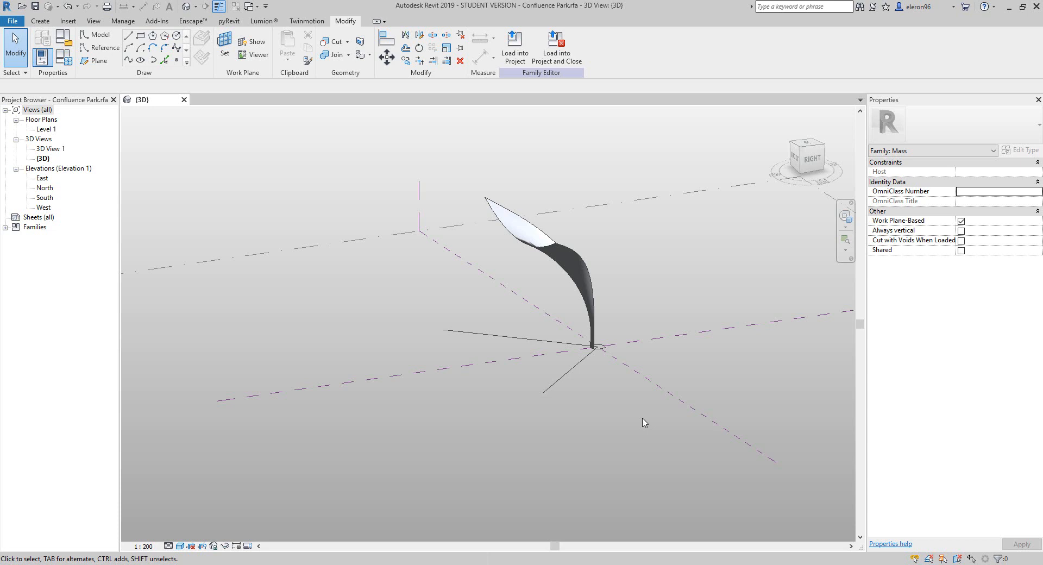
pyautogui.moveTo(721, 365)
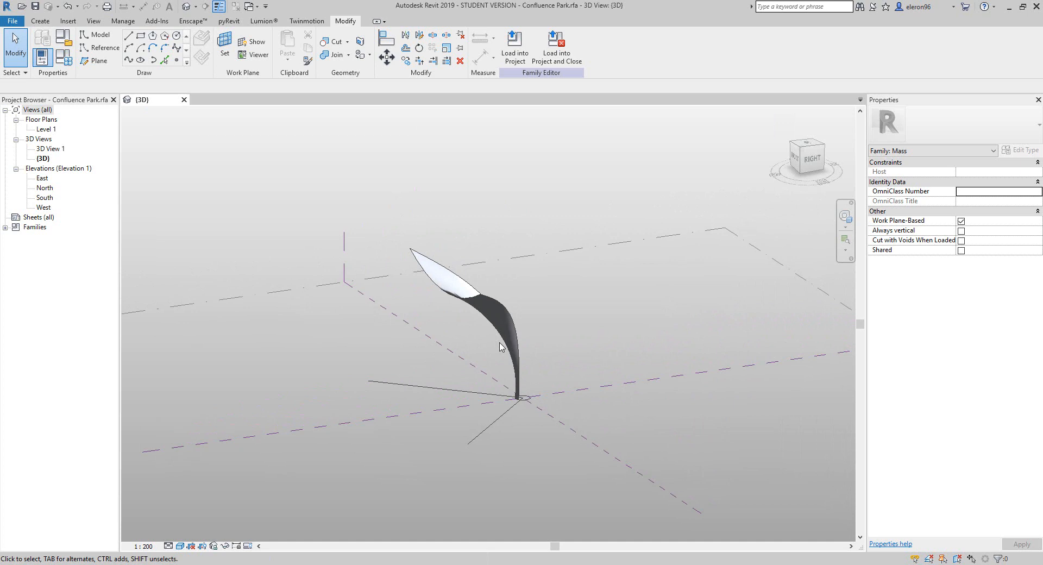
pyautogui.moveTo(499, 346); pyautogui.dragTo(596, 291)
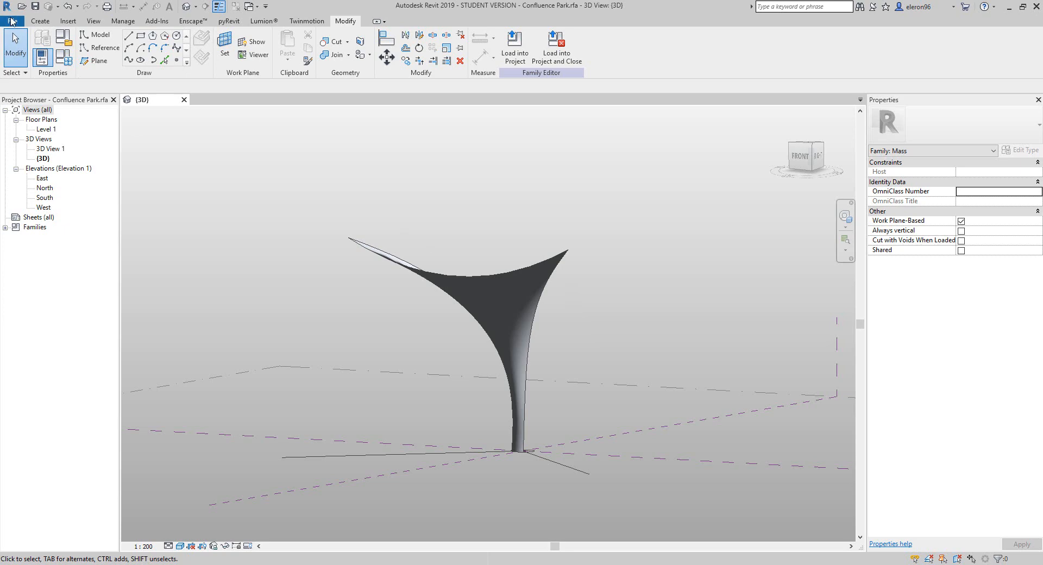
# - Create a new conceptual mass family from the Metric Mass.rft template
pyautogui.click(11, 21)
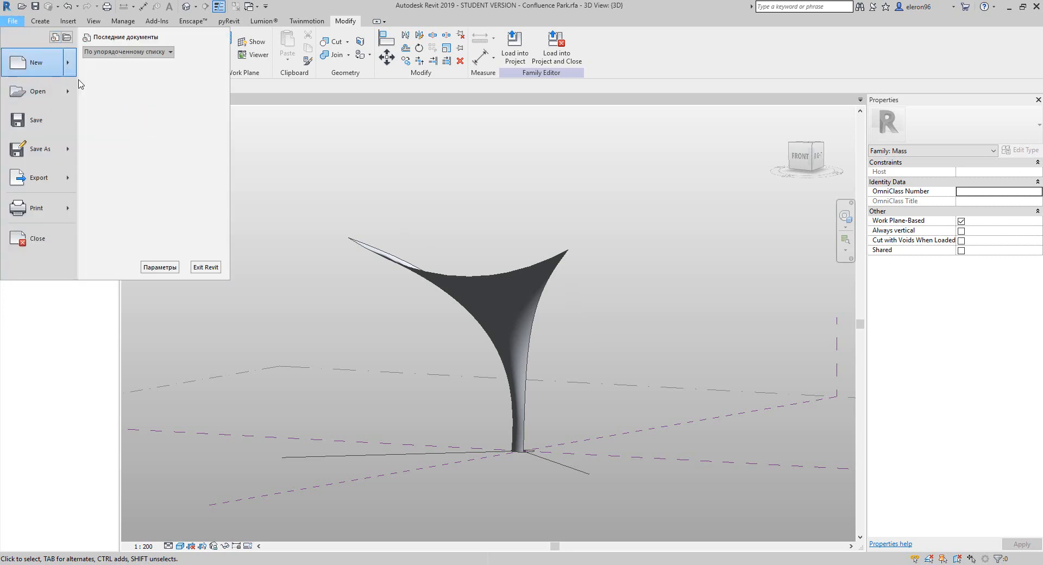
pyautogui.click(36, 62)
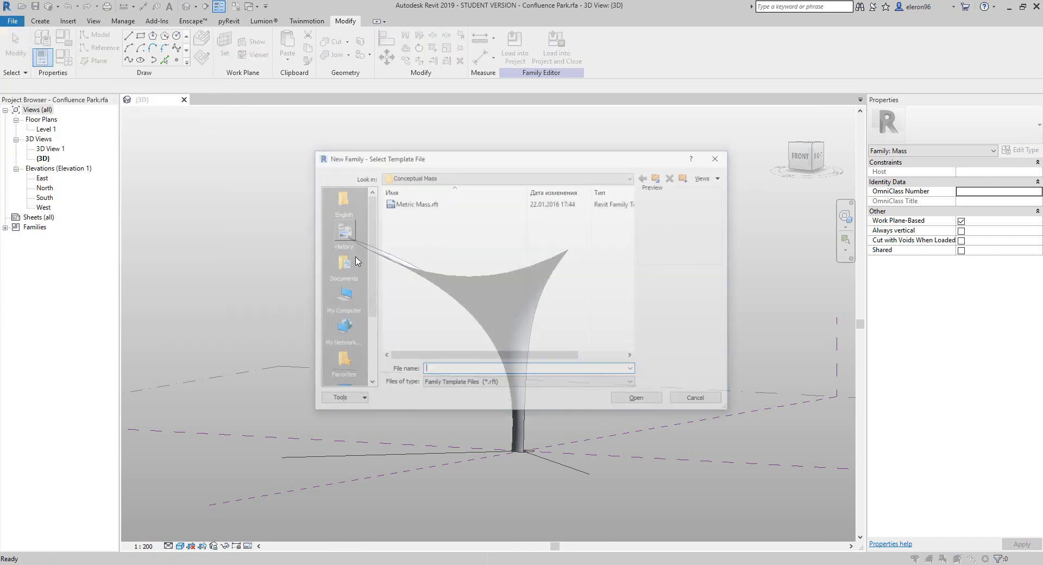
pyautogui.click(416, 203)
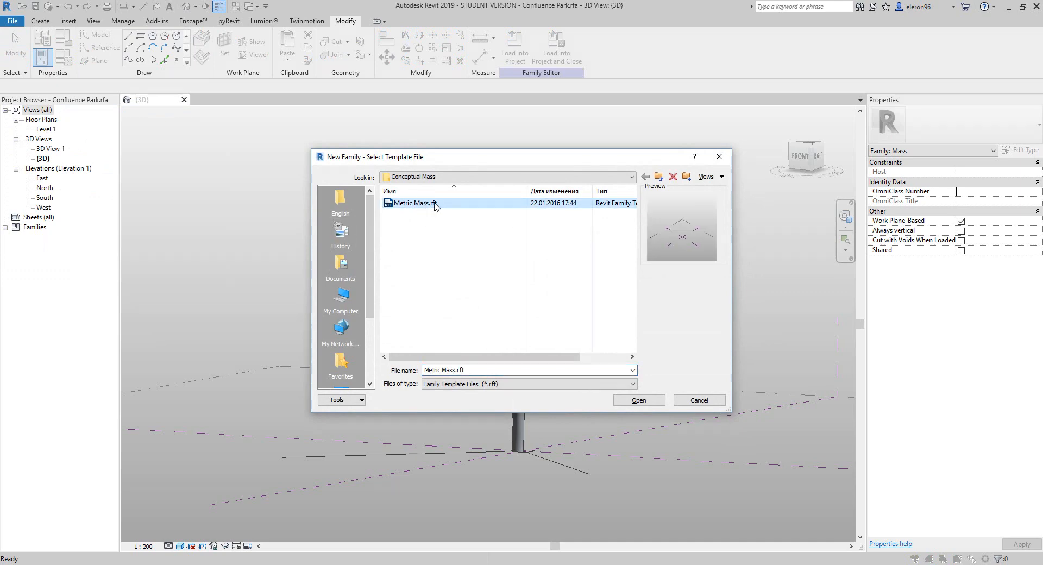
pyautogui.click(638, 400)
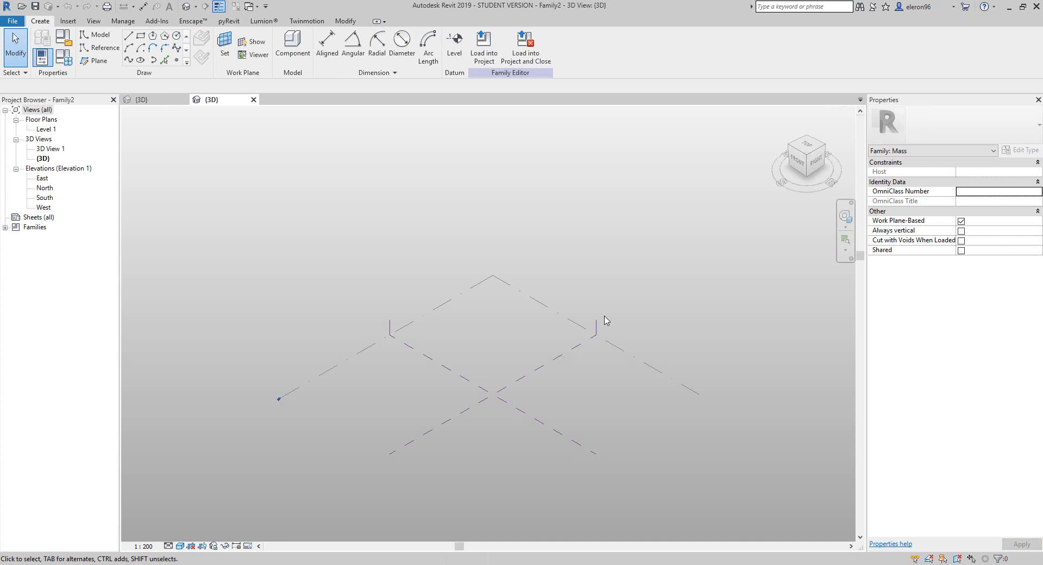
pyautogui.moveTo(485, 126)
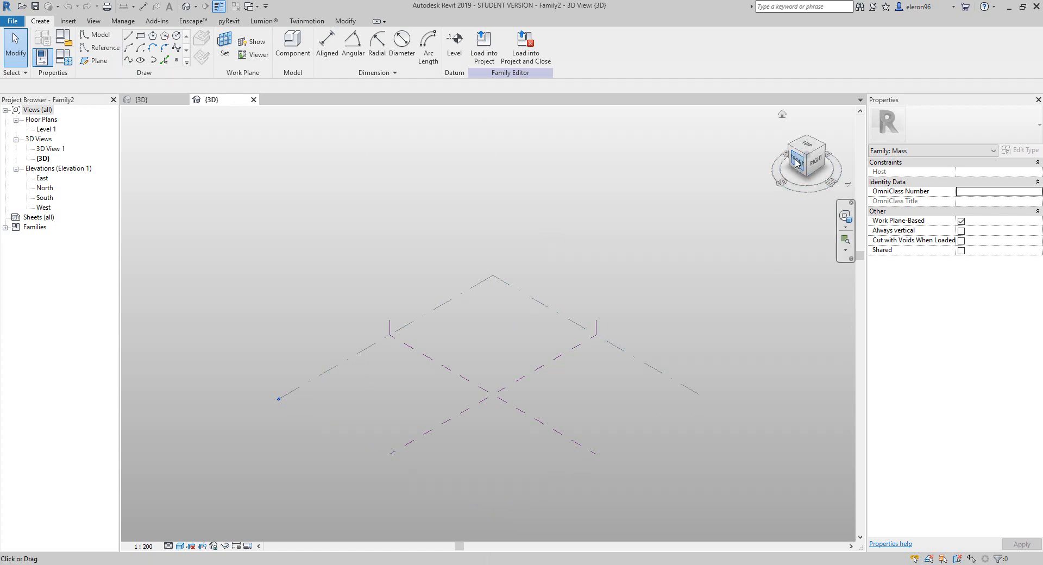
# - Draw a circle at the origin in top view and a 10000-long model line at 45° from its centre
pyautogui.click(805, 151)
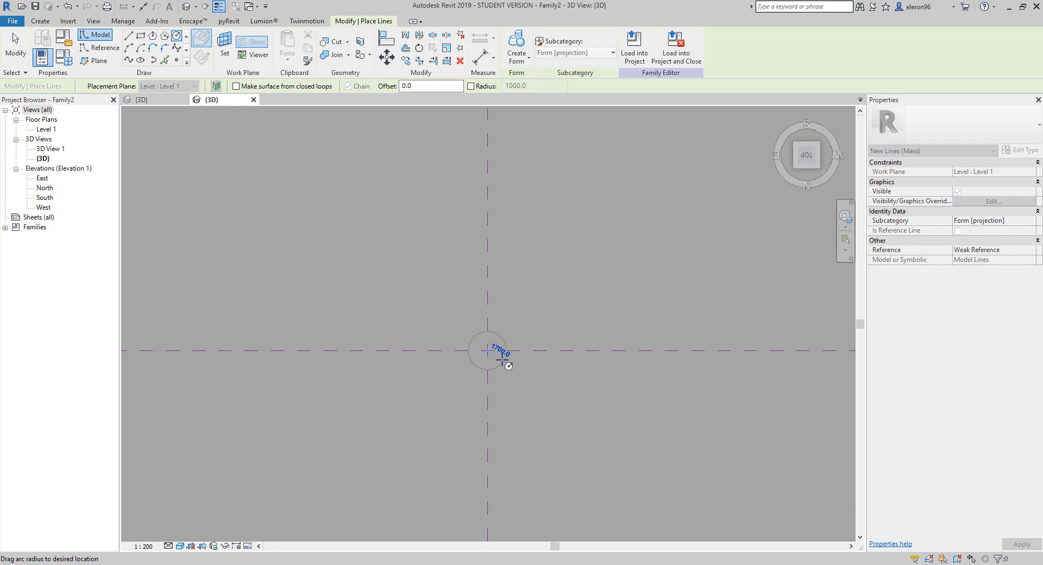
pyautogui.moveTo(508, 365); pyautogui.dragTo(505, 365)
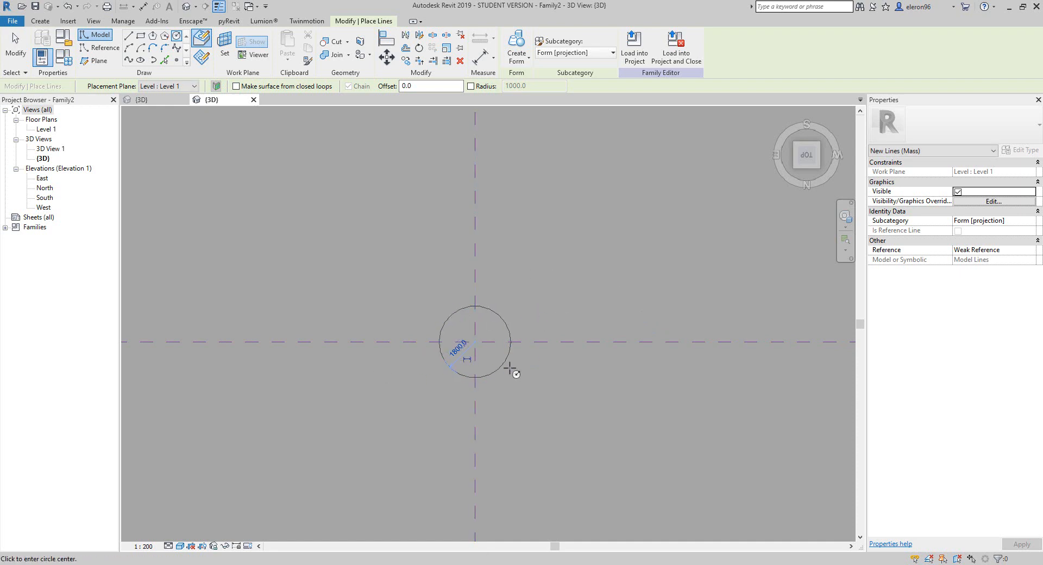
pyautogui.press('Escape')
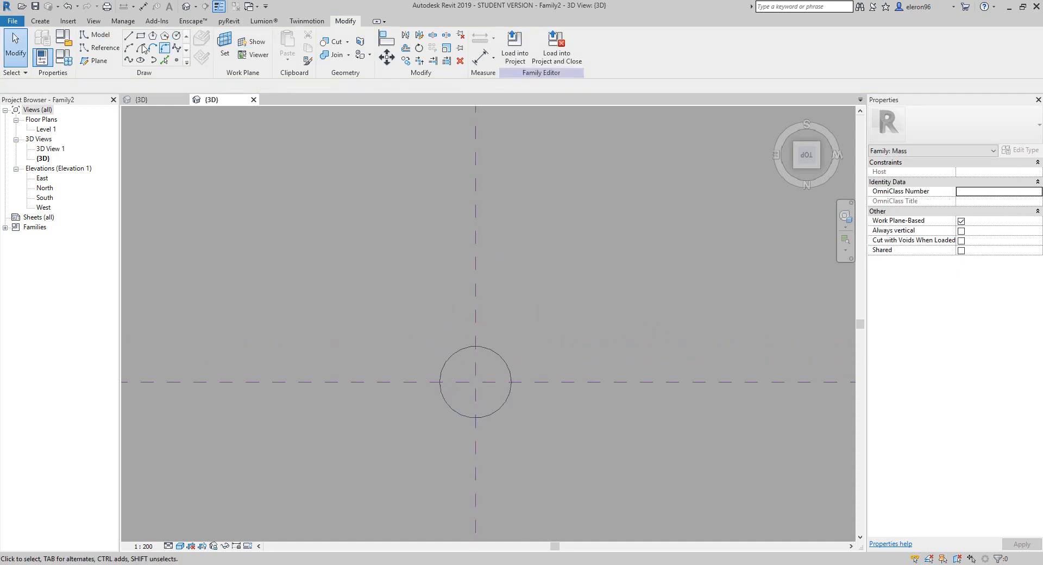
pyautogui.click(128, 35)
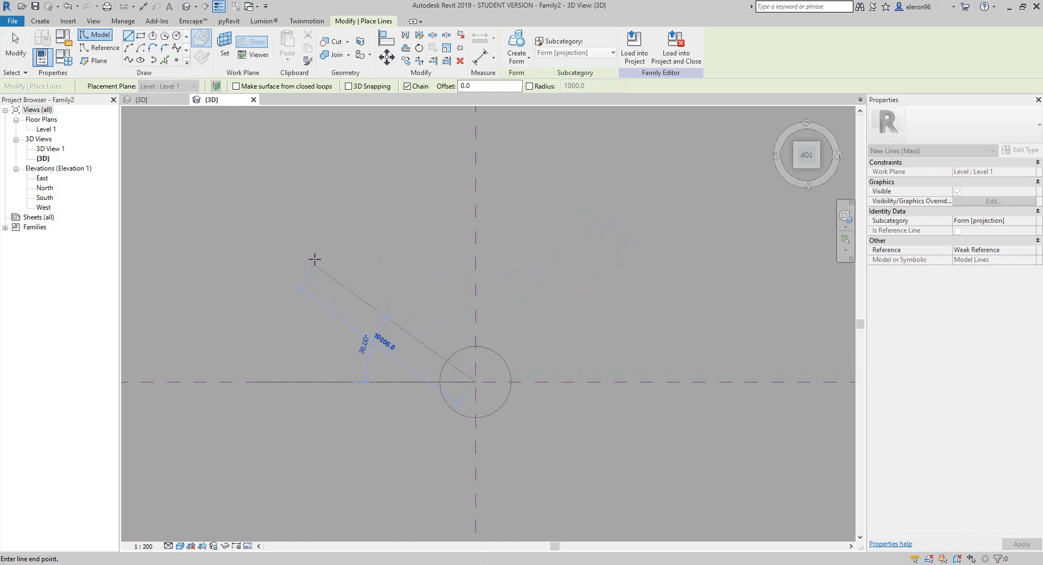
pyautogui.moveTo(330, 245)
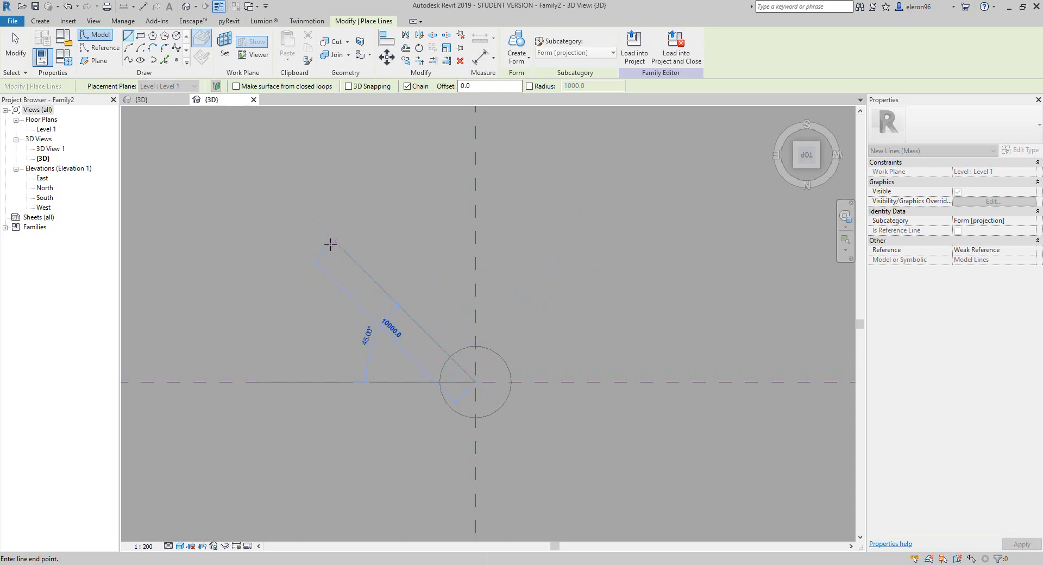
pyautogui.click(476, 382)
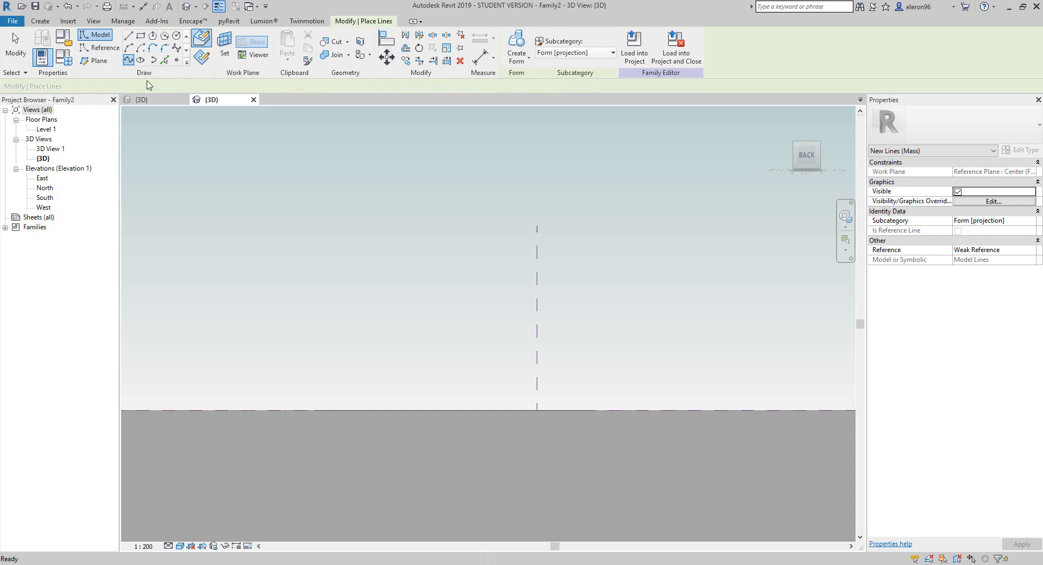
# - Click the spline's control points rising from ground level beside the axis on the centre plane
pyautogui.click(512, 410)
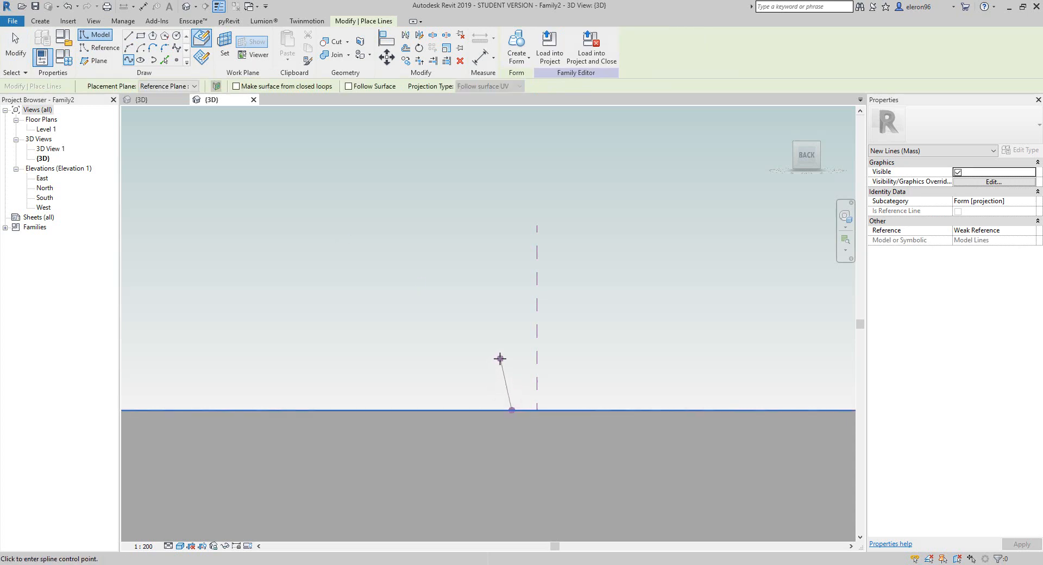
pyautogui.click(443, 264)
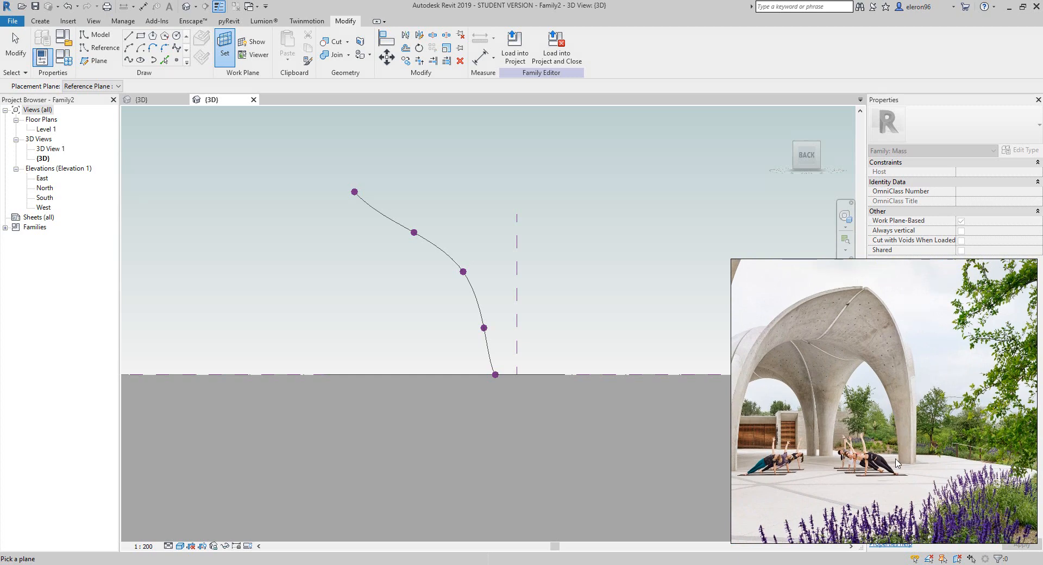
pyautogui.moveTo(823, 369)
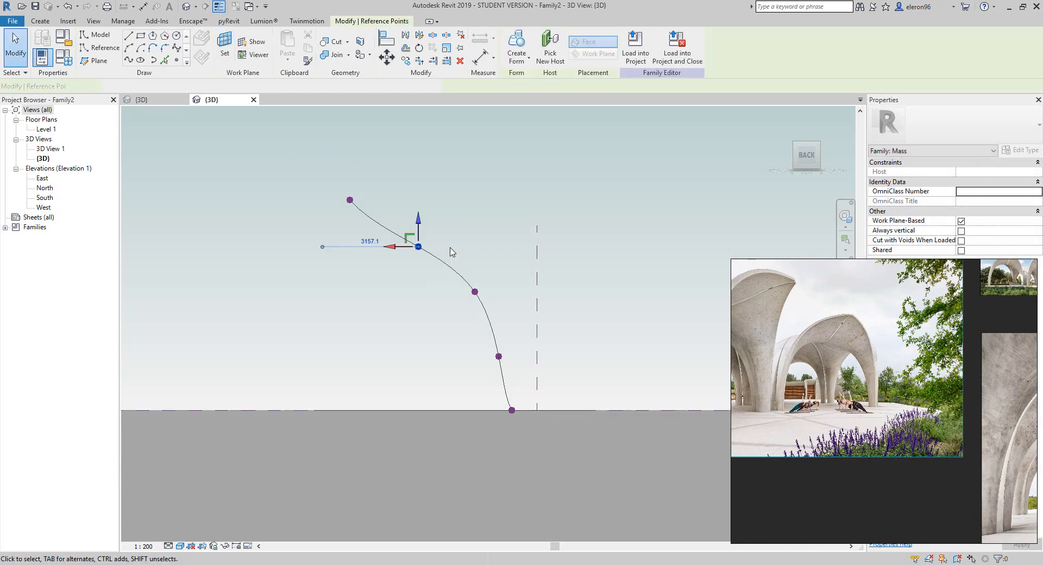
# - Drag the upper and lower spline points outward into a smooth outward-bowing arch
pyautogui.moveTo(417, 247); pyautogui.dragTo(436, 246)
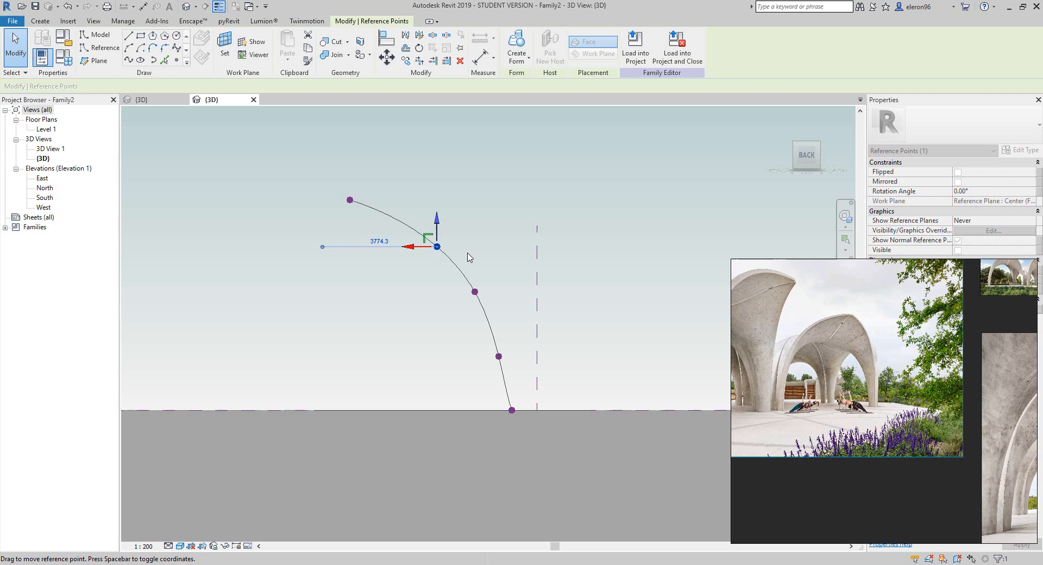
pyautogui.moveTo(436, 247); pyautogui.dragTo(499, 357)
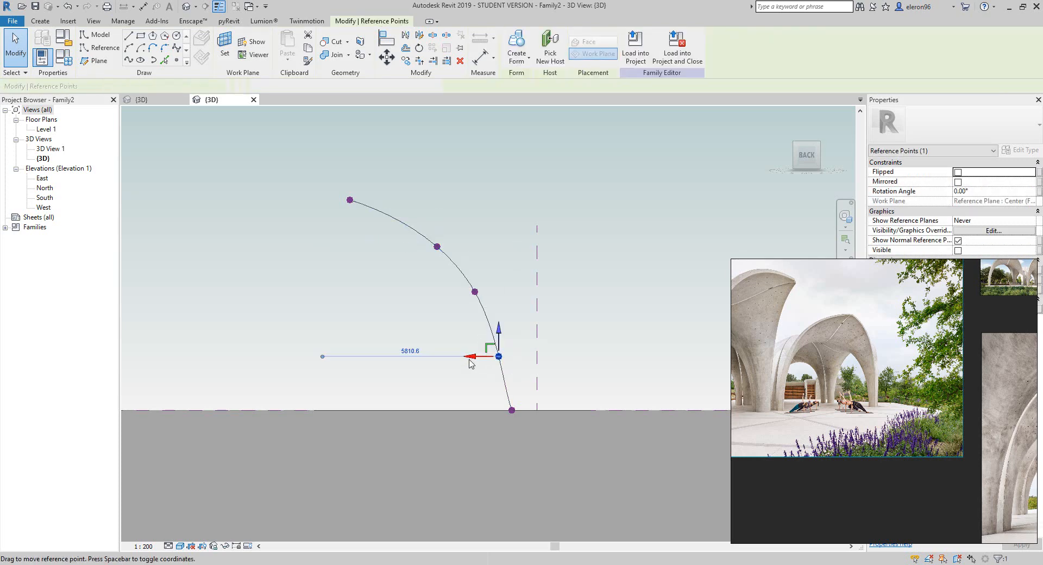
pyautogui.moveTo(460, 356); pyautogui.dragTo(478, 356)
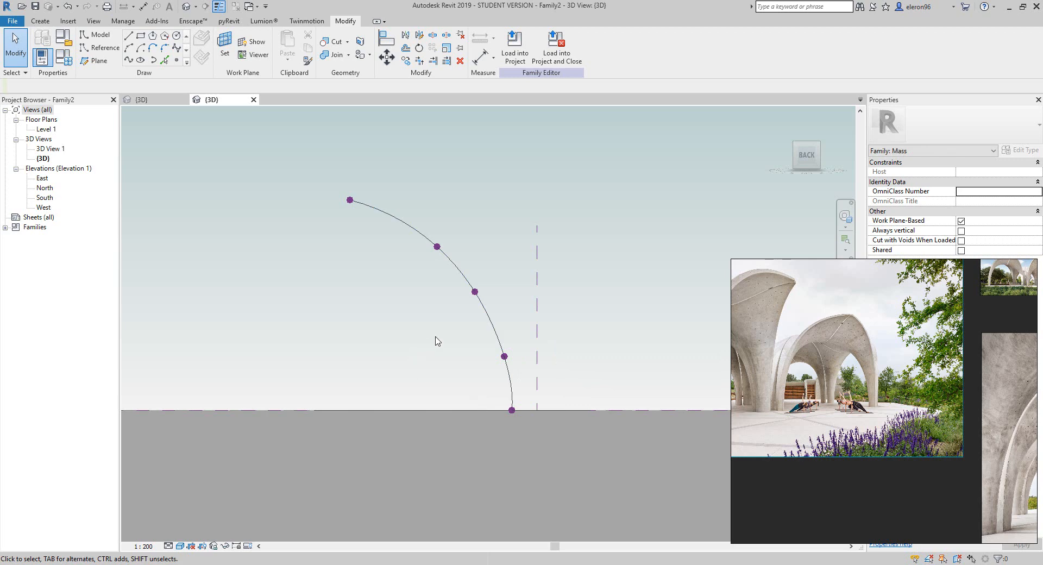
pyautogui.moveTo(582, 273)
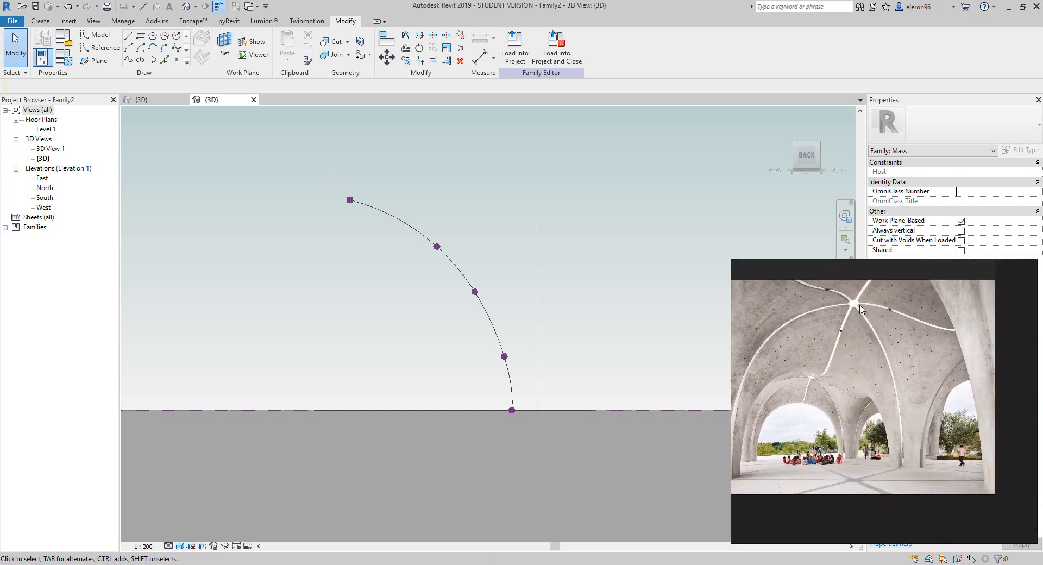
pyautogui.moveTo(492, 271)
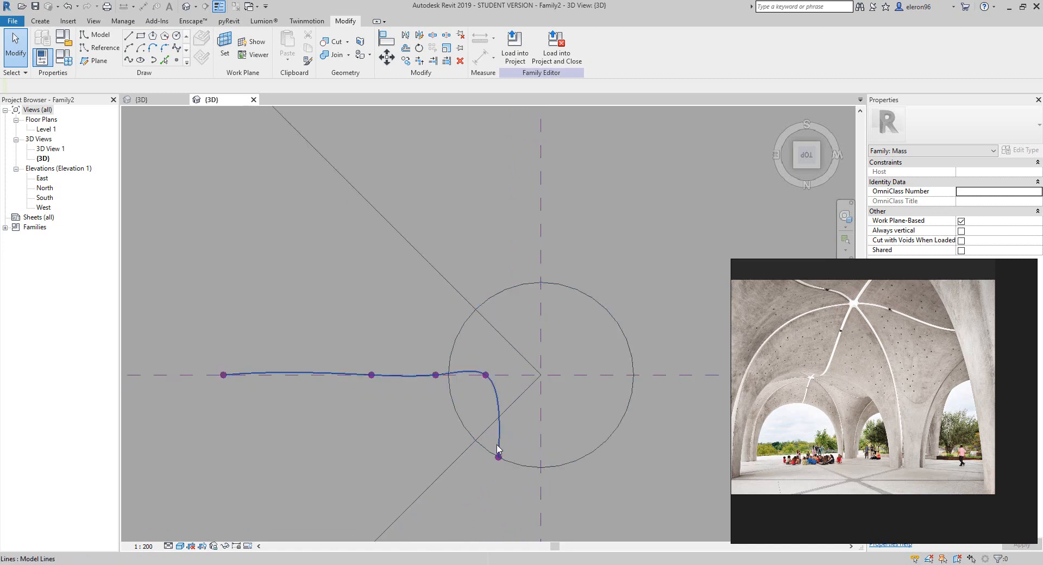
# - Move the spline's ground point to the circle's edge and pull middle points into a steeper arc
pyautogui.click(497, 457)
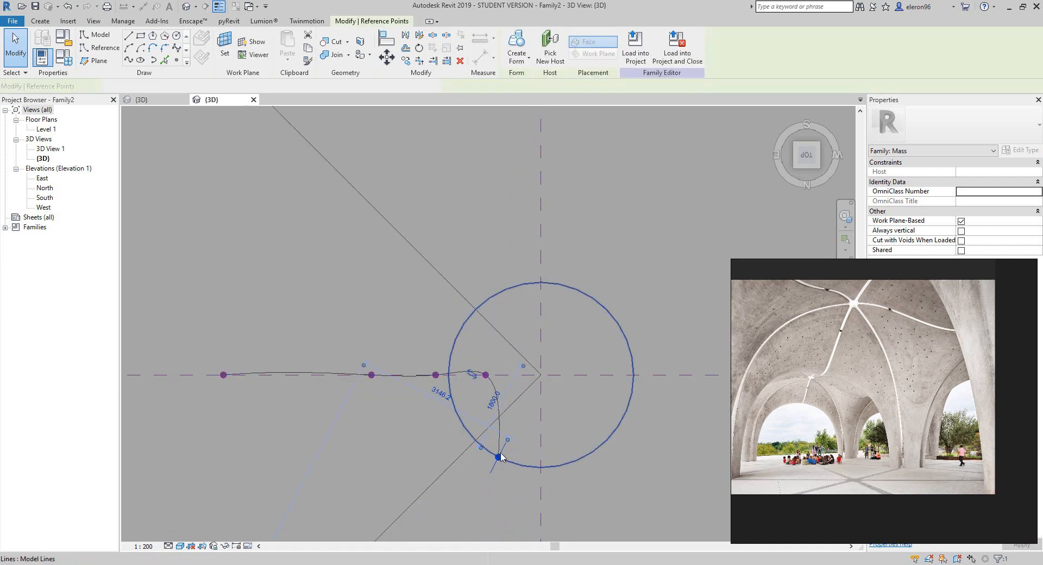
pyautogui.click(499, 457)
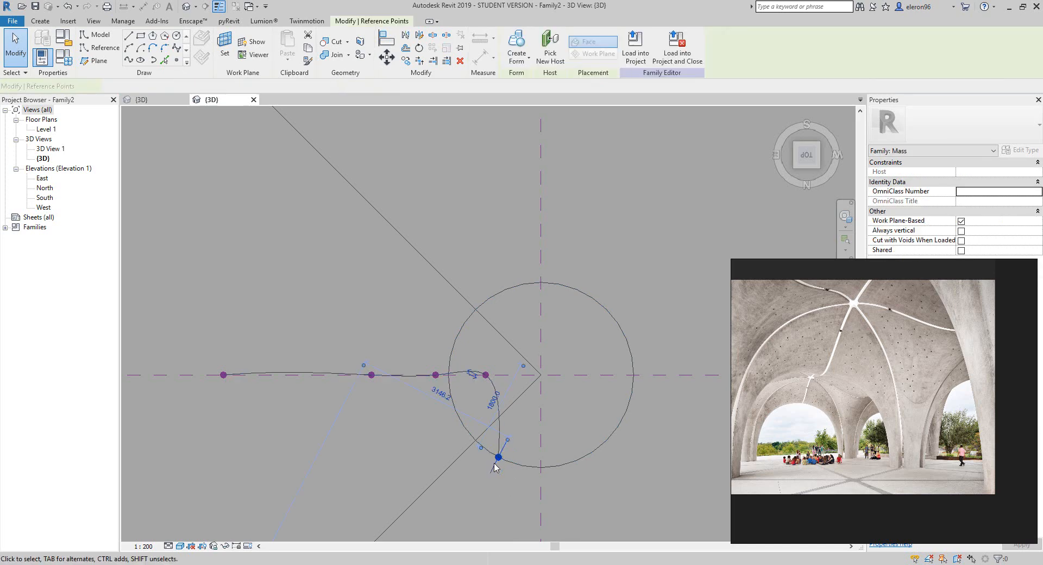
pyautogui.click(456, 373)
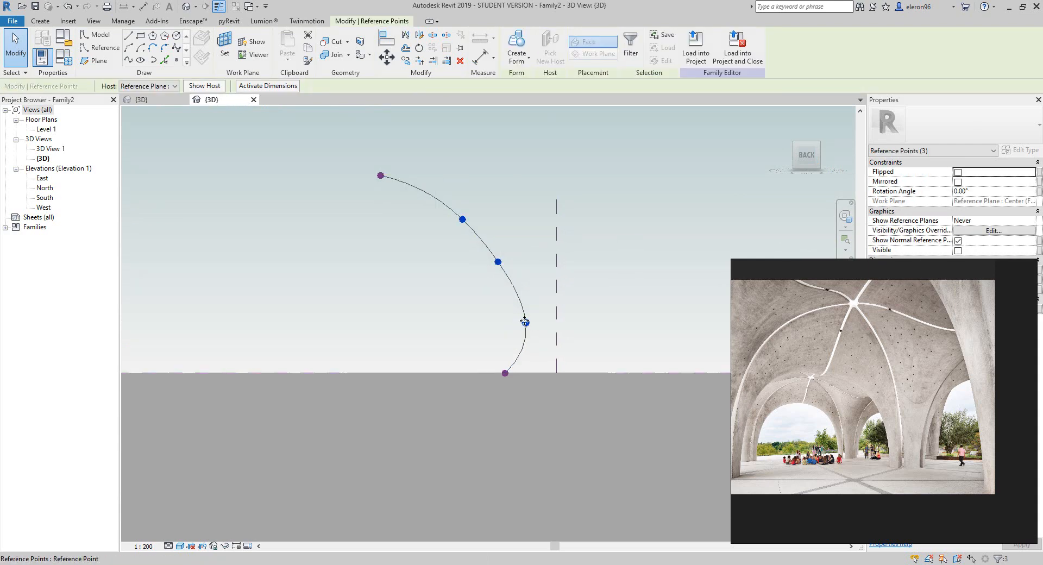
pyautogui.click(517, 309)
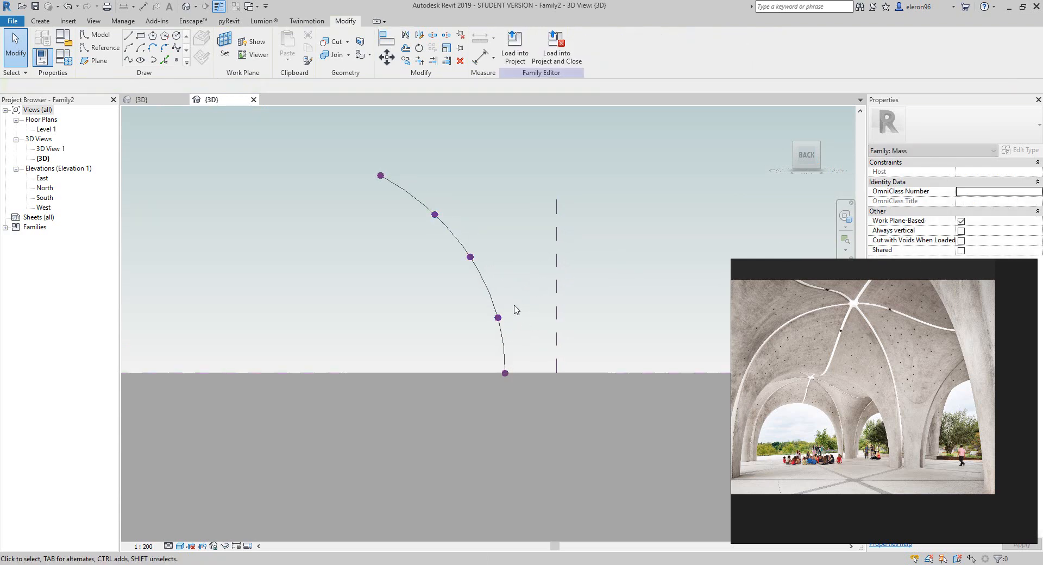
pyautogui.click(469, 257)
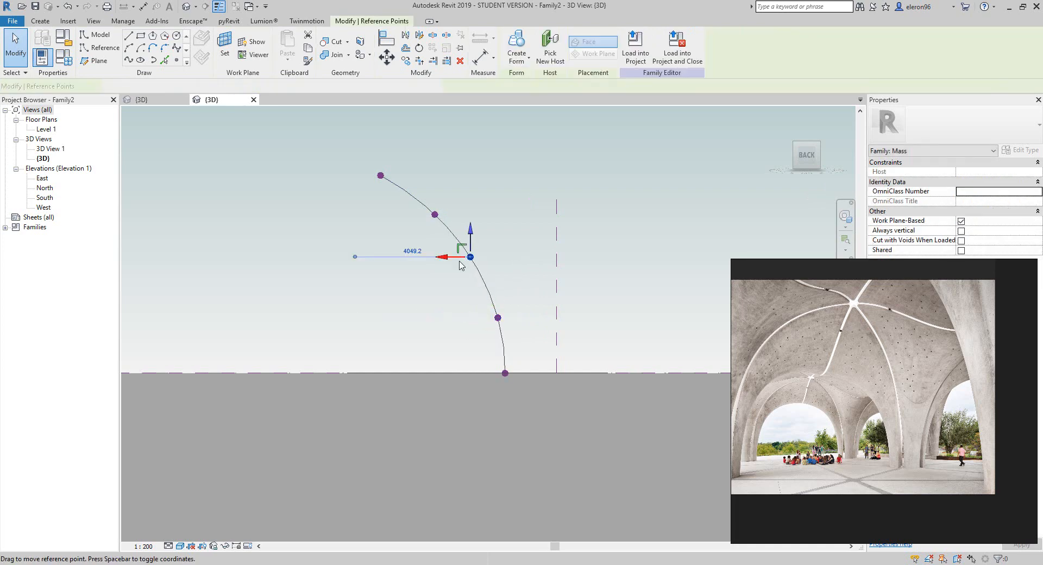
pyautogui.moveTo(470, 258); pyautogui.dragTo(491, 295)
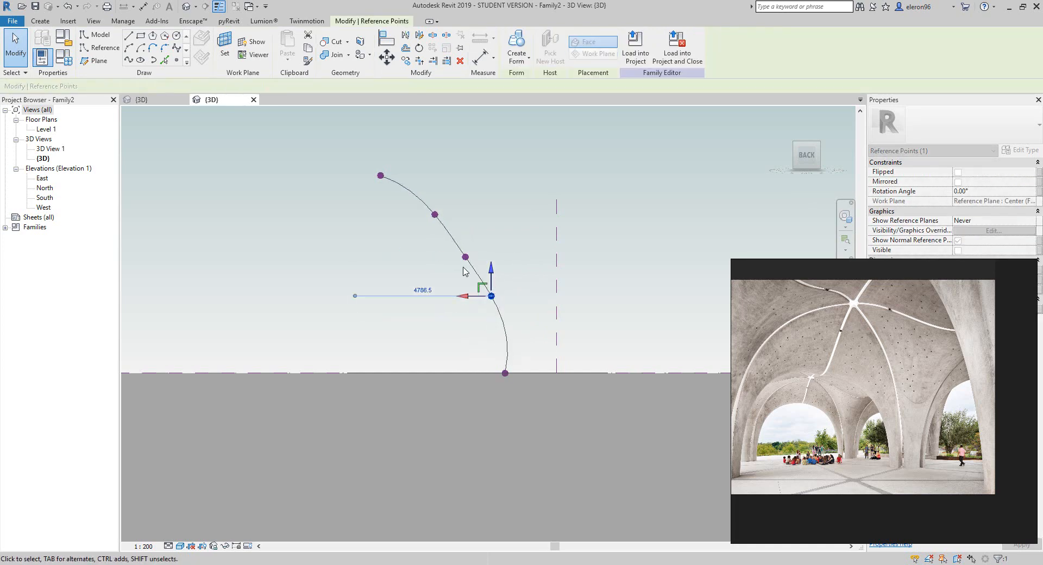
pyautogui.moveTo(491, 295); pyautogui.dragTo(434, 214)
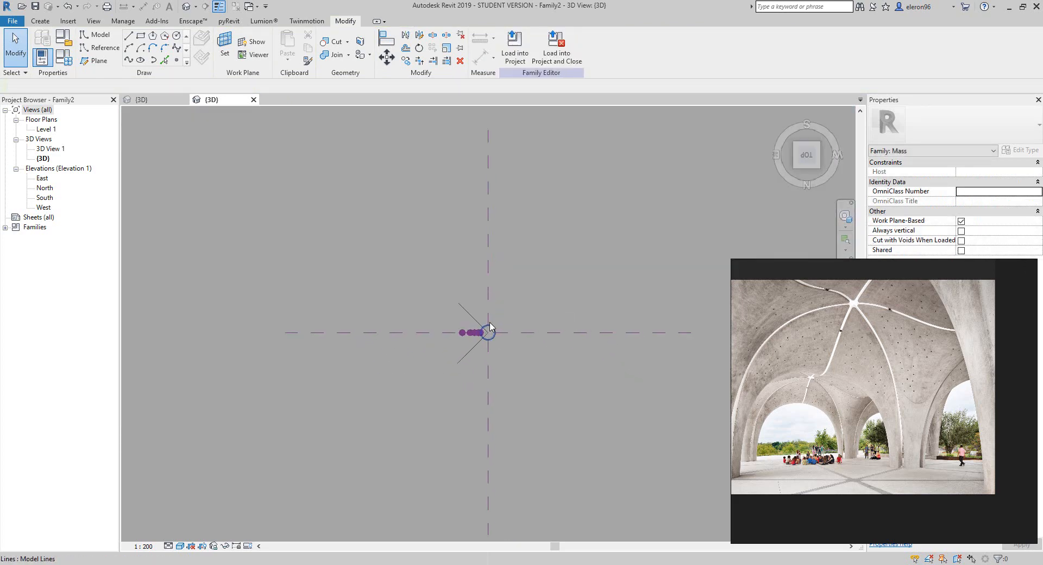
# - Start a spline through points from the diagonal line curving toward the circle's edge
pyautogui.click(472, 332)
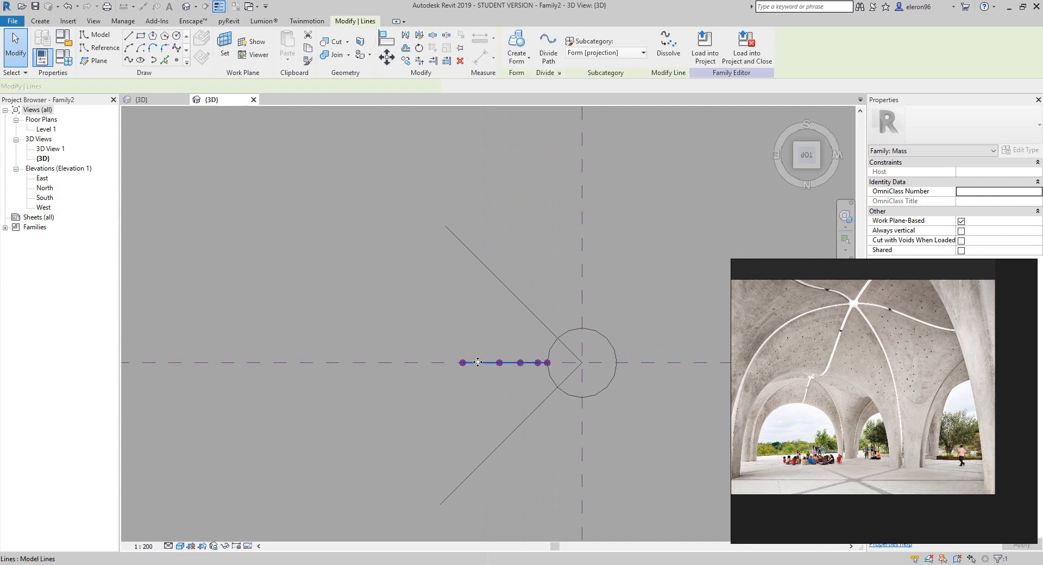
pyautogui.click(461, 363)
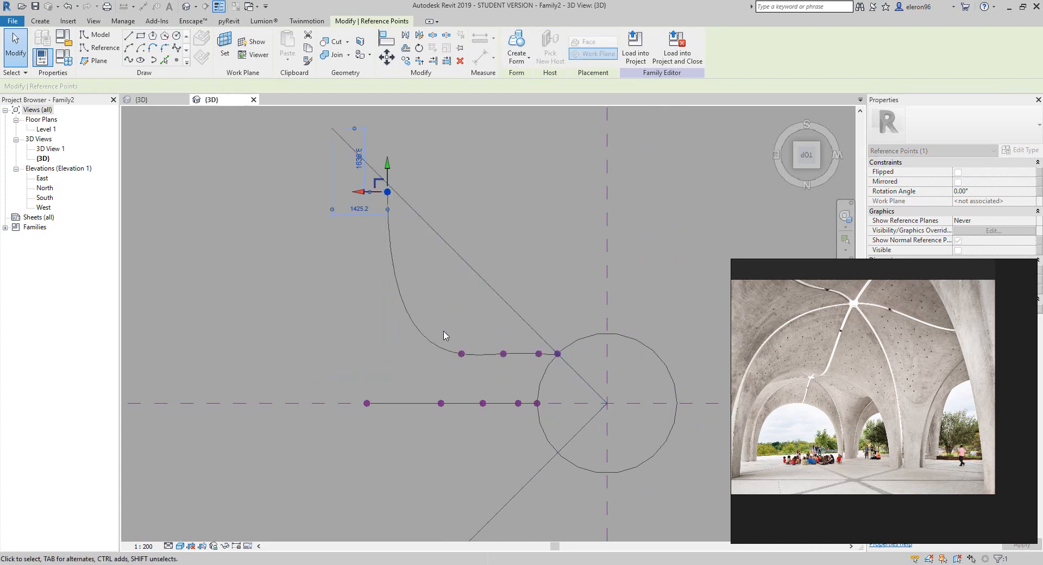
# - Drag the spline points onto the diagonal line, host them on it and select the circle intersection point
pyautogui.moveTo(387, 191); pyautogui.dragTo(461, 271)
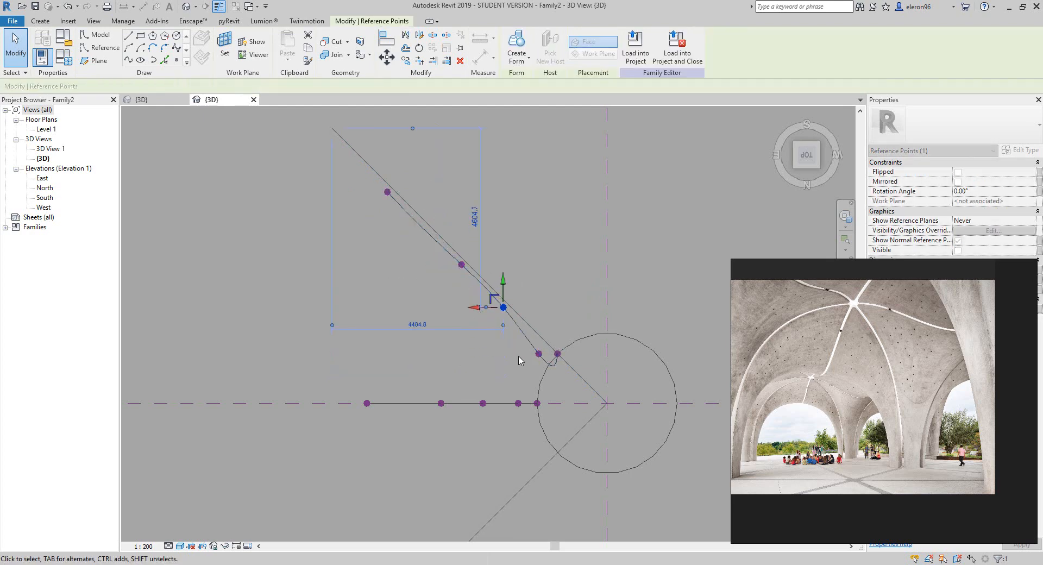
pyautogui.moveTo(502, 307); pyautogui.dragTo(538, 353)
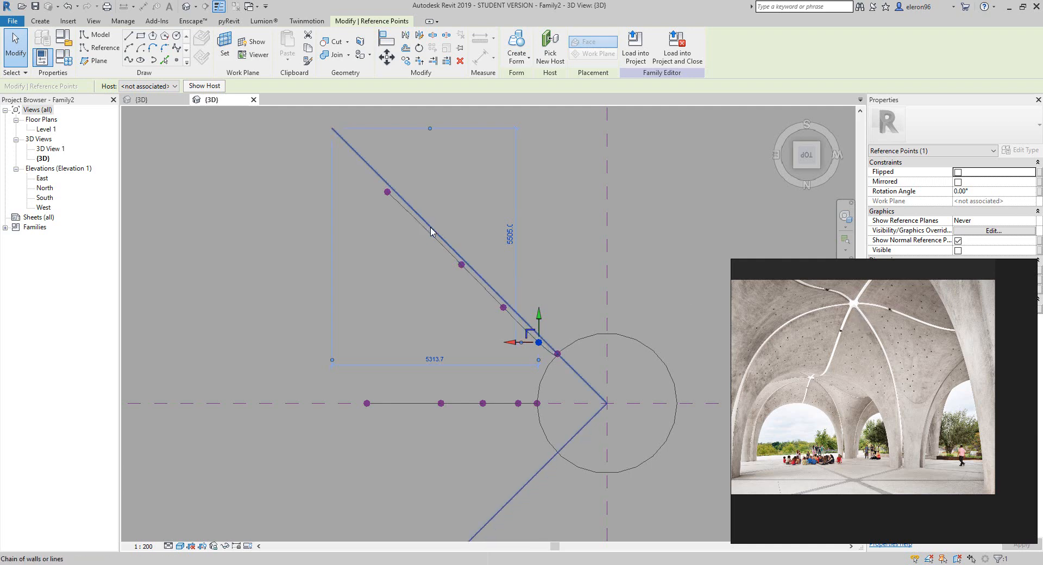
pyautogui.click(466, 248)
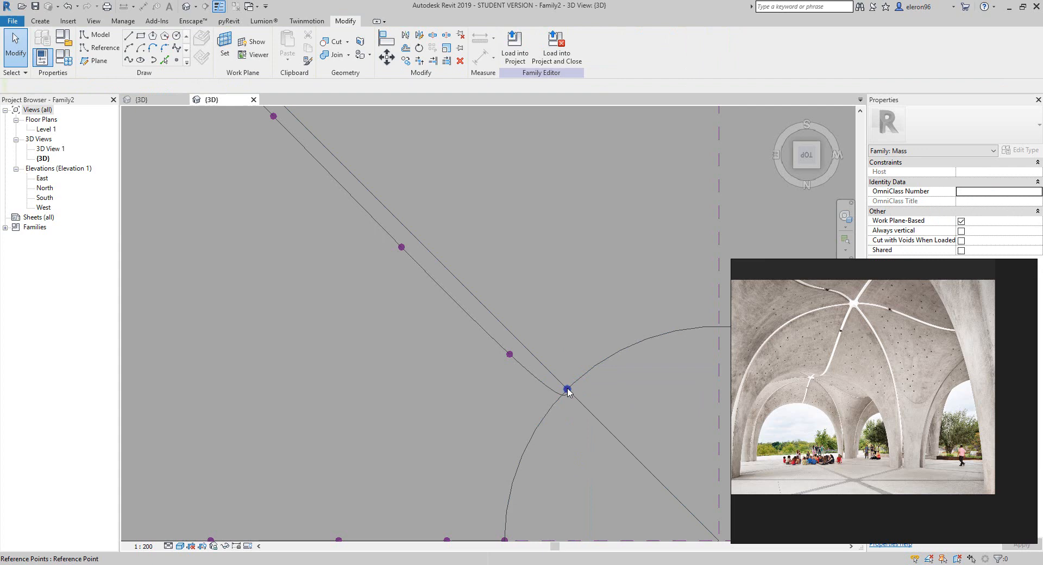
pyautogui.click(567, 389)
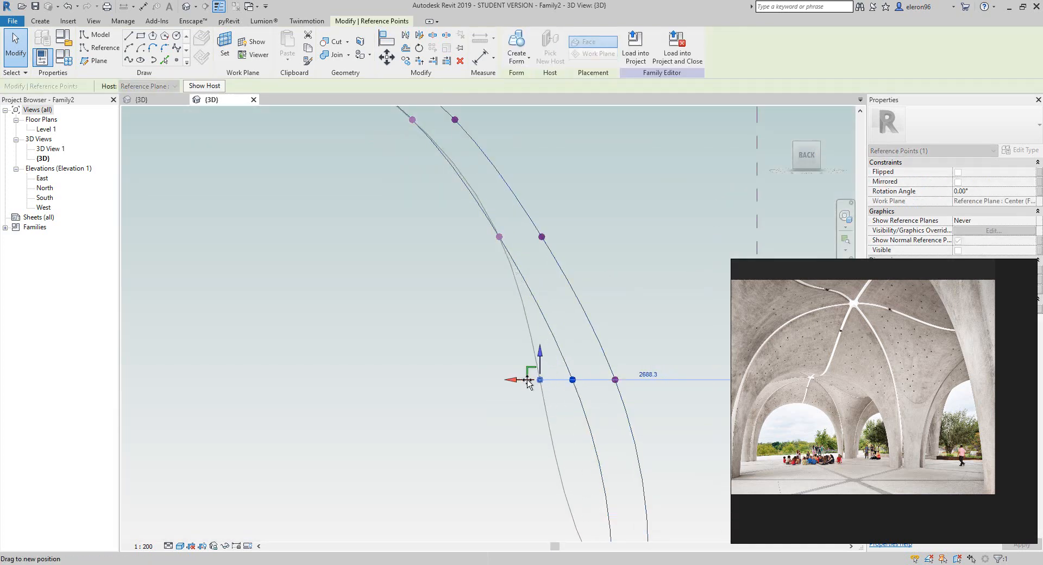
# - Raise the second spline's points upward into an arch matching the first arch's spacing
pyautogui.moveTo(539, 380); pyautogui.dragTo(499, 237)
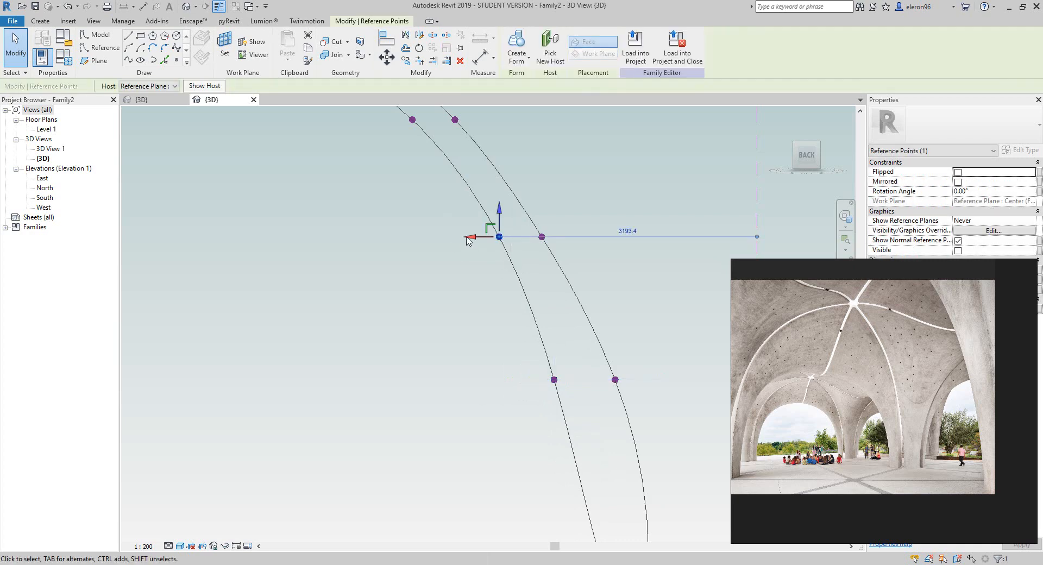
pyautogui.moveTo(499, 238); pyautogui.dragTo(546, 338)
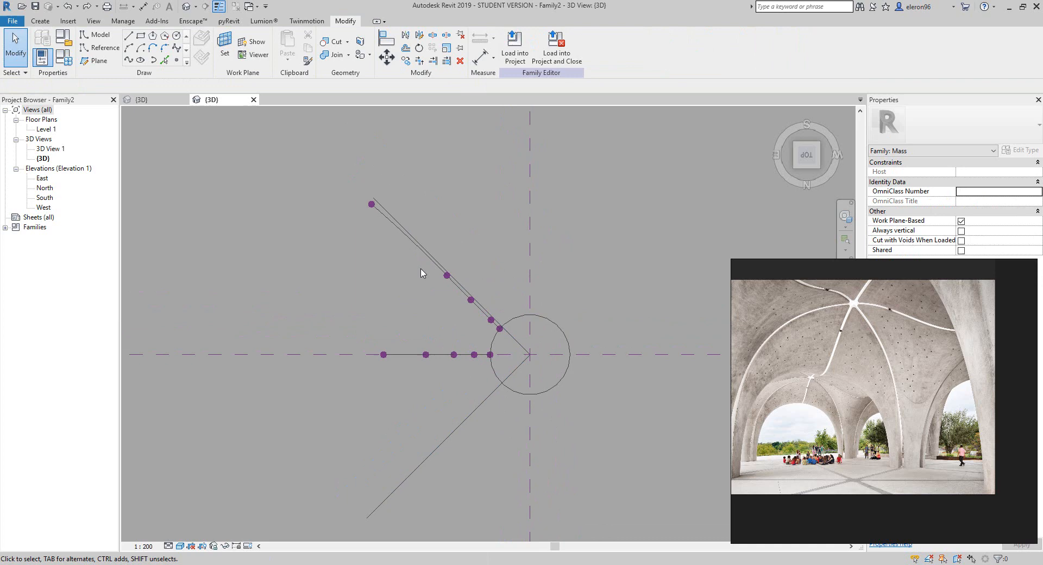
# - Rotate-copy the straight row of points 150° about the circle centre, below the horizontal axis
pyautogui.click(436, 354)
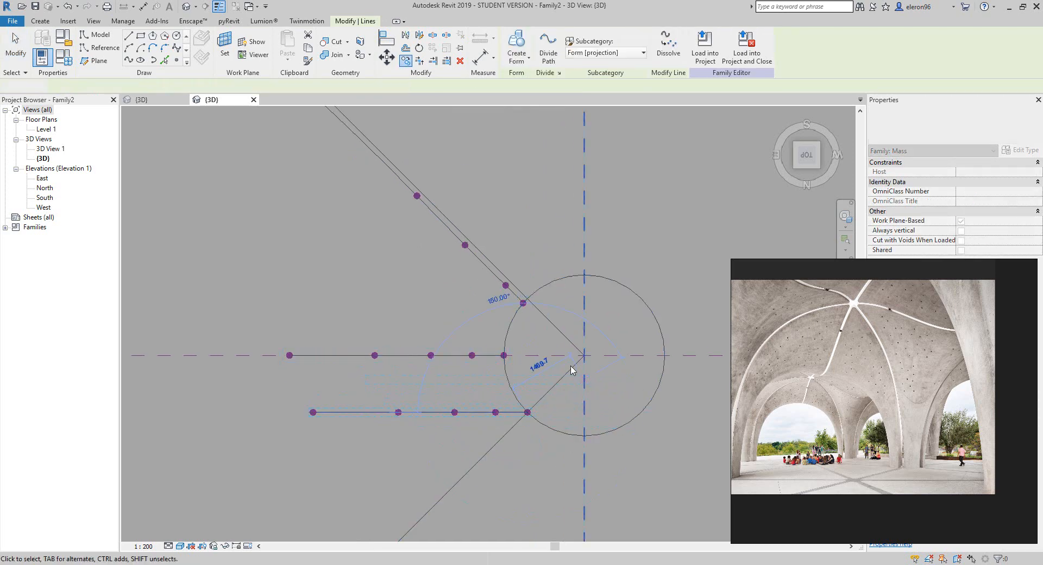
pyautogui.click(467, 245)
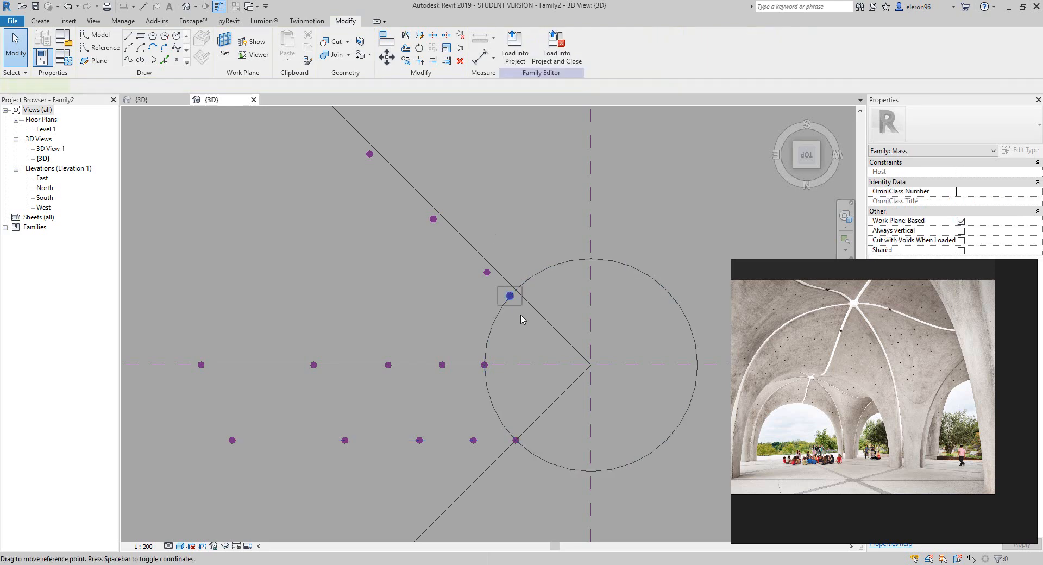
# - Set the reference points' distances from the centre lines to 1100, 1700 and 1500
pyautogui.click(510, 295)
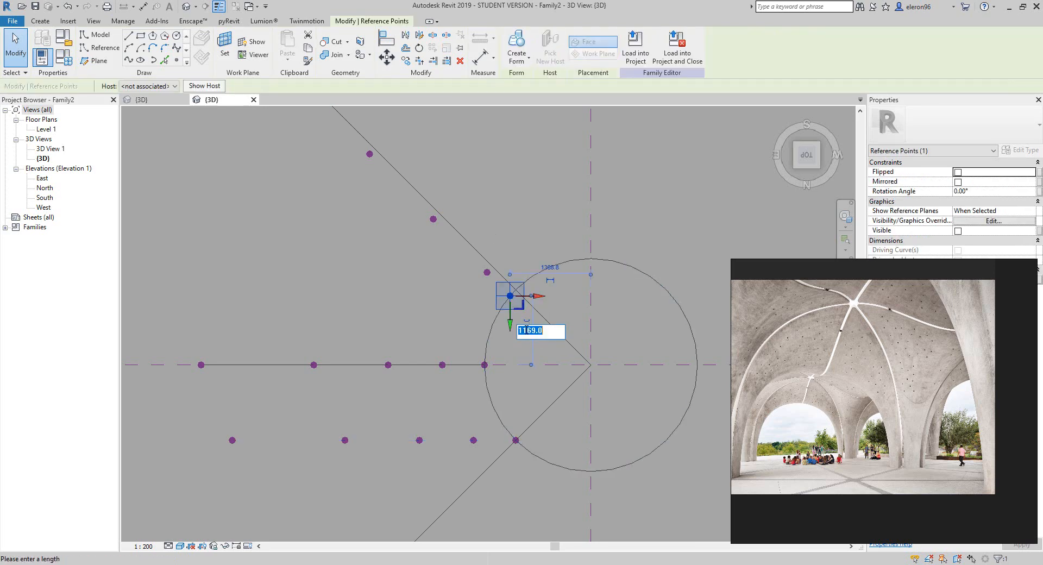
pyautogui.write('1100')
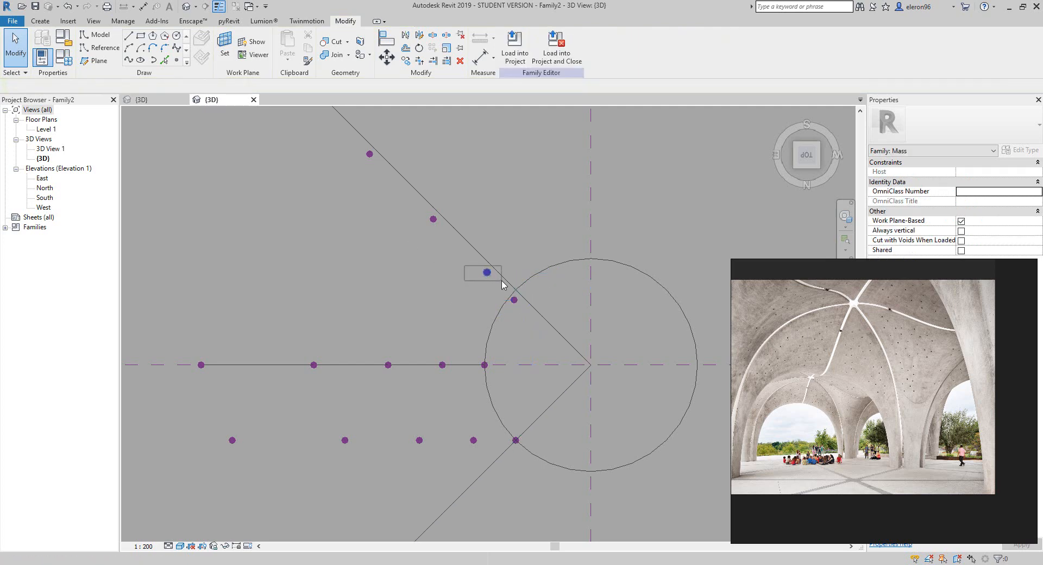
pyautogui.click(485, 273)
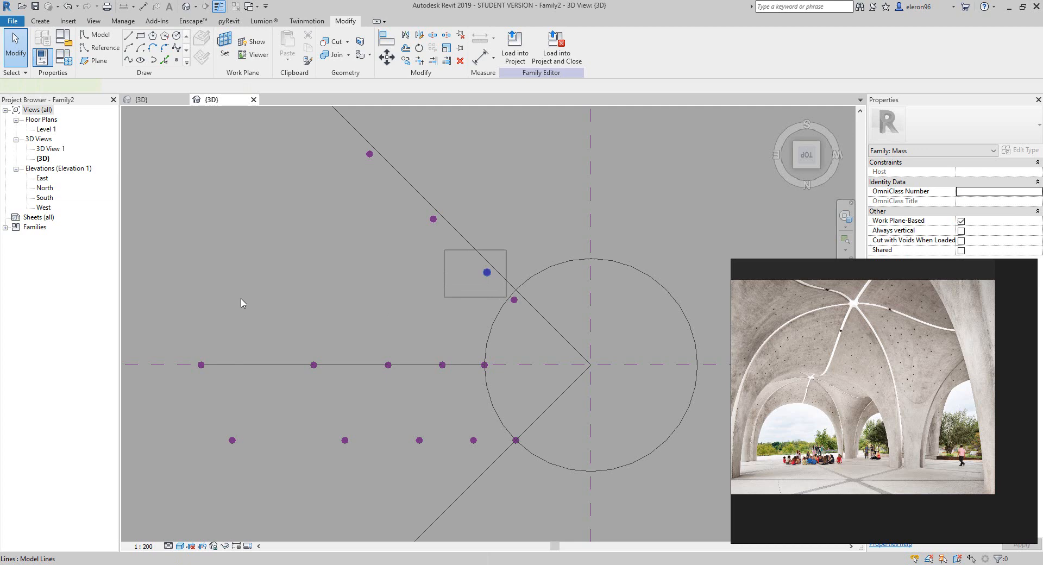
pyautogui.click(486, 273)
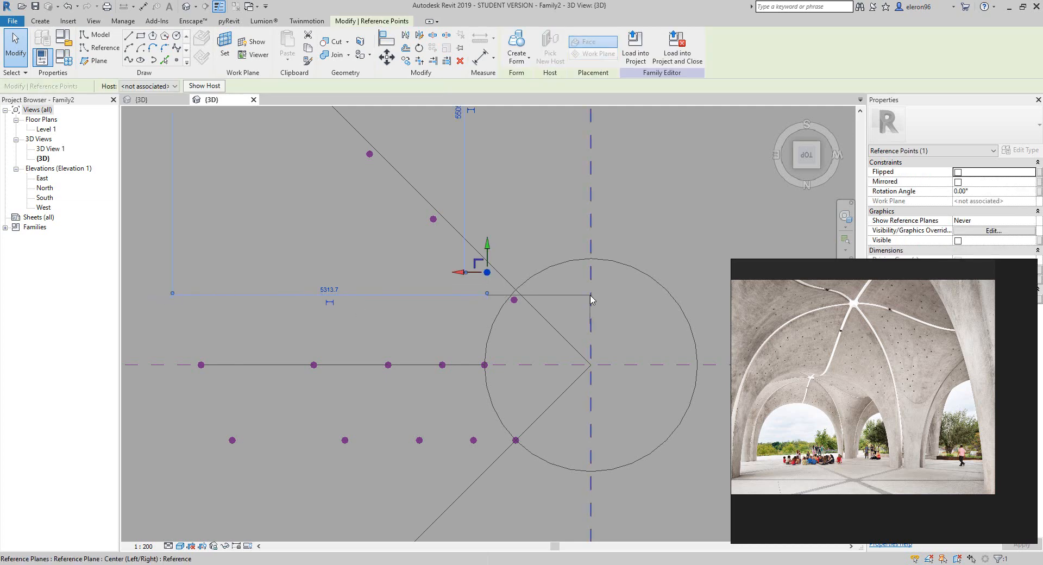
pyautogui.write('17')
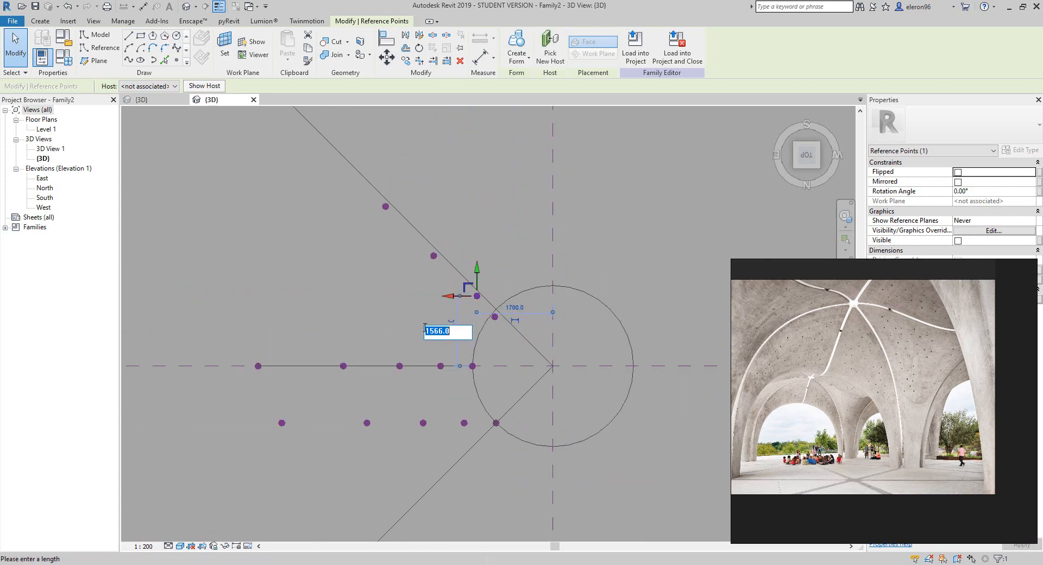
pyautogui.write('150')
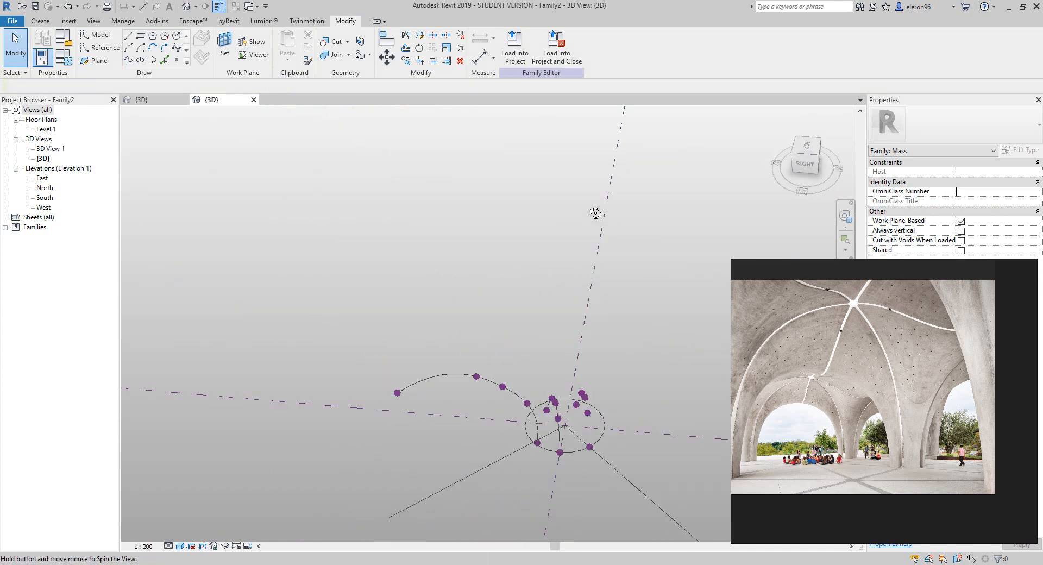
pyautogui.moveTo(595, 213); pyautogui.dragTo(466, 304)
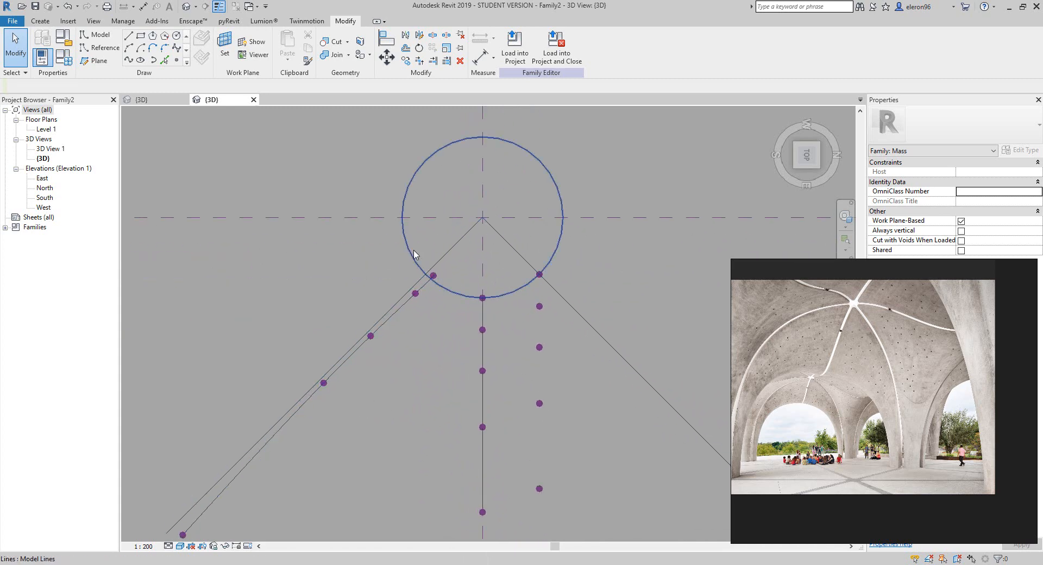
# - Reposition the diagonal reference point by editing its temporary offset dimensions (e.g. 3700, 3550)
pyautogui.click(433, 275)
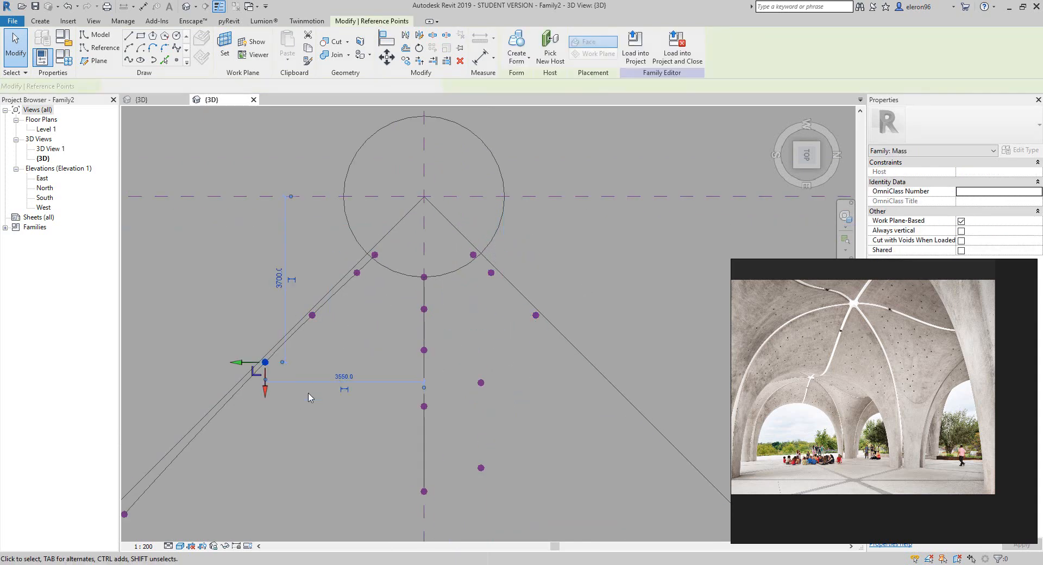
pyautogui.click(583, 383)
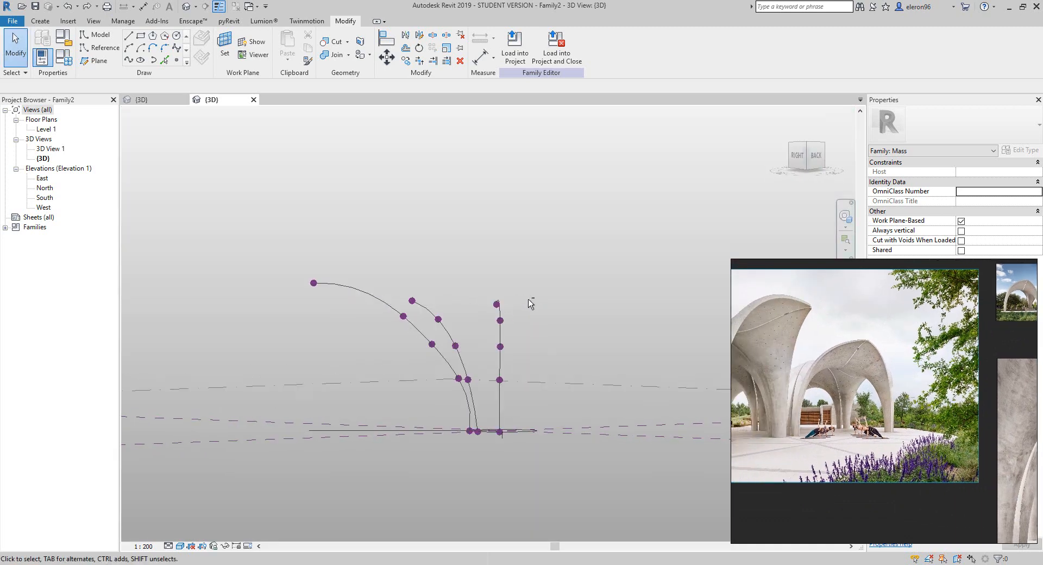
# - Set the arch crown point's offset (7085) so the two outward arches nearly meet at the top
pyautogui.click(796, 154)
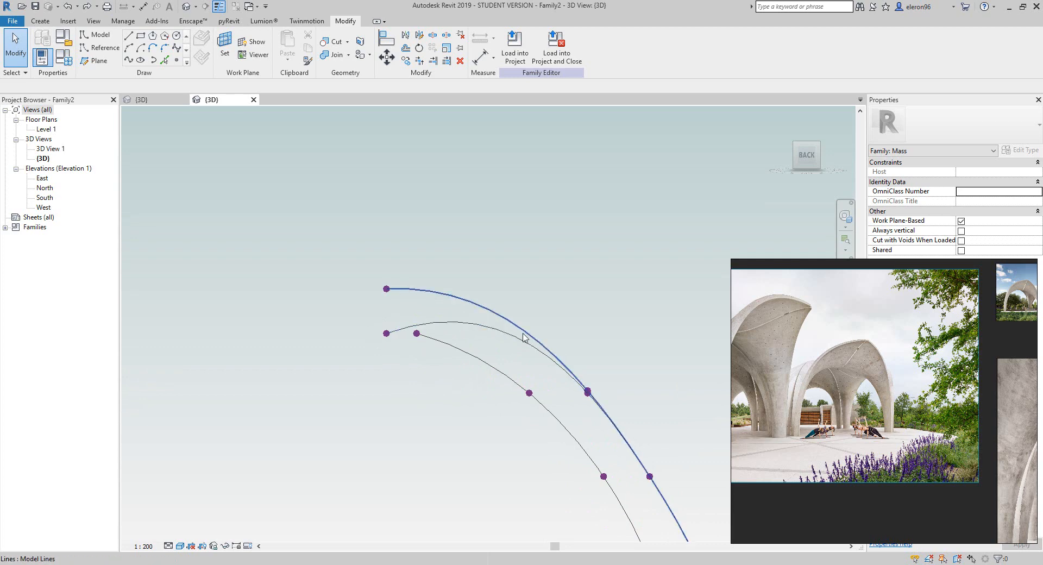
pyautogui.click(386, 332)
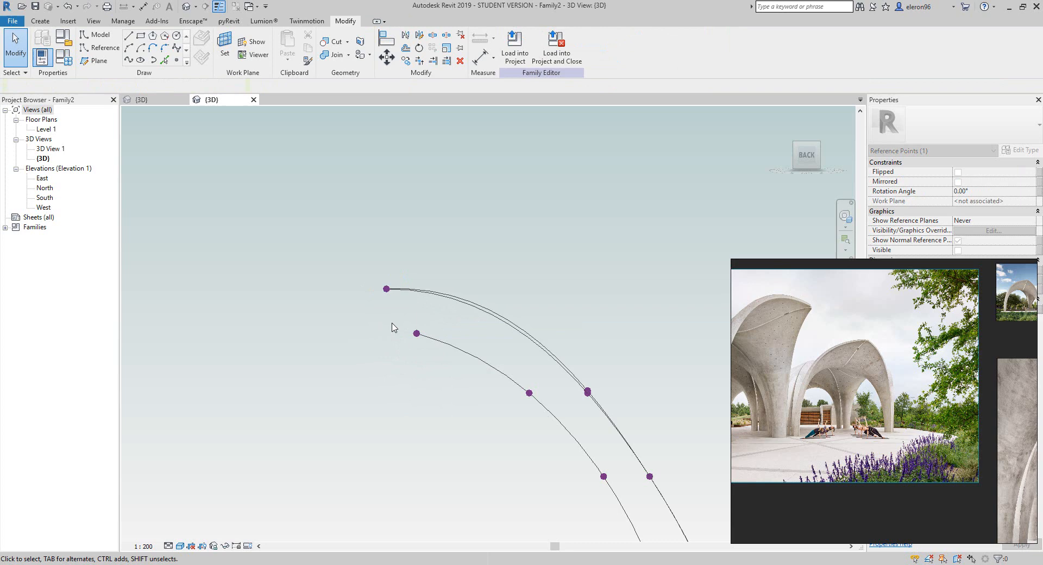
pyautogui.click(417, 333)
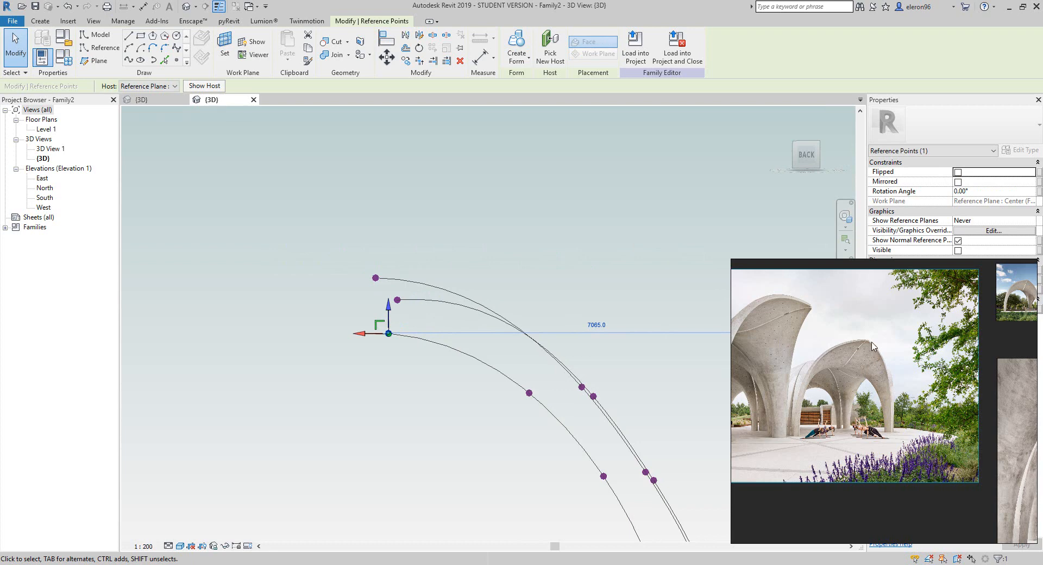
pyautogui.moveTo(457, 415)
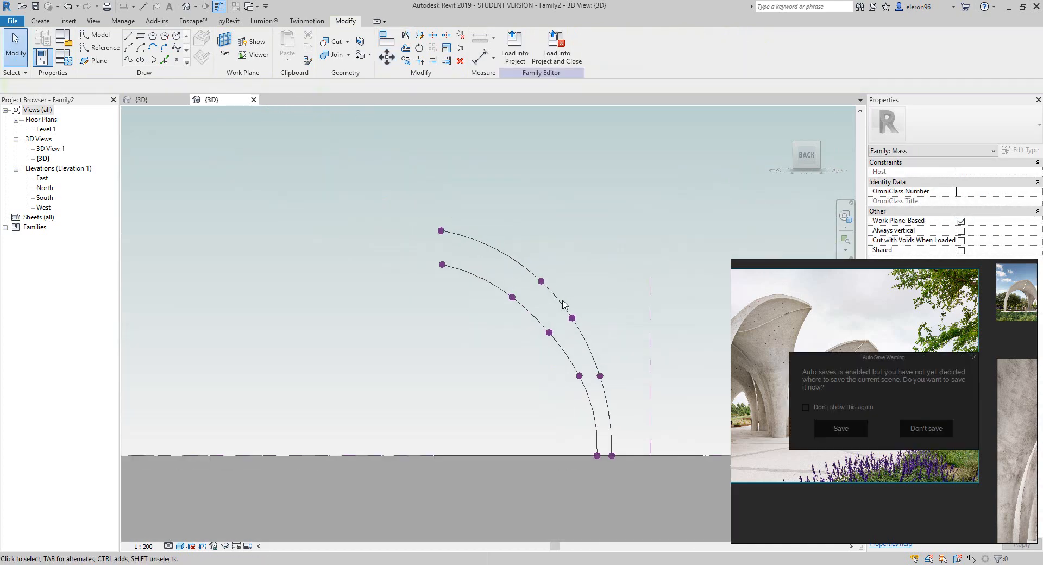
# - Generate a surface form from the arched curves, producing the first flaring petal shell
pyautogui.click(924, 429)
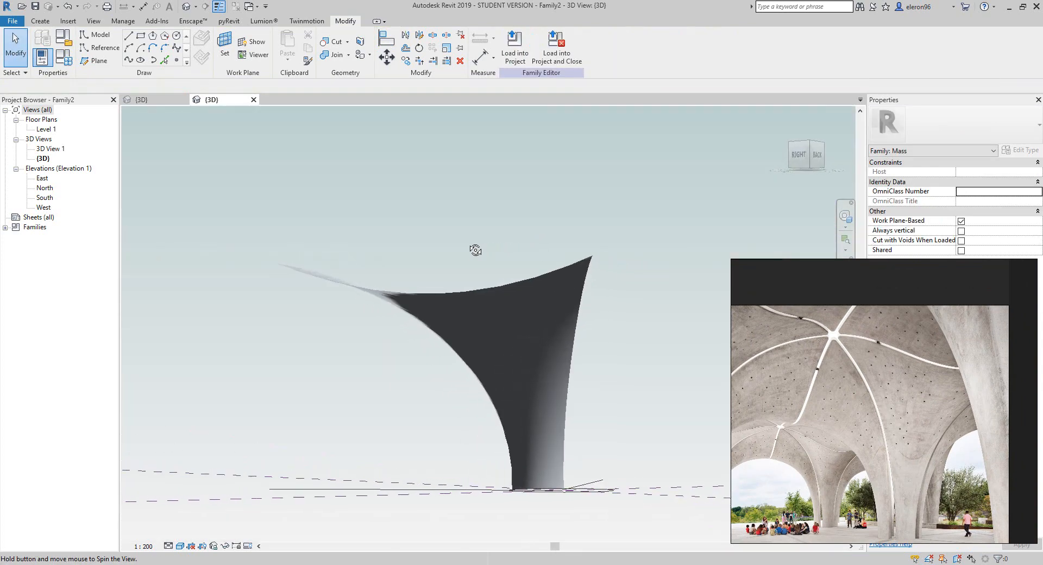
pyautogui.moveTo(476, 250); pyautogui.dragTo(500, 341)
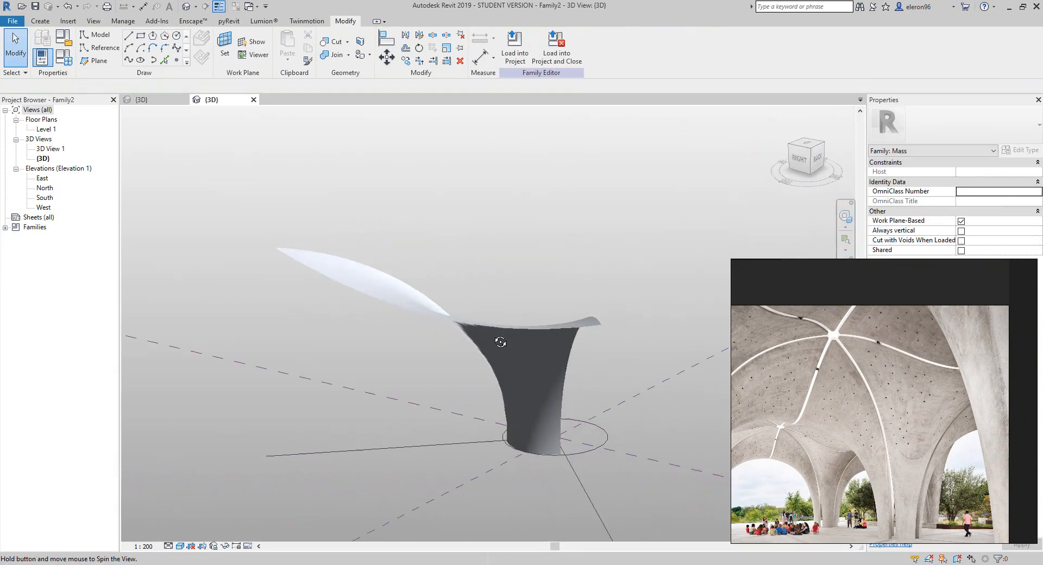
pyautogui.moveTo(500, 342); pyautogui.dragTo(512, 377)
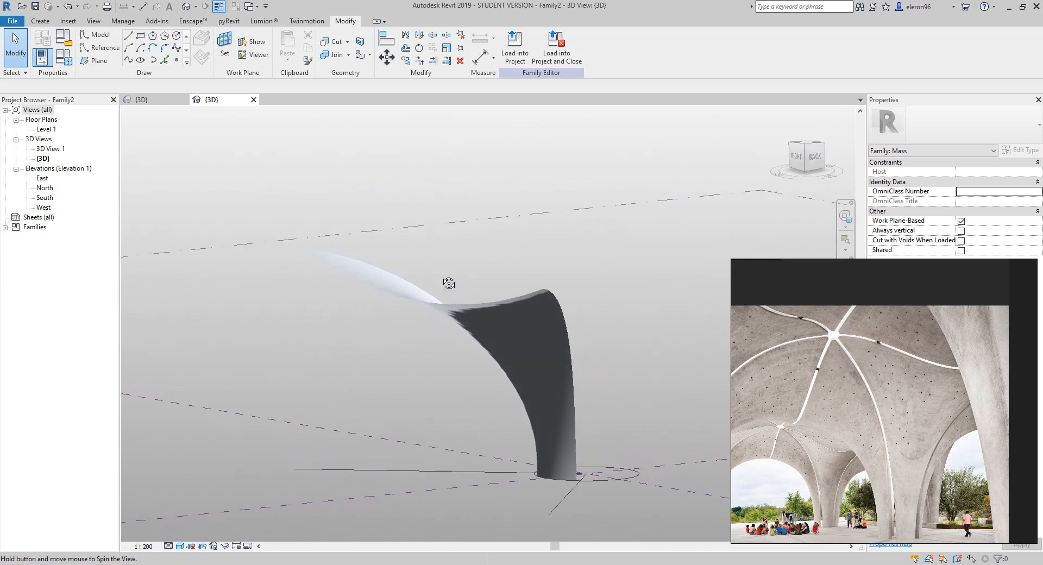
pyautogui.click(12, 20)
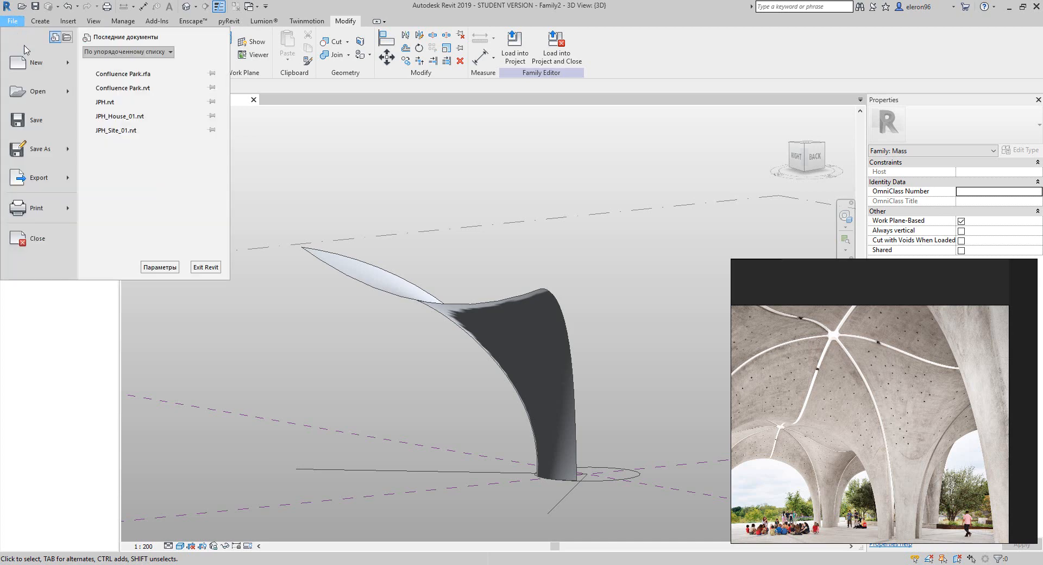
# - Create a new project, Project2, to receive the petal mass
pyautogui.click(35, 62)
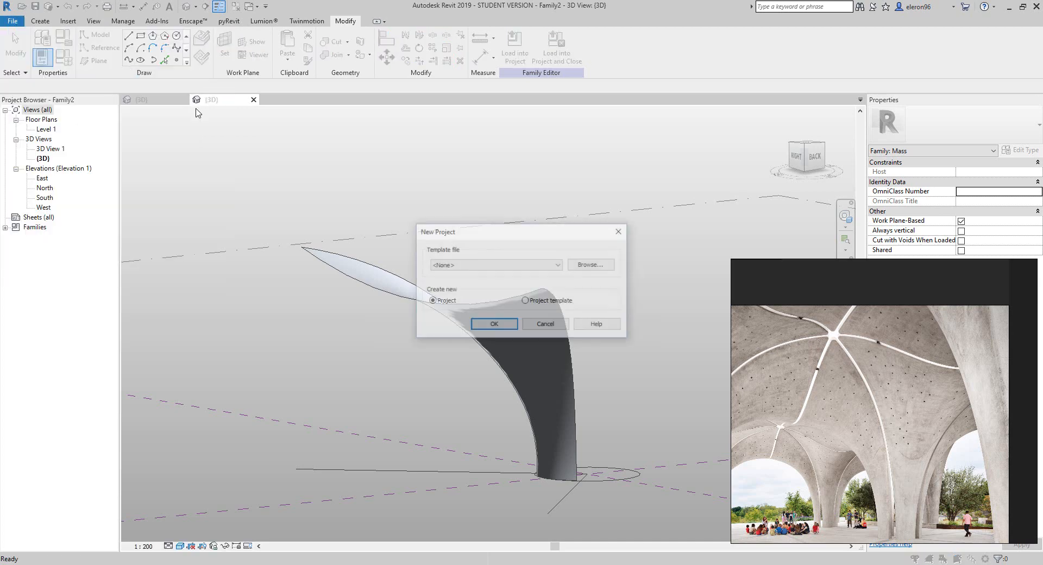
pyautogui.click(494, 324)
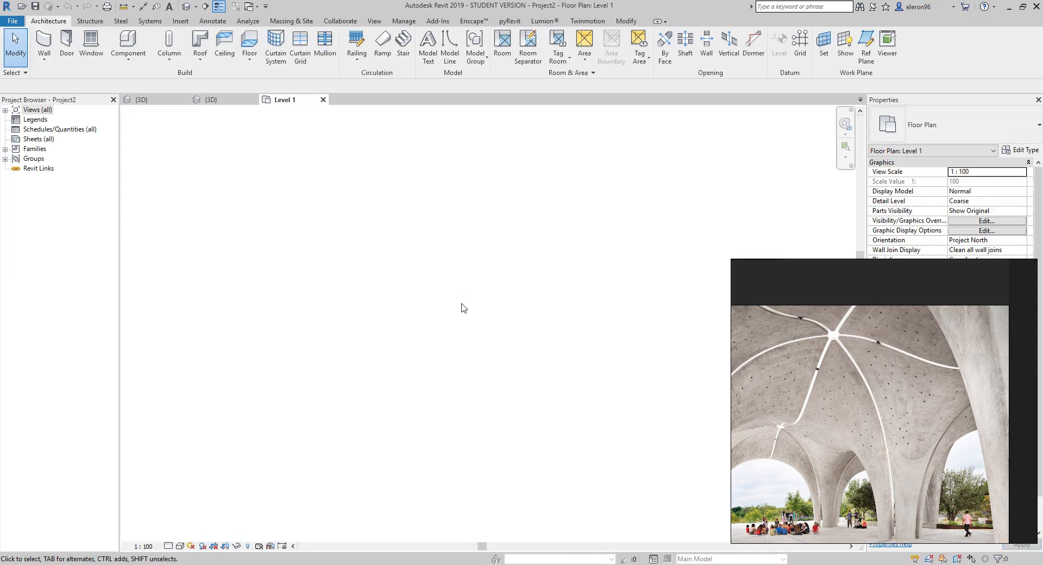
pyautogui.moveTo(247, 138)
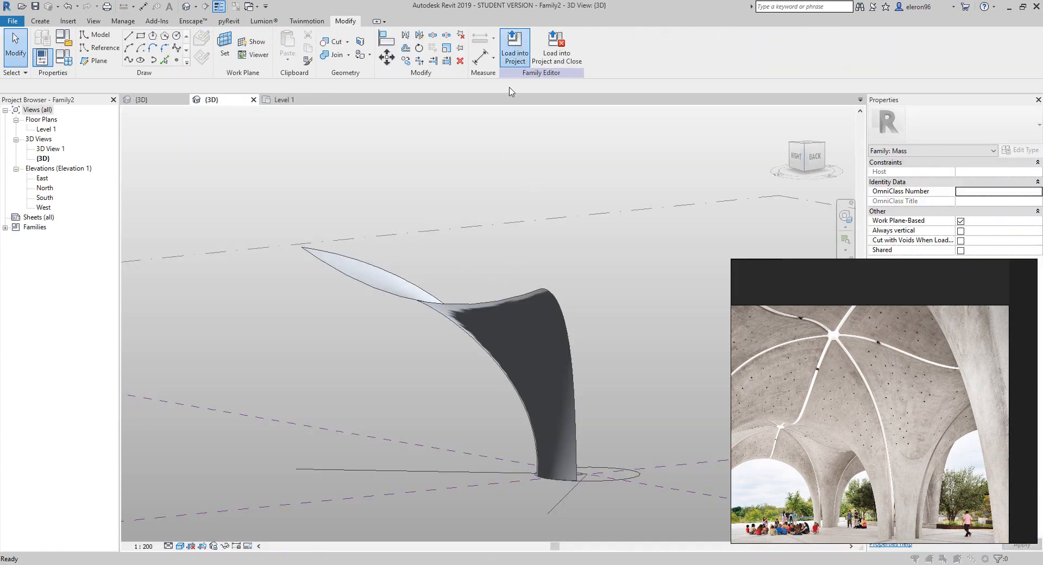
# - Load Family2's petal mass into Project2, place it and show it in the default 3D view
pyautogui.click(514, 46)
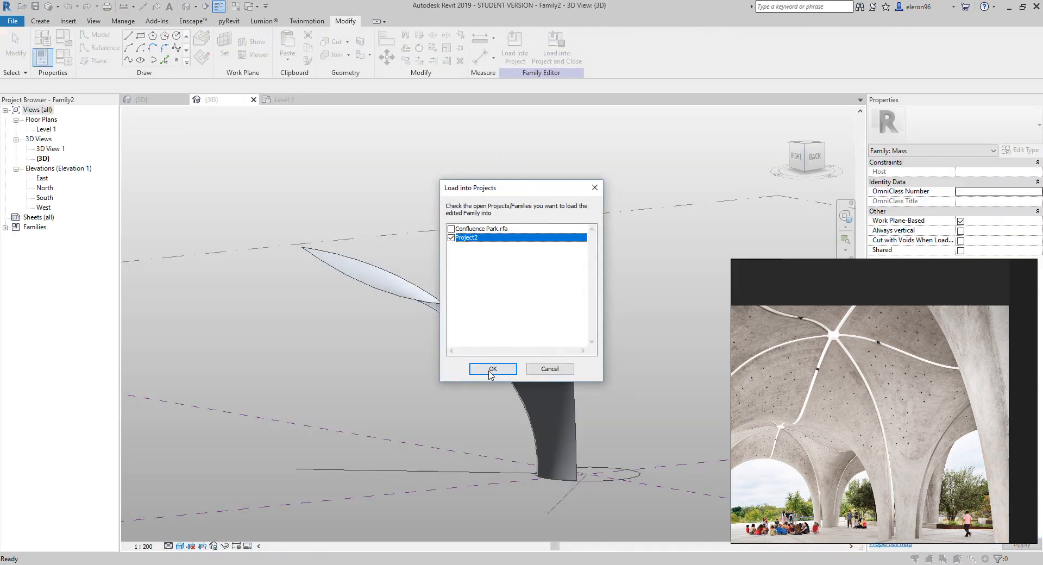
pyautogui.click(493, 370)
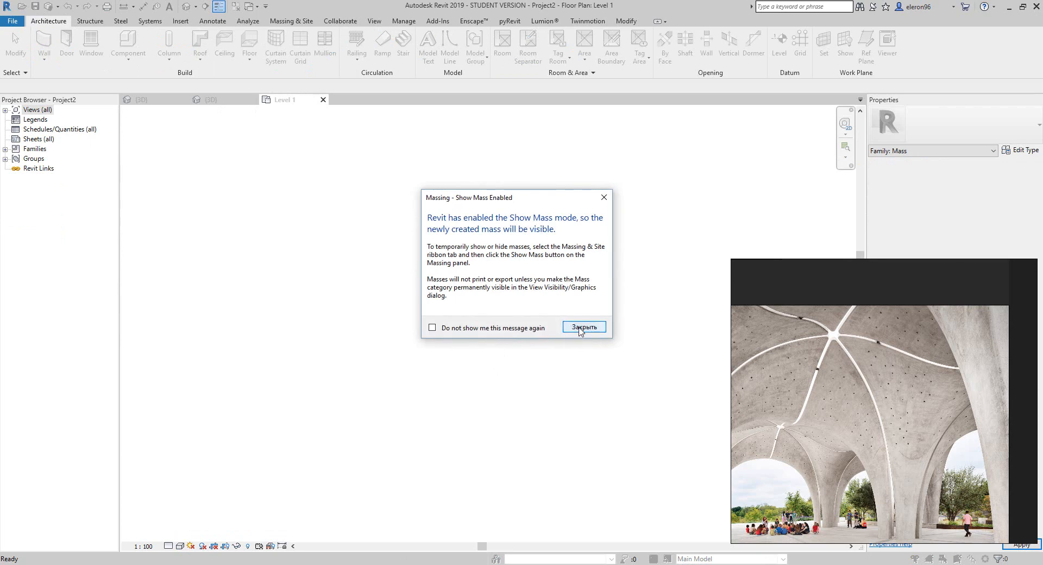
pyautogui.click(584, 327)
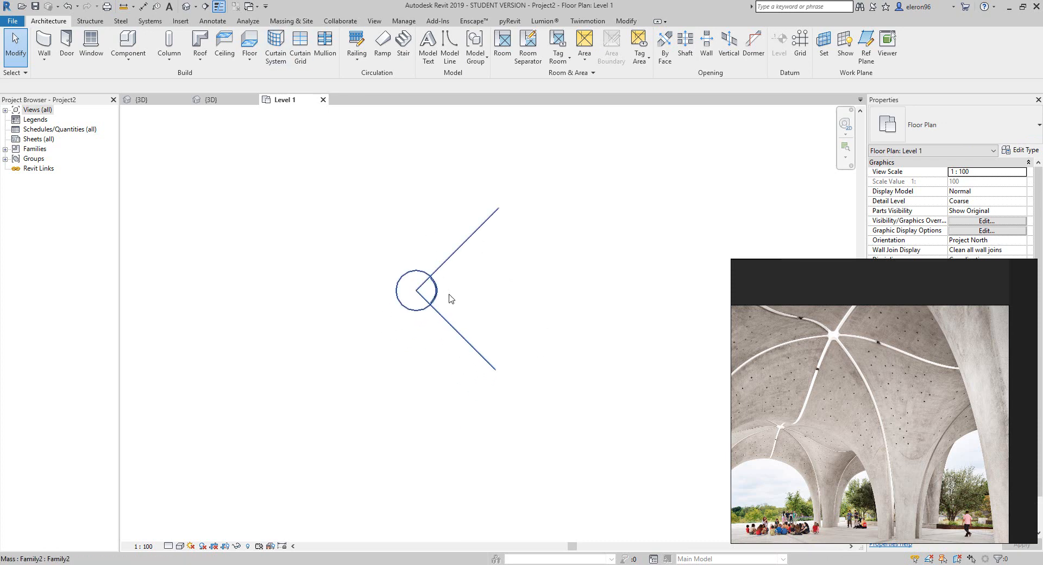
pyautogui.click(188, 7)
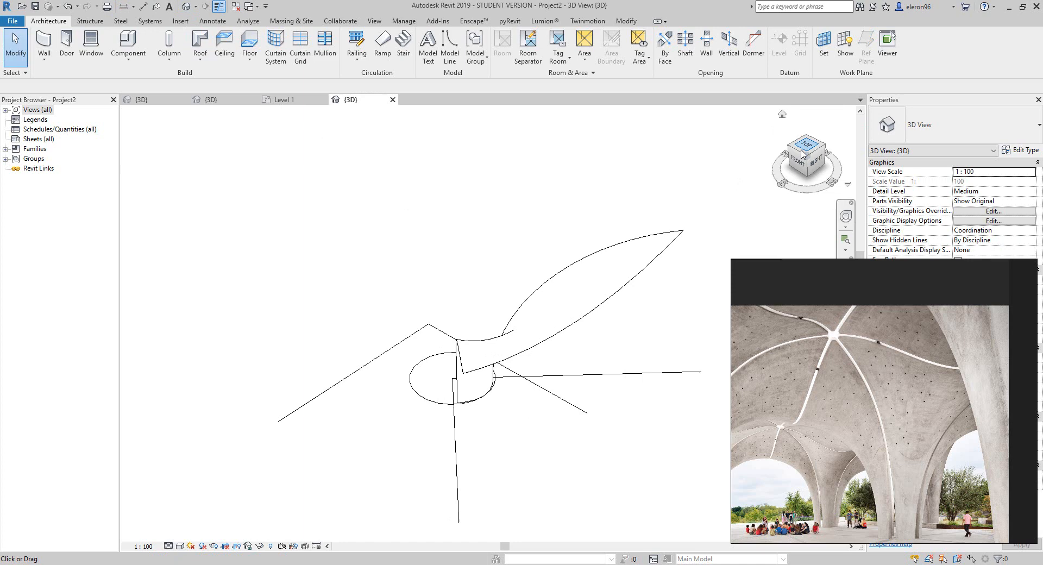
# - Rotate copies of the petal around the column centre so four petals form the canopy
pyautogui.click(805, 148)
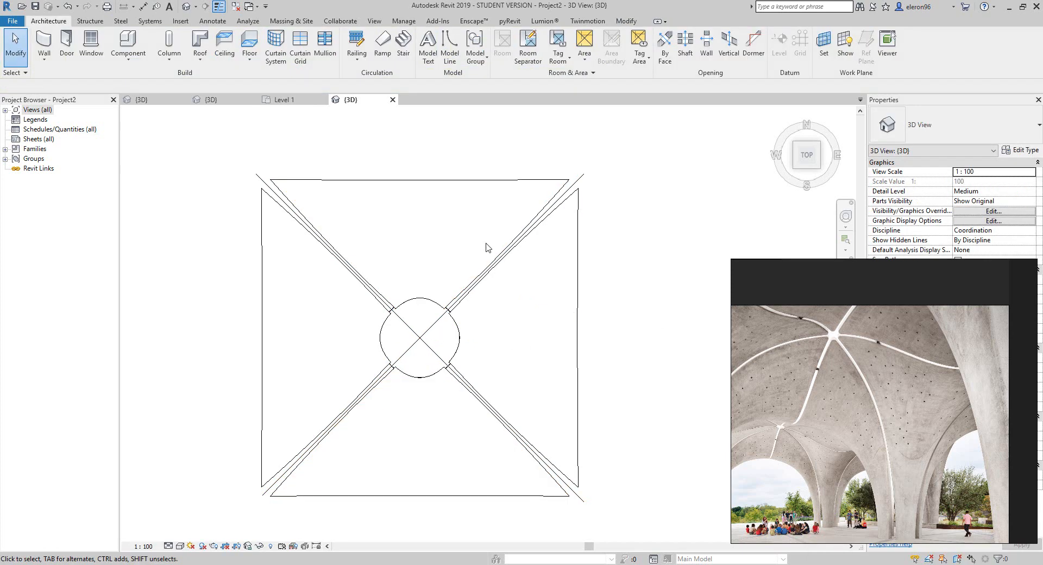
pyautogui.moveTo(443, 413)
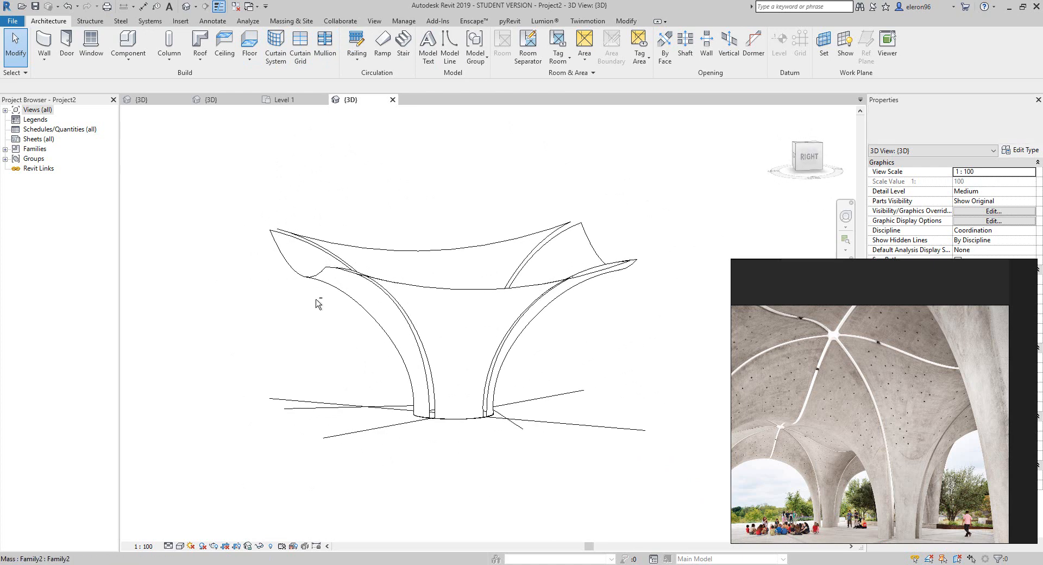
pyautogui.click(172, 547)
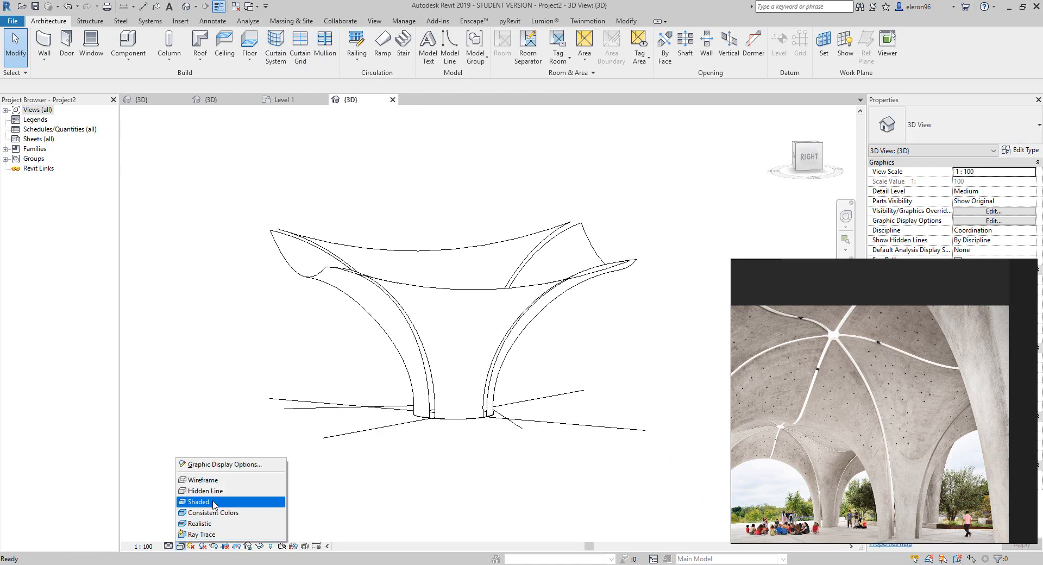
# - Display the four-petal canopy in Shaded visual style and inspect it from a corner
pyautogui.click(198, 501)
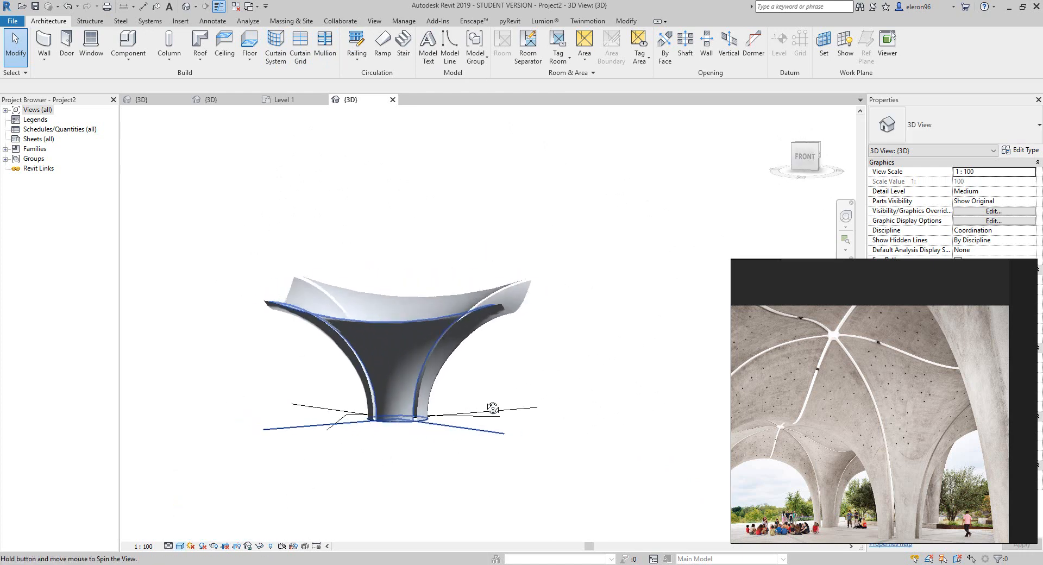
pyautogui.moveTo(492, 407); pyautogui.dragTo(386, 345)
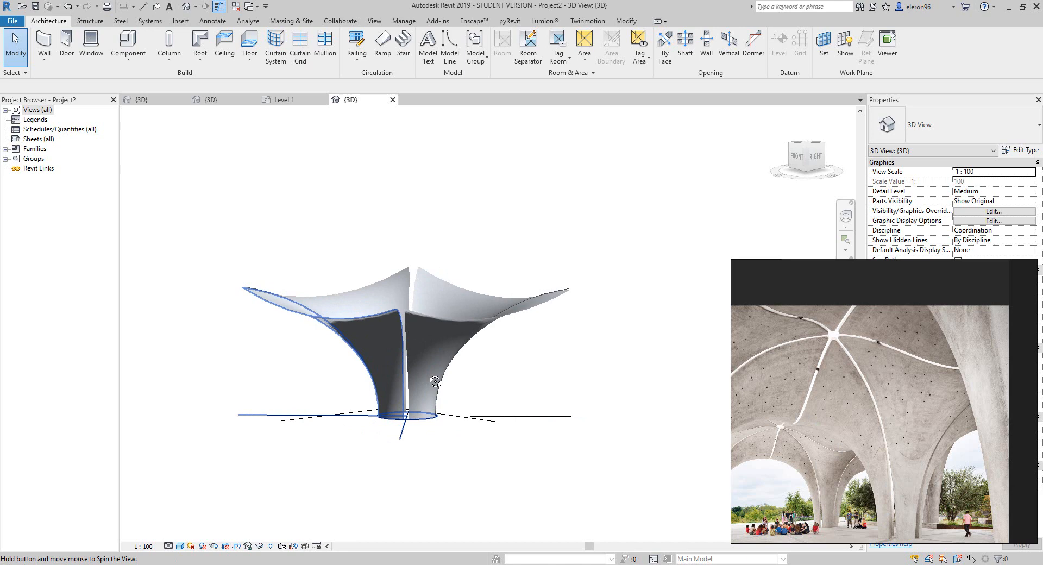
pyautogui.moveTo(432, 379); pyautogui.dragTo(352, 227)
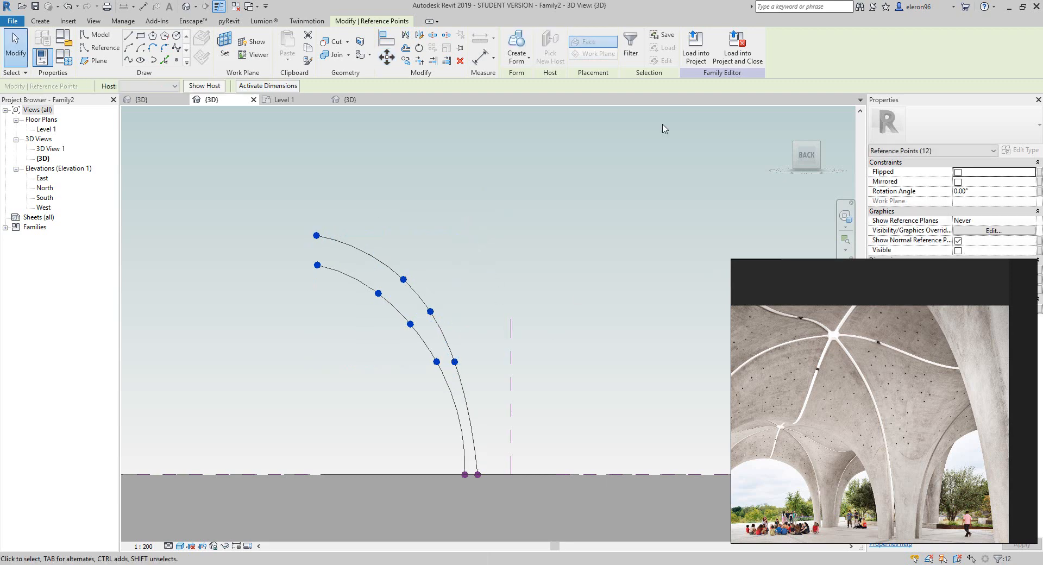
# - Build a solid rib form from the petal's two arched edge curves and reload it into the project
pyautogui.click(696, 47)
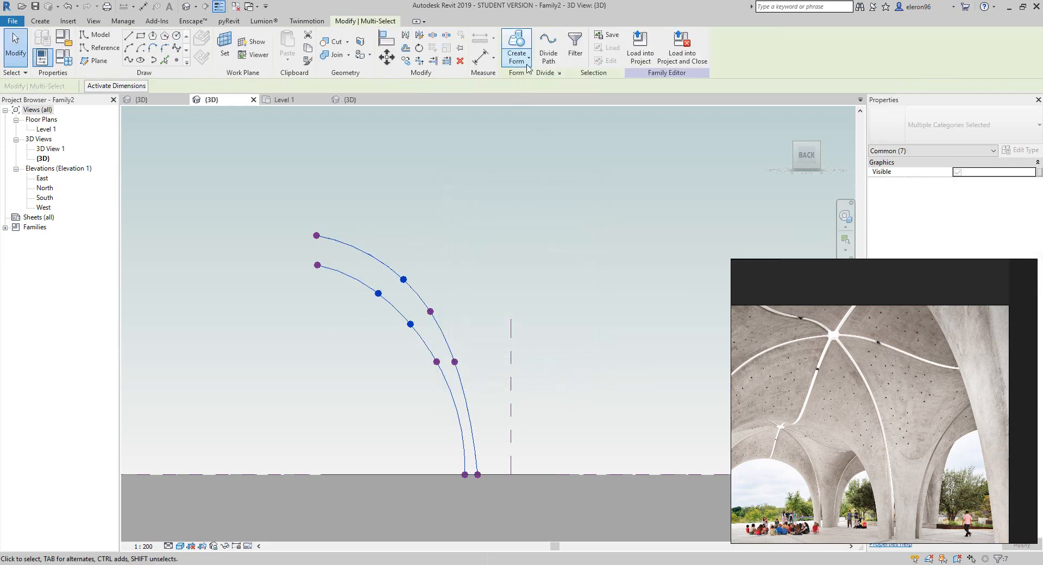
pyautogui.click(517, 47)
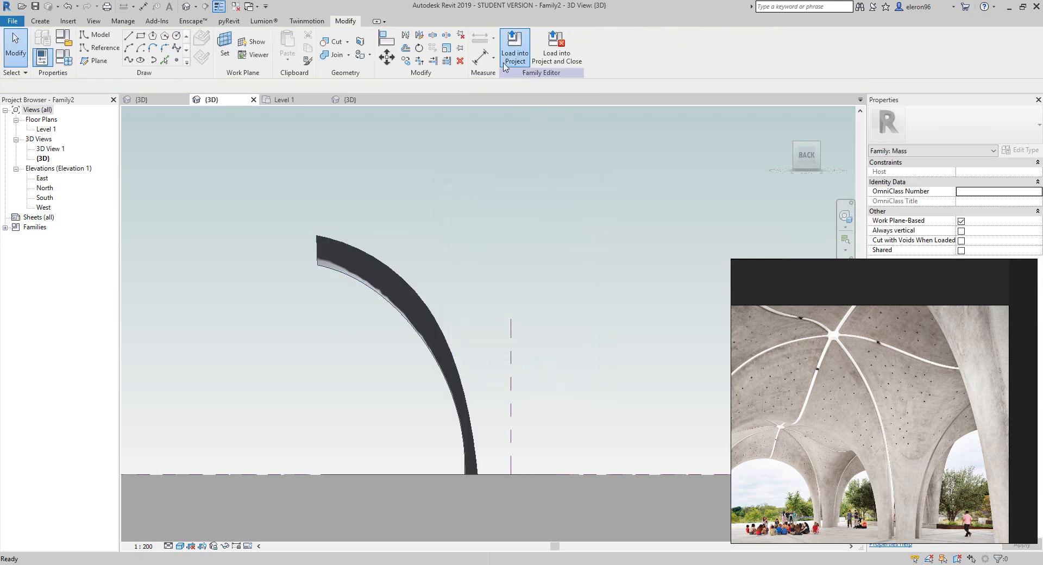
pyautogui.click(515, 48)
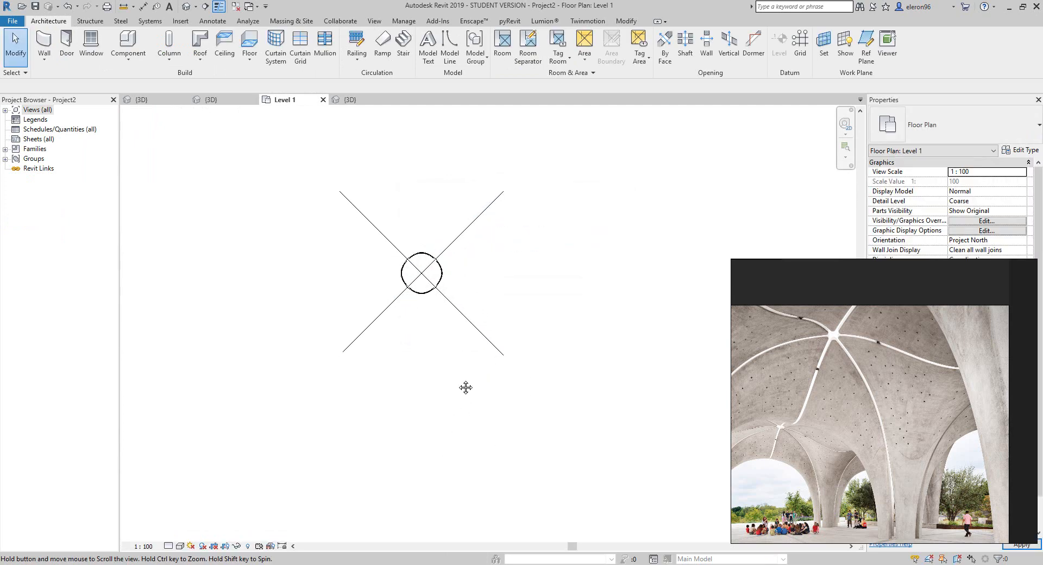
pyautogui.click(351, 99)
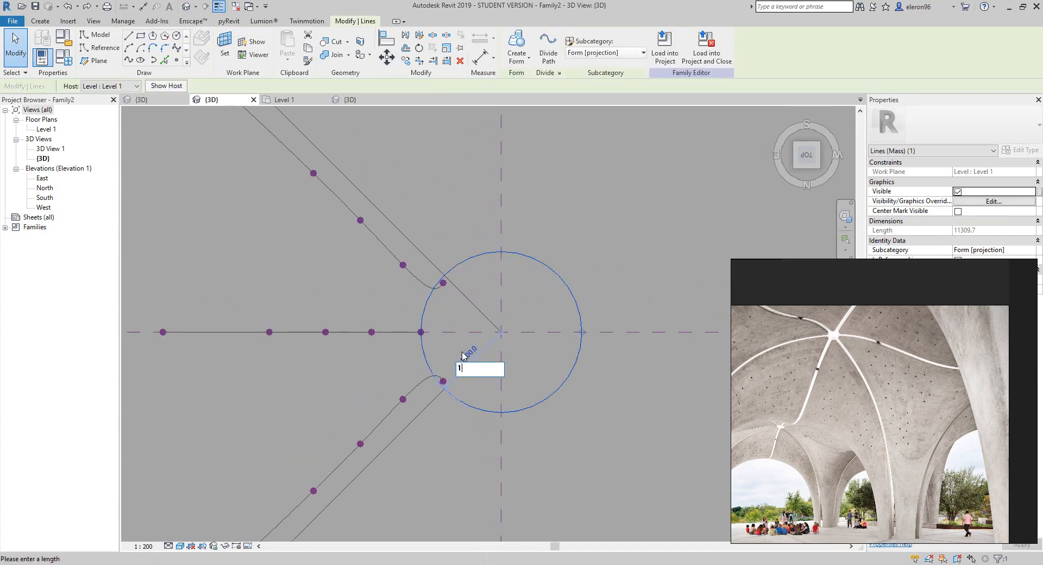
# - Widen the petal's base curves at the column circle and reload the family into Project2
pyautogui.write('2')
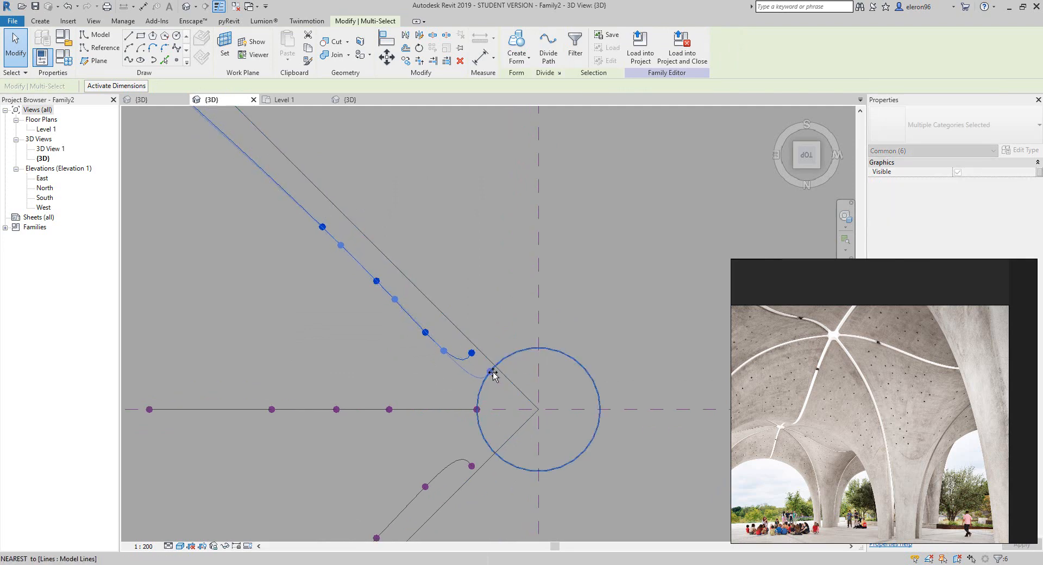
pyautogui.click(499, 308)
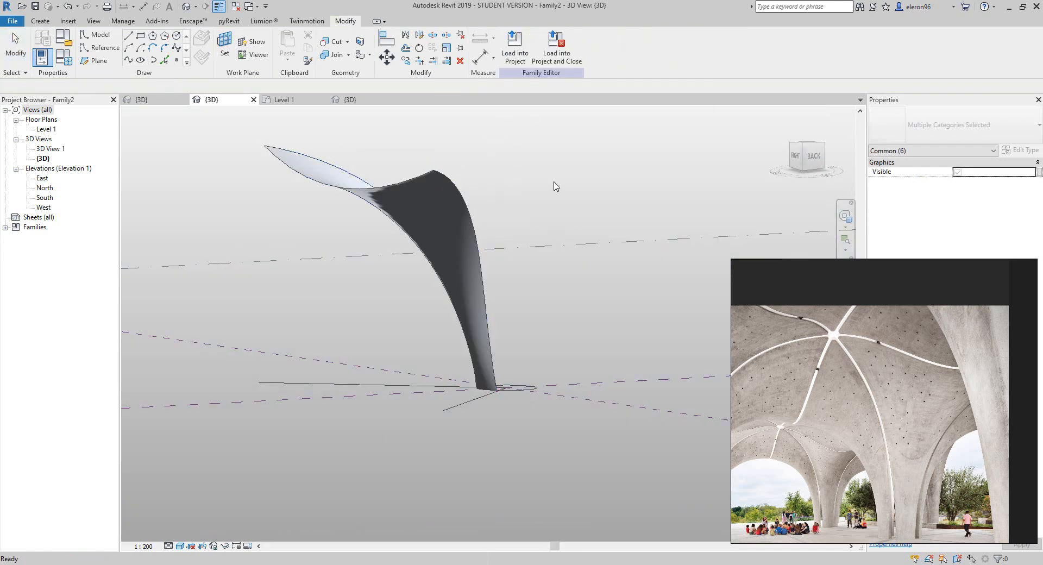
pyautogui.click(514, 46)
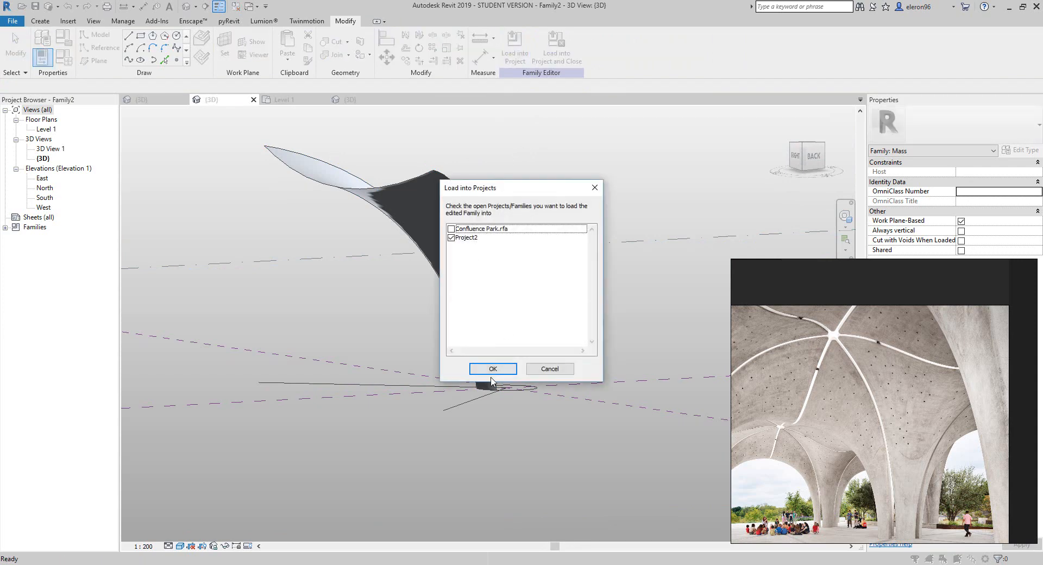
pyautogui.click(492, 368)
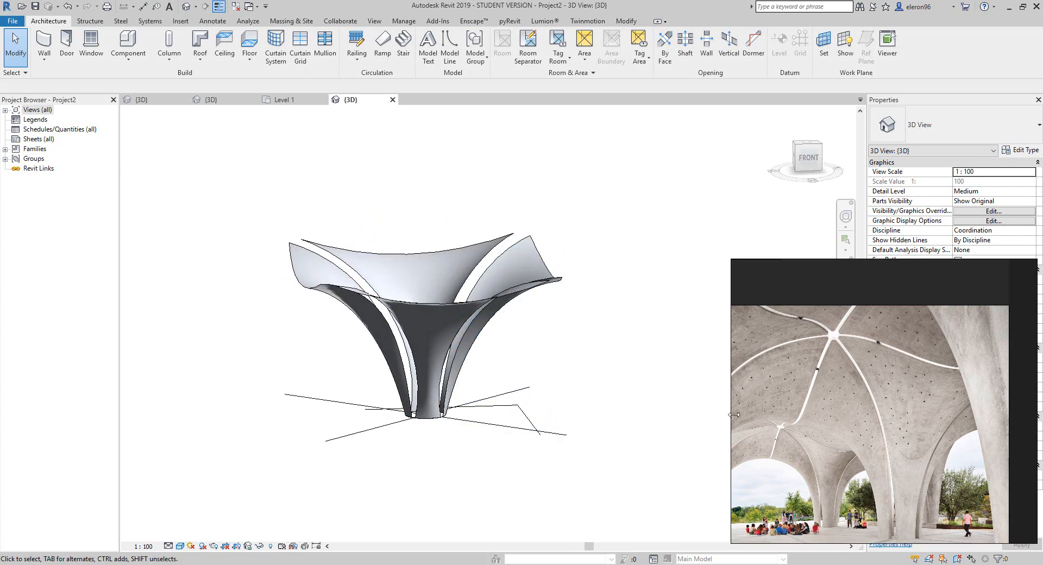
pyautogui.moveTo(540, 420)
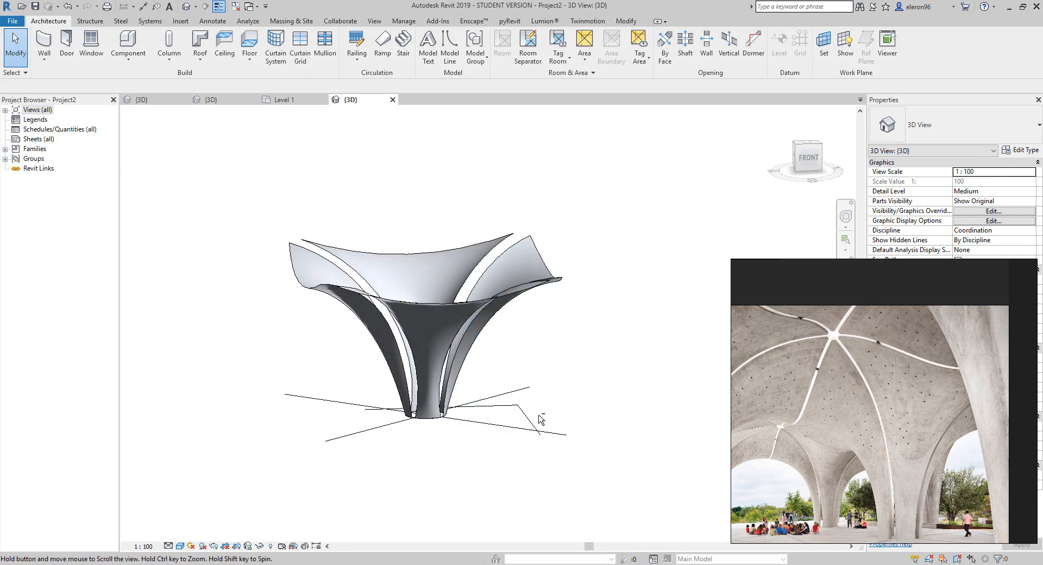
pyautogui.moveTo(539, 419); pyautogui.dragTo(423, 356)
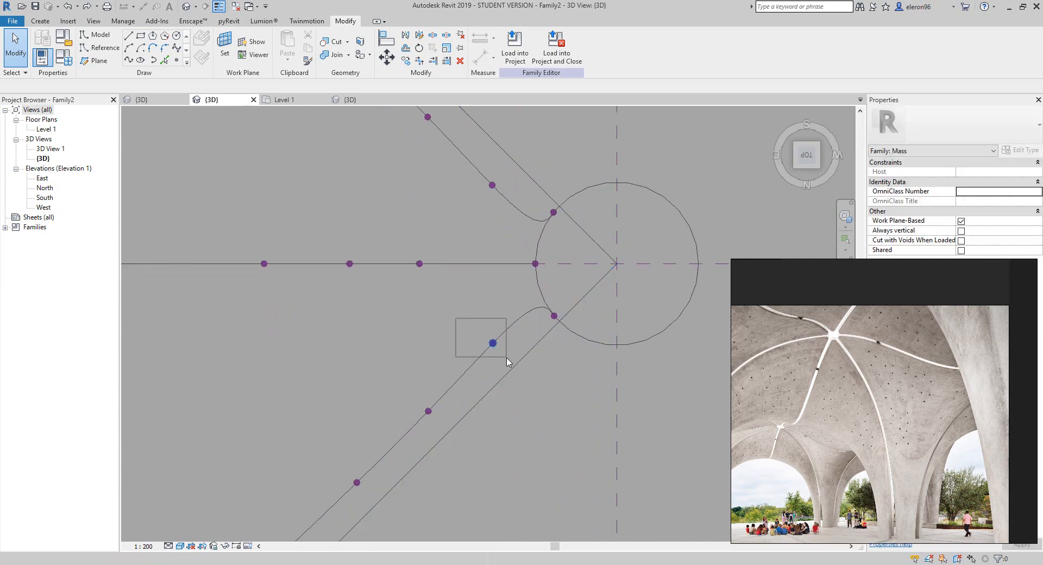
# - Drag two petal-curve reference points outward from the column to widen the petal
pyautogui.click(493, 342)
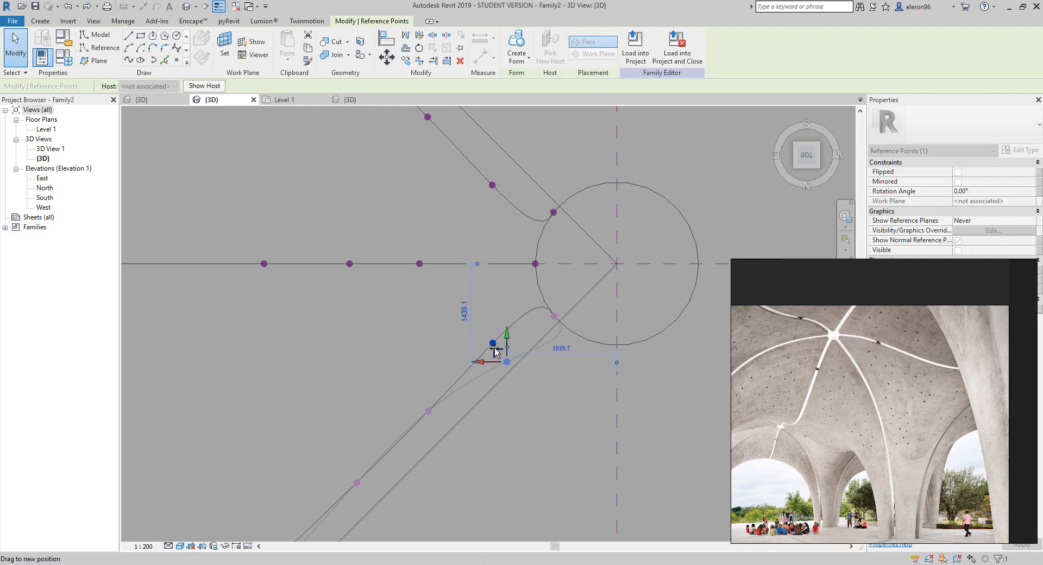
pyautogui.moveTo(492, 343); pyautogui.dragTo(425, 413)
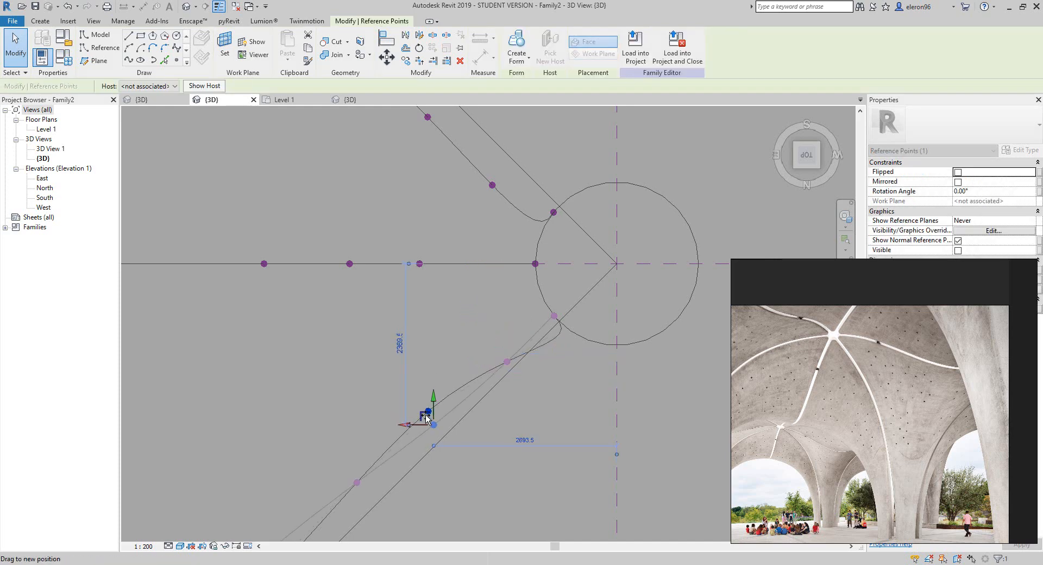
pyautogui.moveTo(424, 417); pyautogui.dragTo(430, 420)
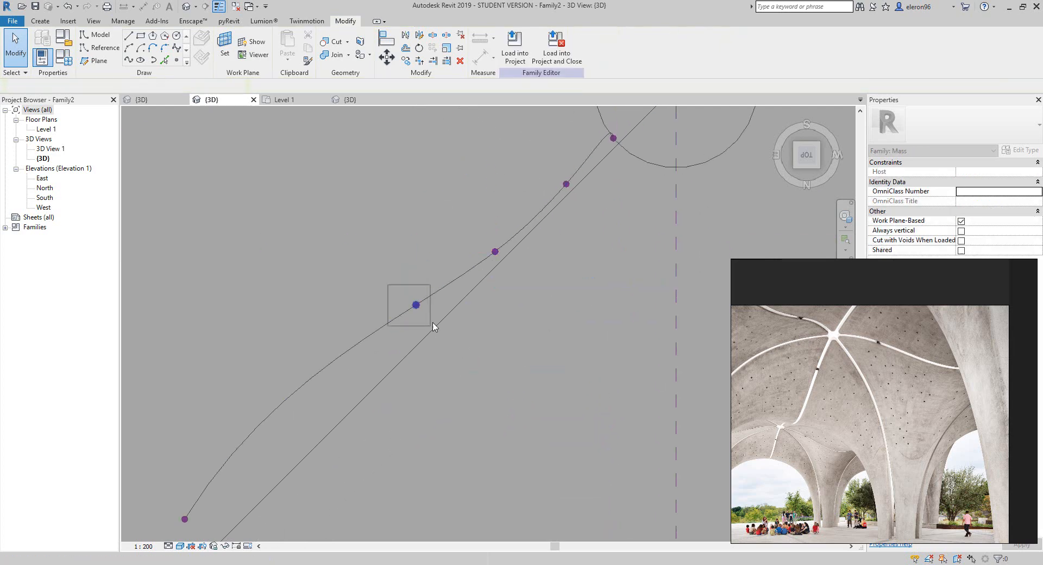
pyautogui.click(417, 306)
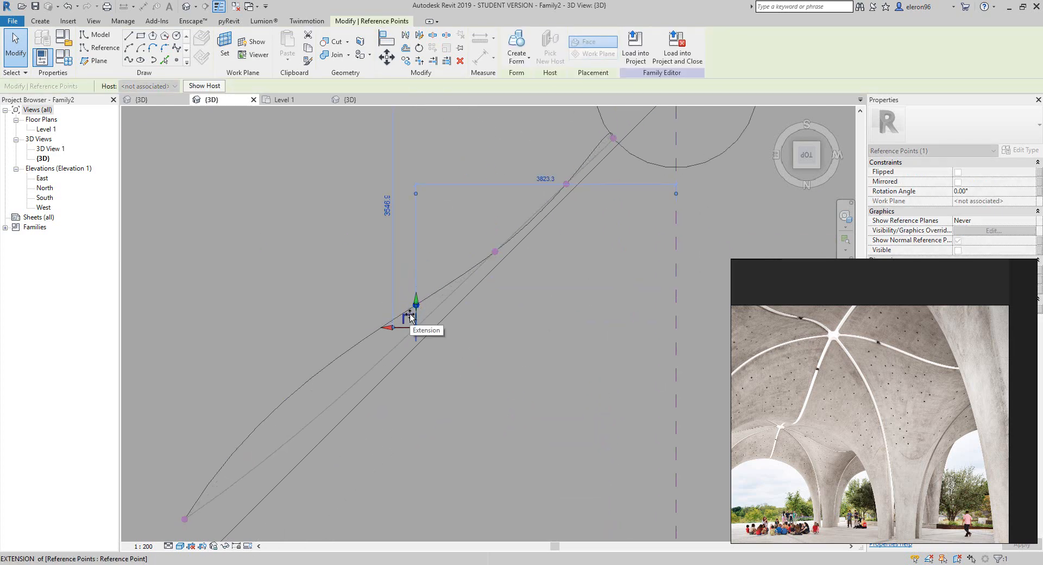
pyautogui.moveTo(413, 313); pyautogui.dragTo(300, 370)
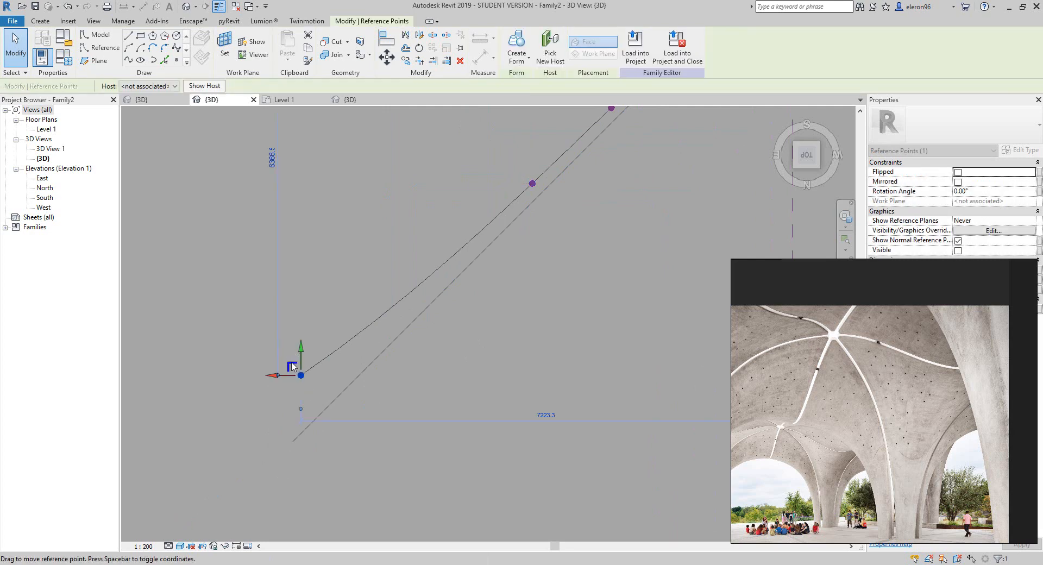
pyautogui.moveTo(300, 360); pyautogui.dragTo(312, 400)
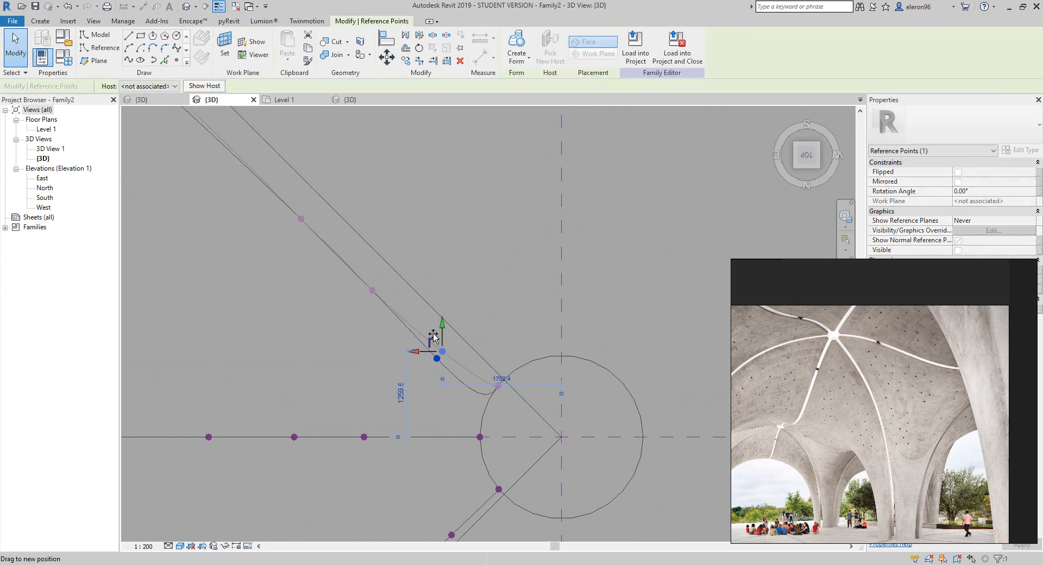
pyautogui.moveTo(437, 359); pyautogui.dragTo(514, 398)
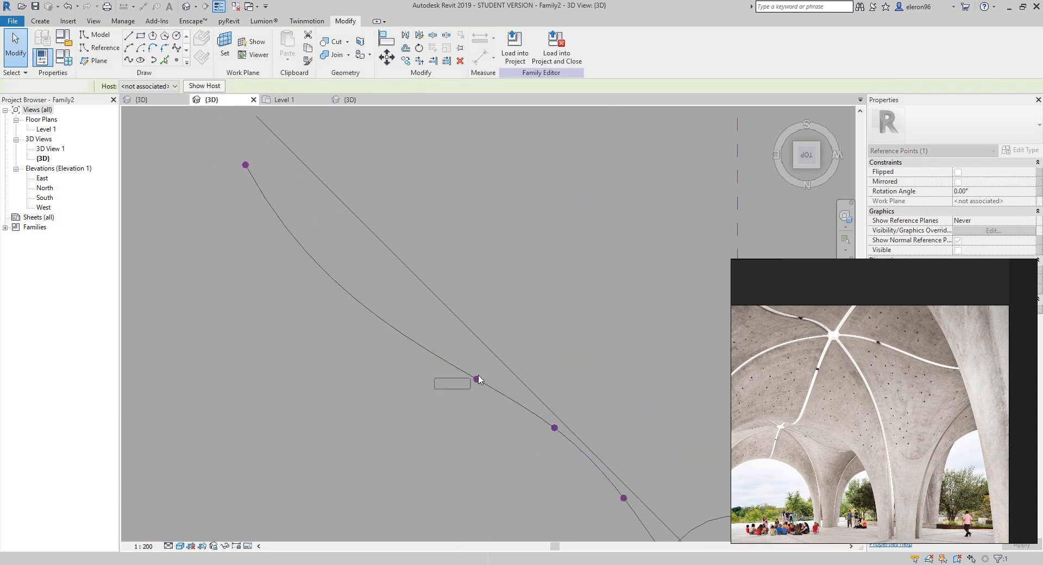
# - Move the petal curve's end point up to its new position
pyautogui.click(476, 379)
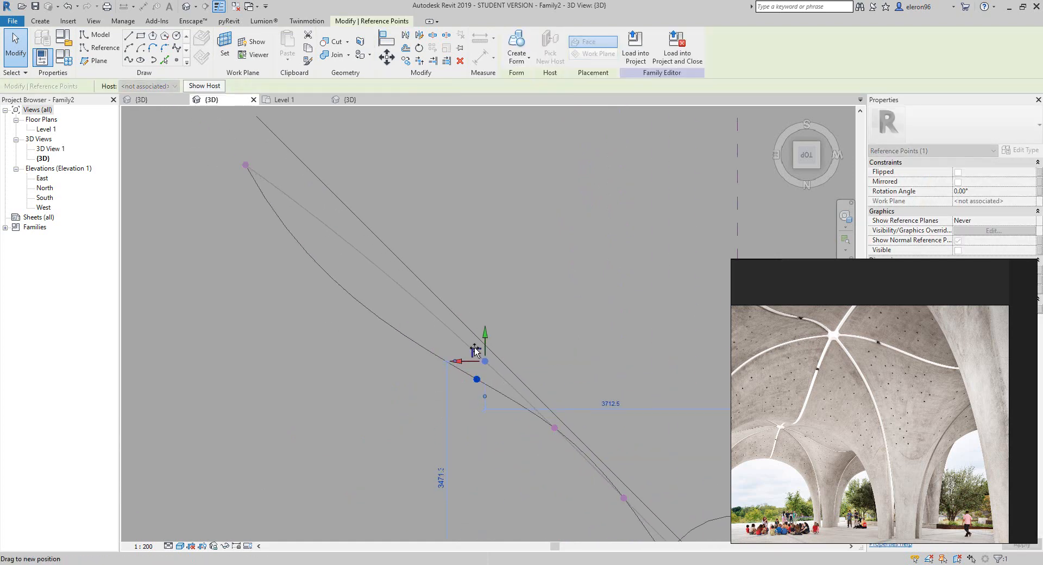
pyautogui.moveTo(476, 360); pyautogui.dragTo(339, 252)
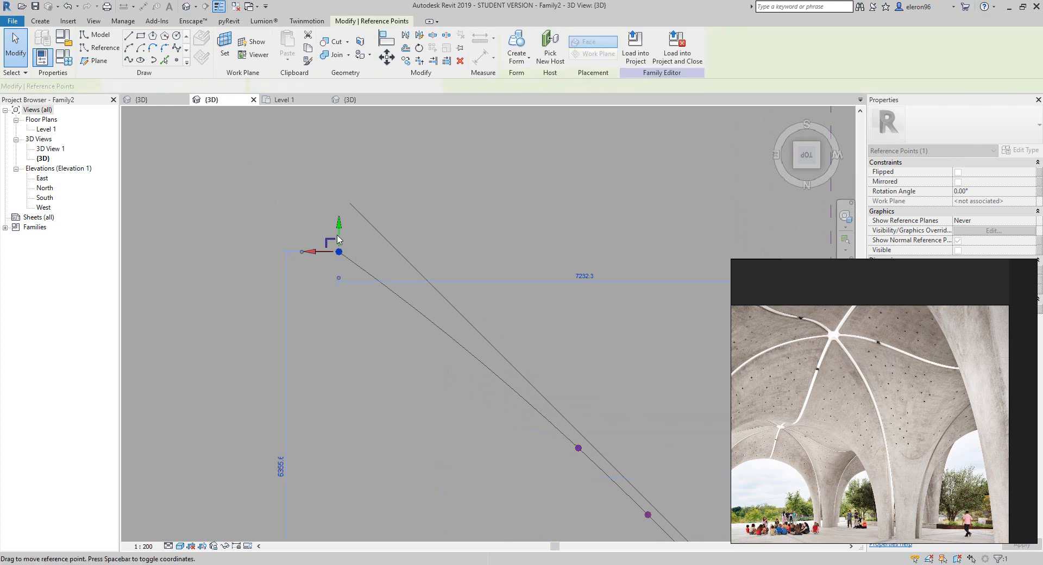
pyautogui.moveTo(338, 252); pyautogui.dragTo(357, 219)
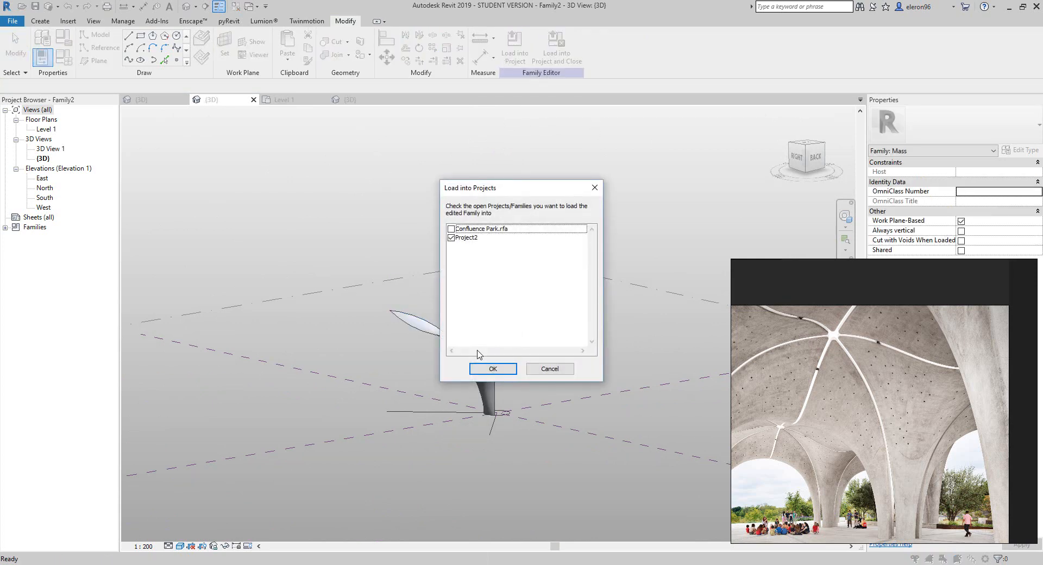
# - Overwrite the existing canopy family in Project2 with the edited version and show it in 3D
pyautogui.click(492, 369)
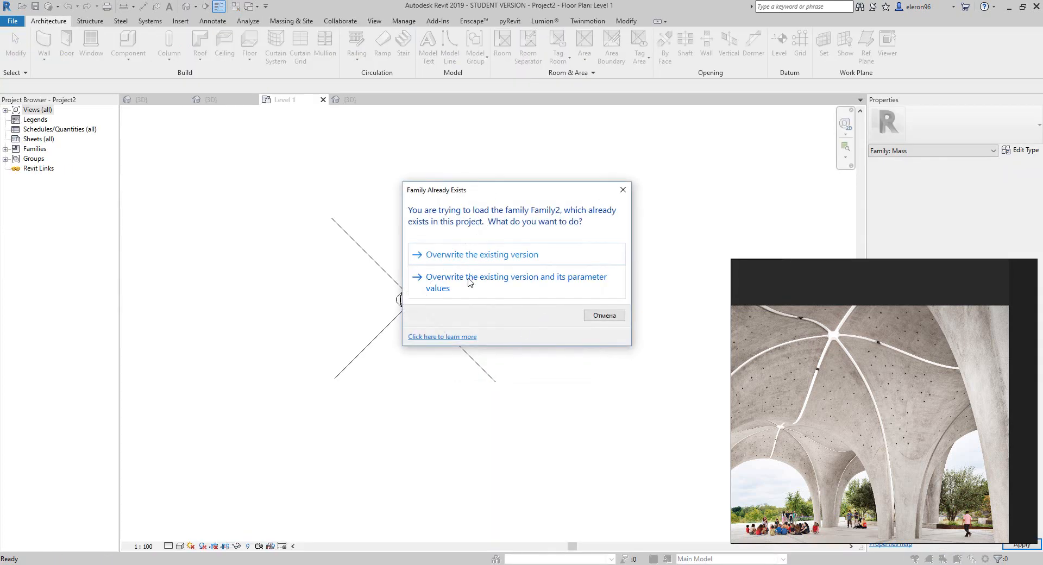
pyautogui.click(516, 282)
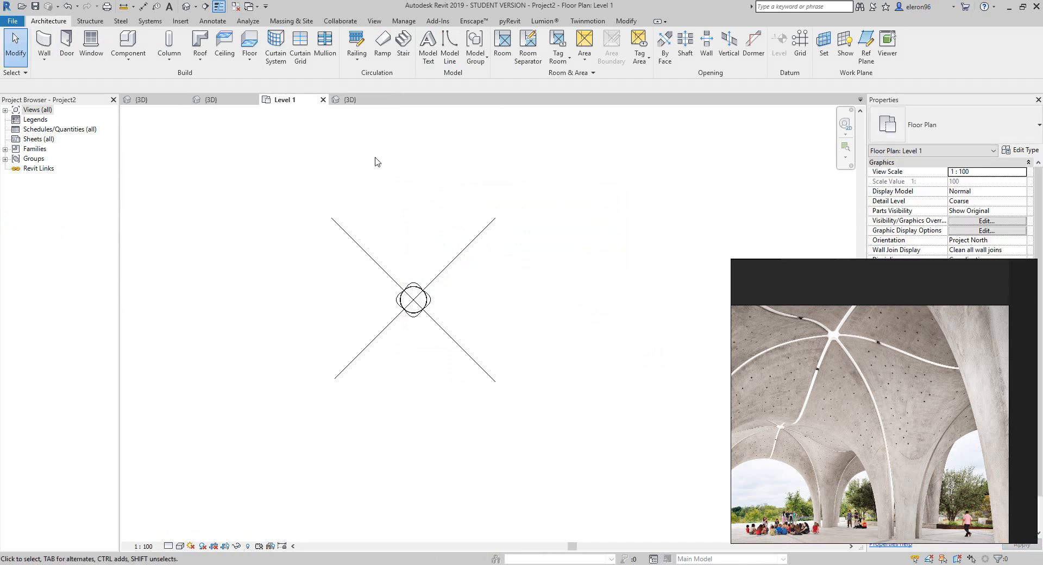
pyautogui.click(348, 99)
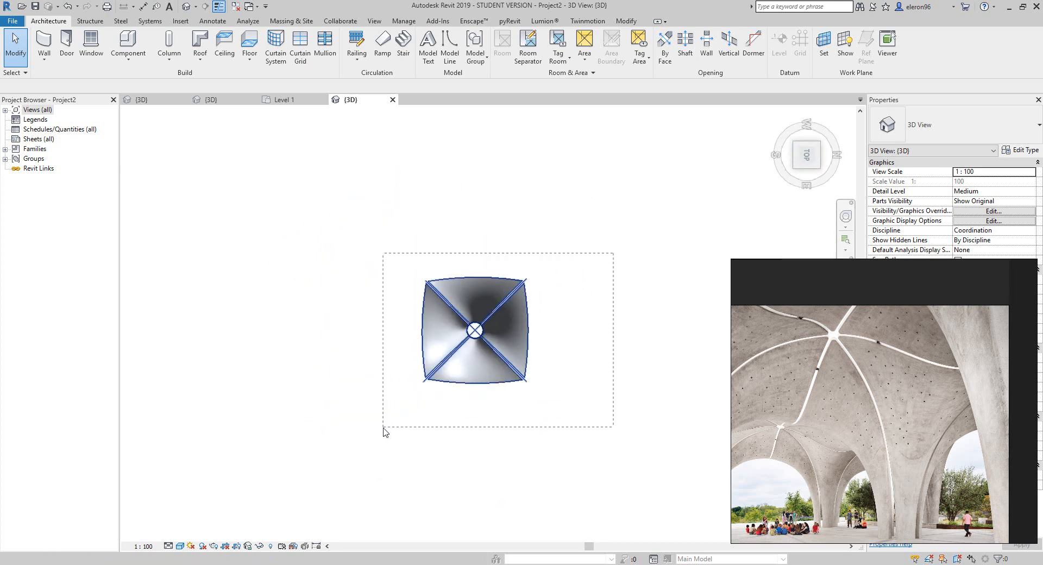
# - Copy the canopy mass to place a second four-petal unit beside the first
pyautogui.click(474, 330)
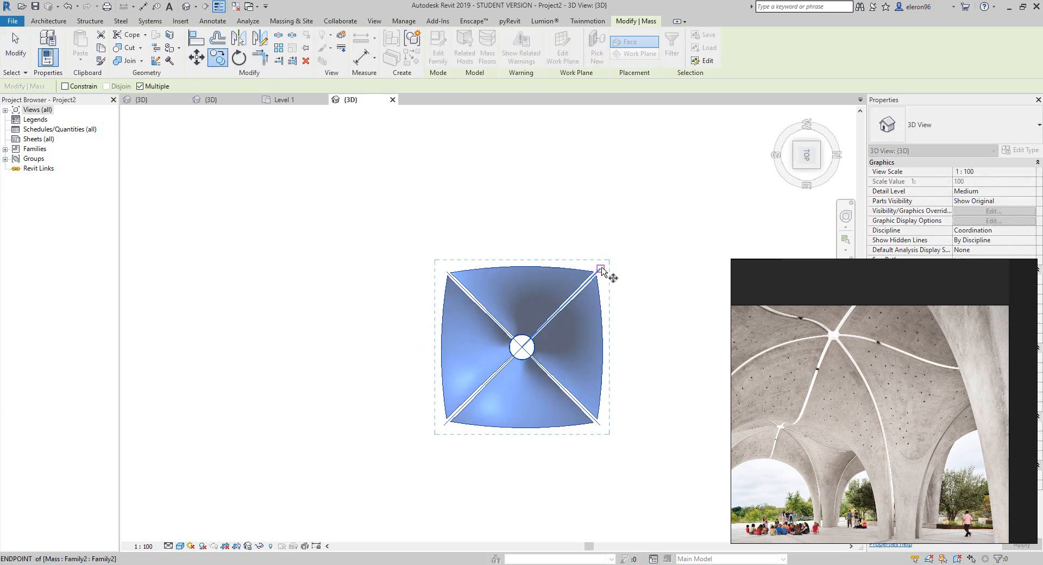
pyautogui.moveTo(601, 266); pyautogui.dragTo(451, 279)
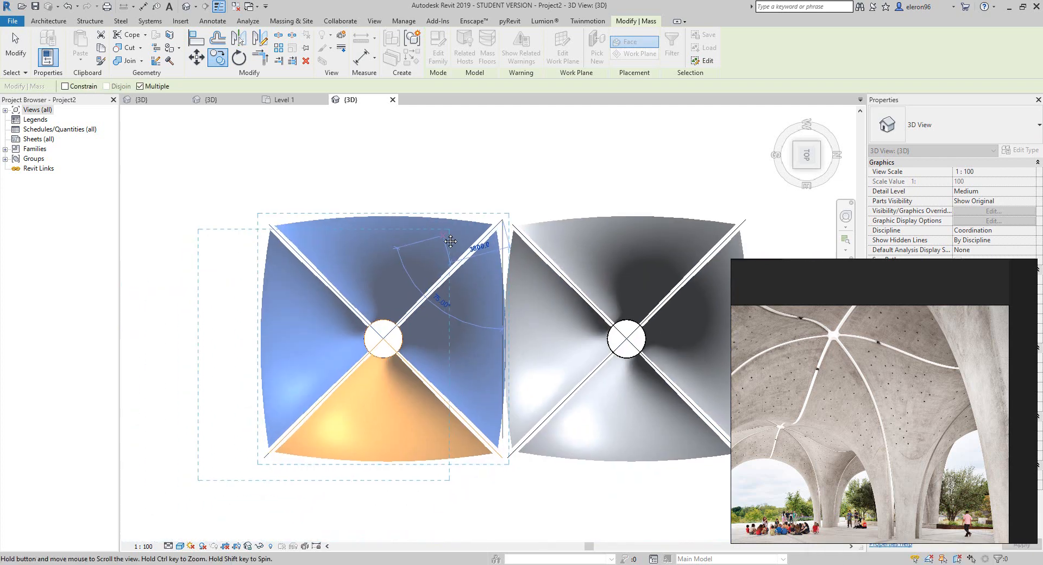
# - Copy the canopy mass alongside the first and reopen Family2 in the family editor
pyautogui.click(48, 21)
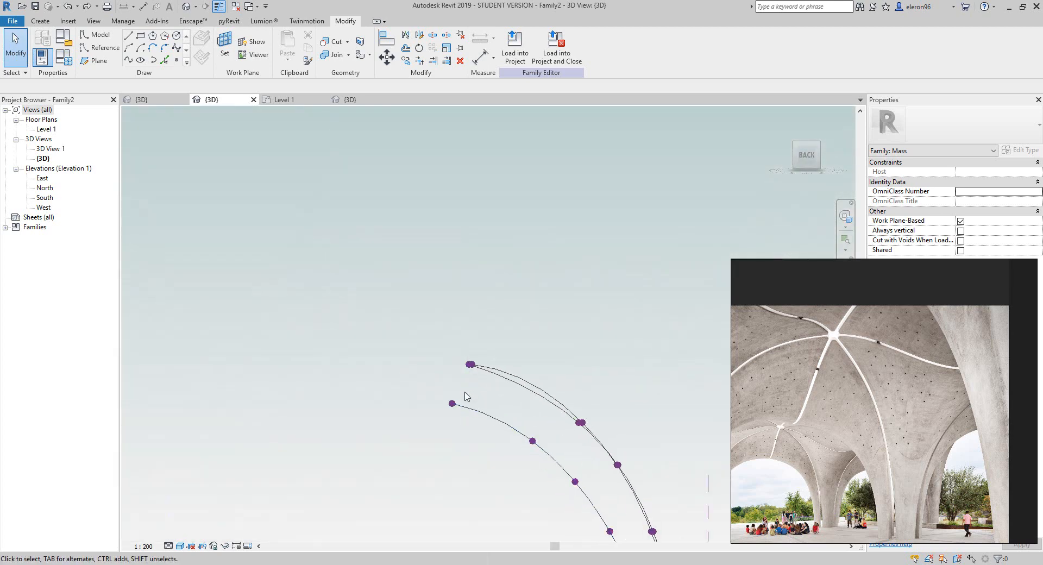
# - Reshape the petal curves by moving the lower curve's end point and the reference point
pyautogui.click(471, 363)
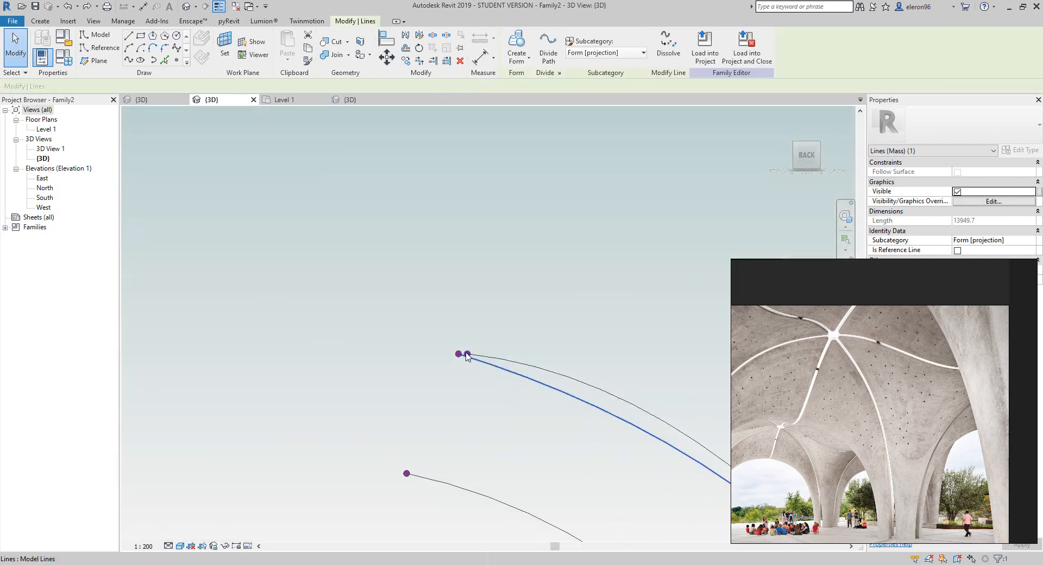
pyautogui.click(457, 354)
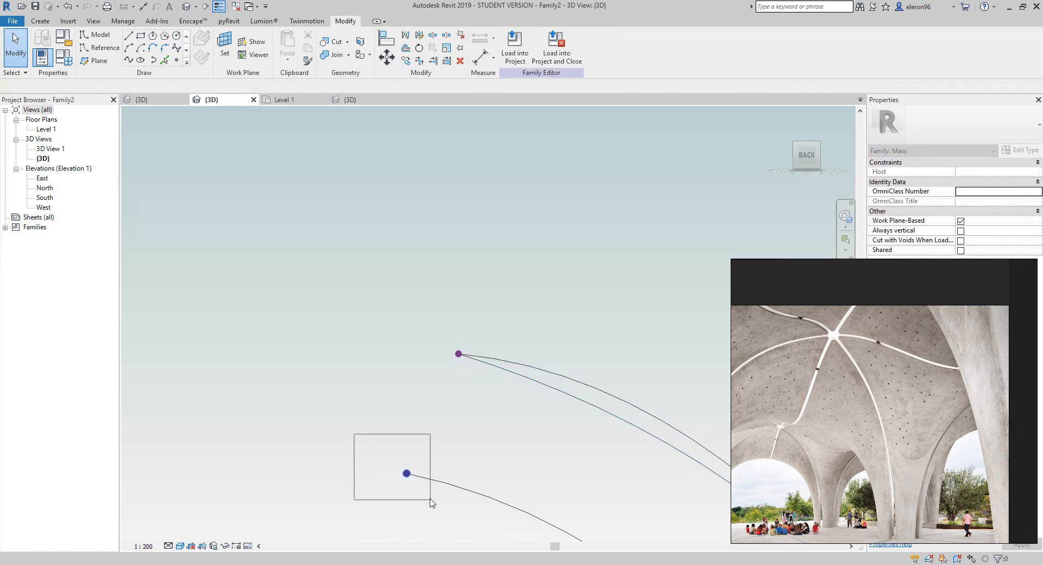
pyautogui.click(405, 474)
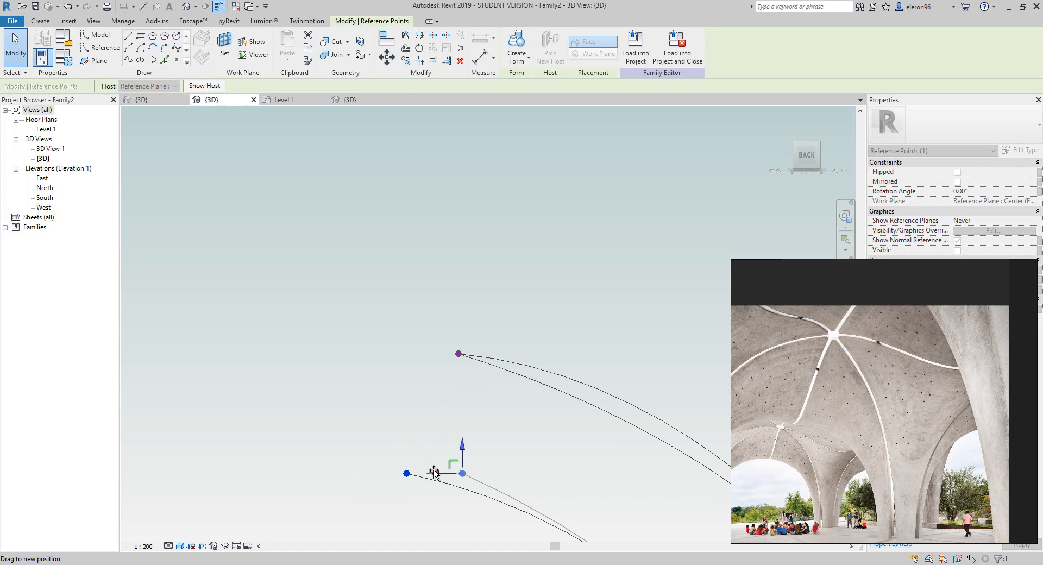
pyautogui.moveTo(406, 473); pyautogui.dragTo(458, 474)
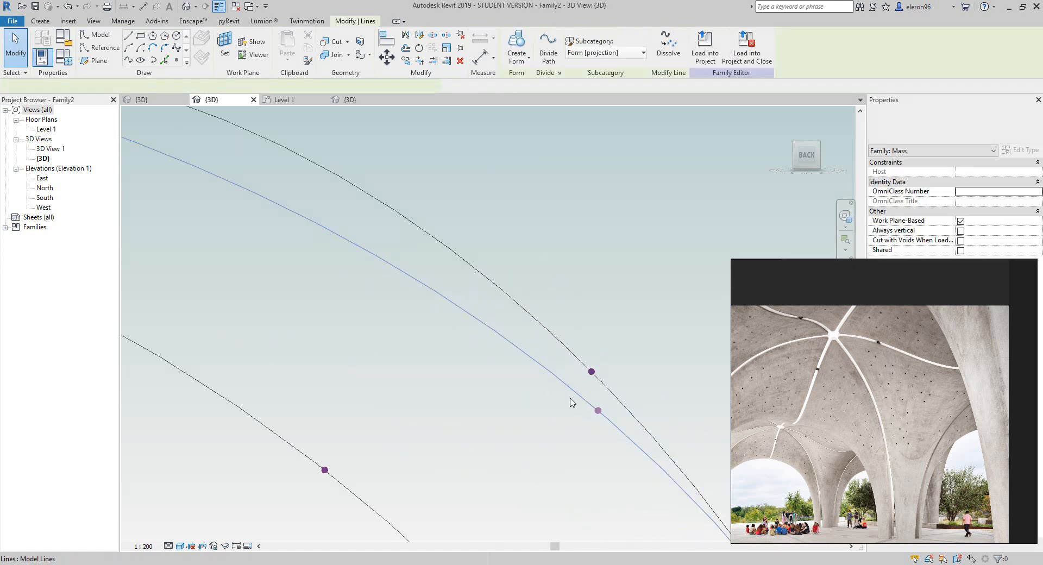
pyautogui.click(591, 371)
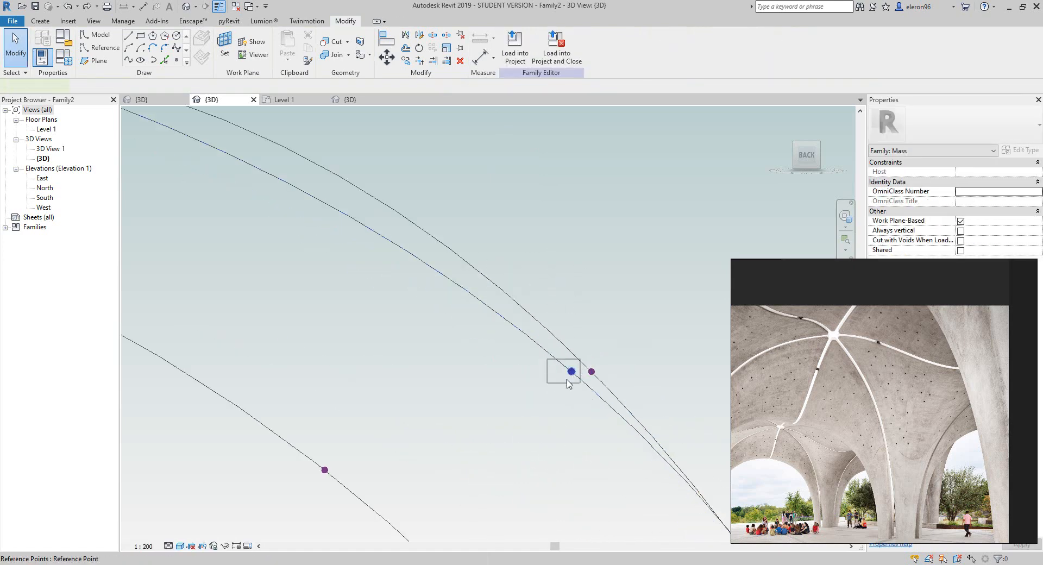
pyautogui.click(591, 372)
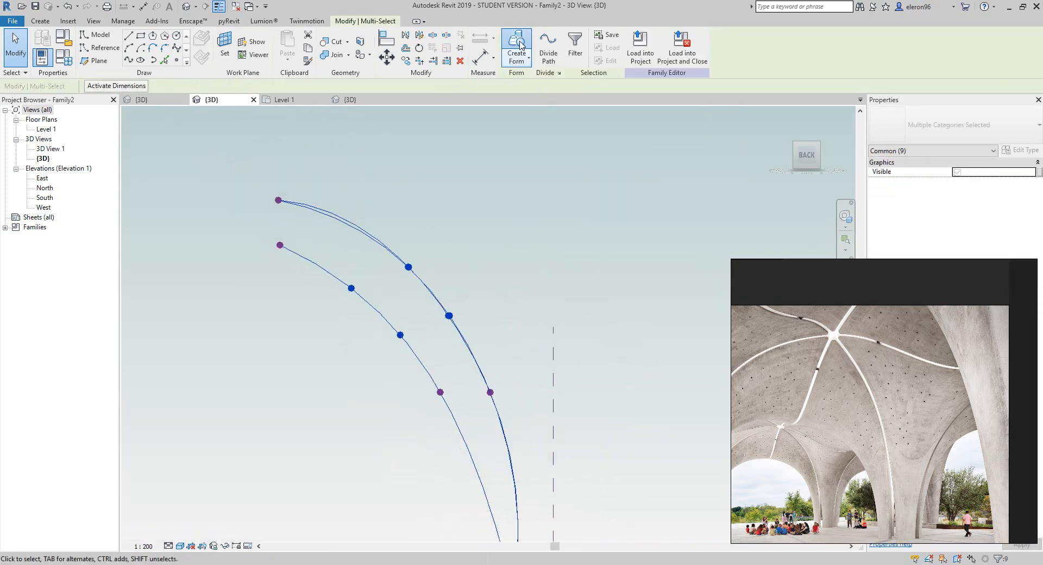
# - Create a solid curved rib form from the selected curves
pyautogui.click(640, 49)
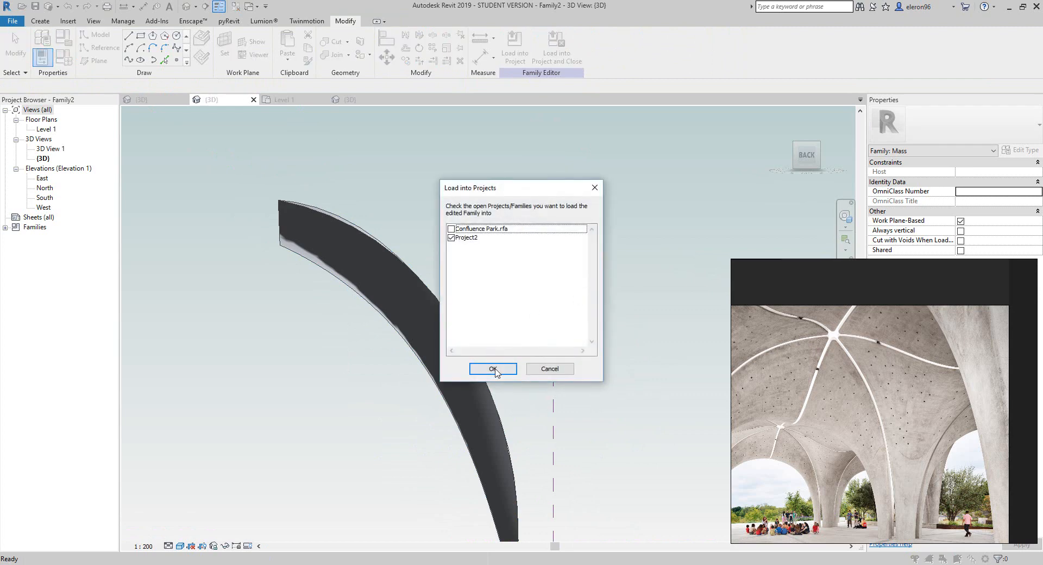
# - Load Family2 into Project2, overwriting the existing version, and arrange four canopies in a 2x2 grid
pyautogui.click(492, 368)
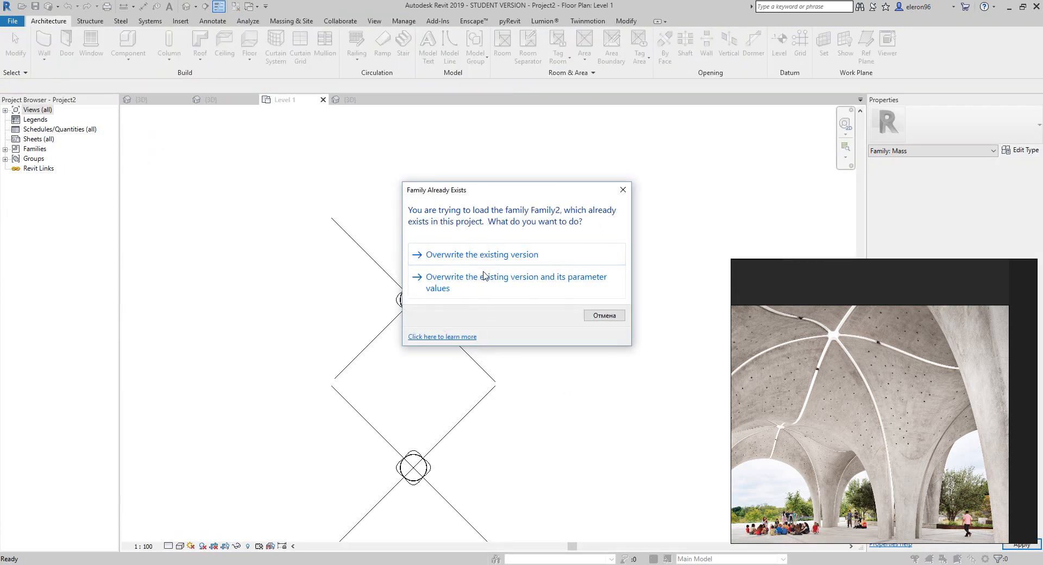
pyautogui.click(480, 254)
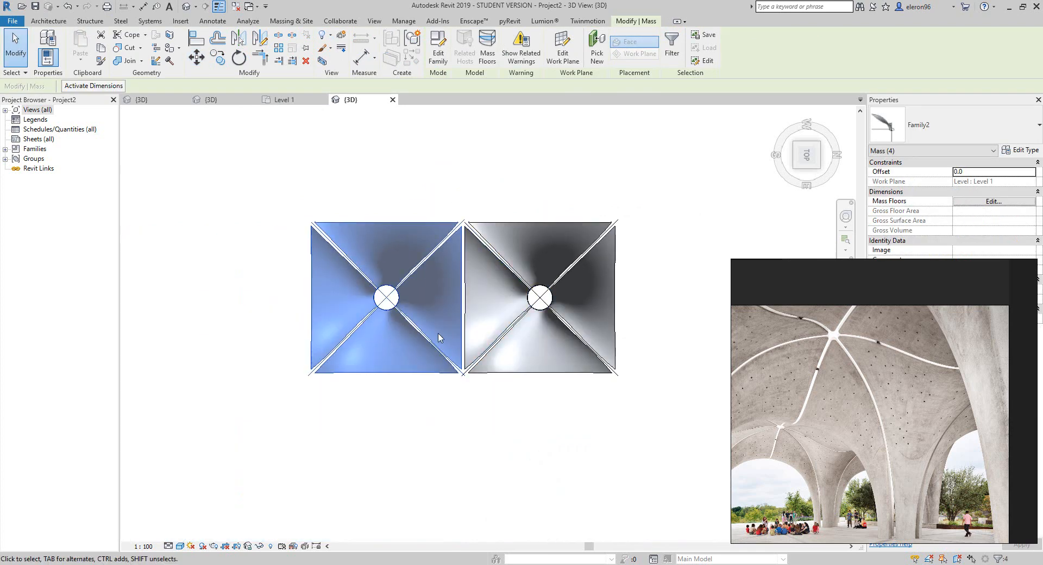
pyautogui.click(47, 20)
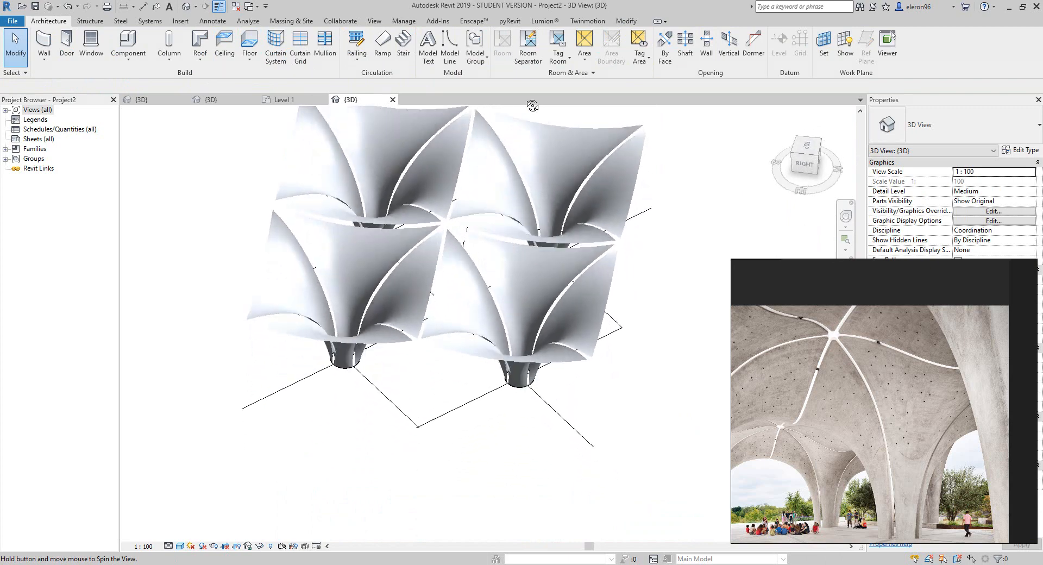
# - Place walls by face on the two left canopy masses
pyautogui.moveTo(532, 105); pyautogui.dragTo(506, 309)
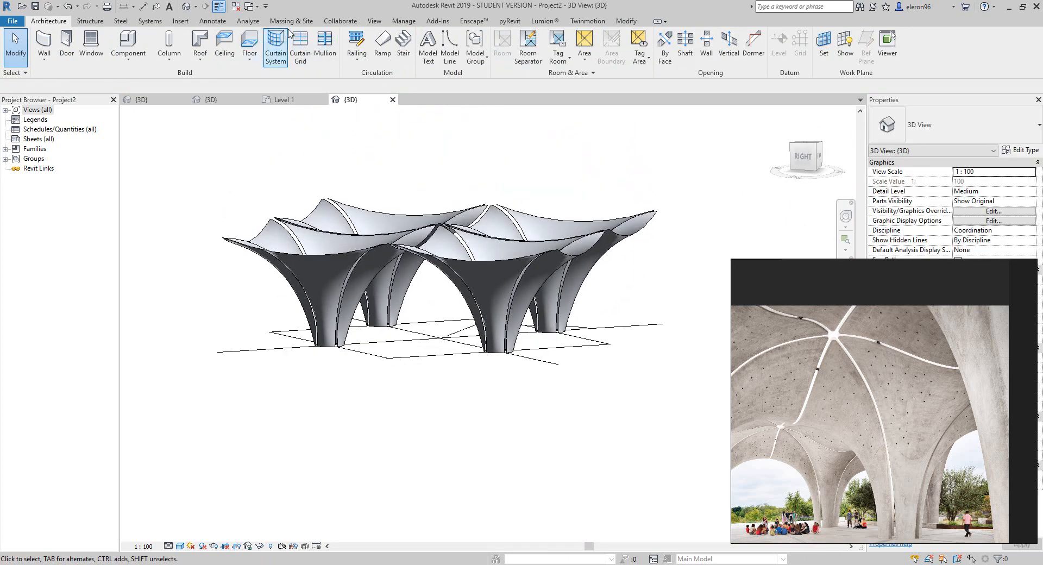
pyautogui.click(292, 21)
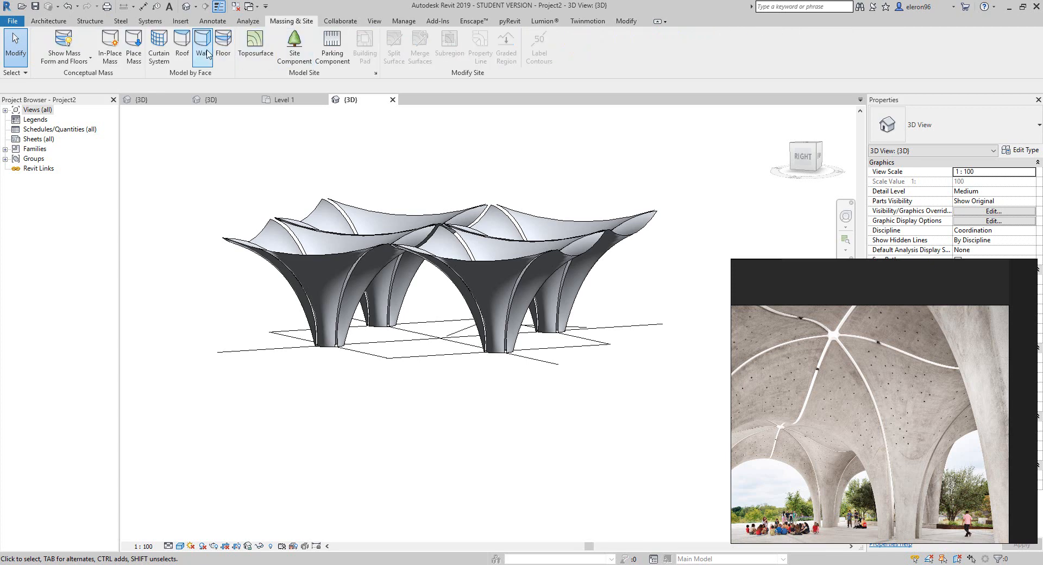
pyautogui.click(202, 47)
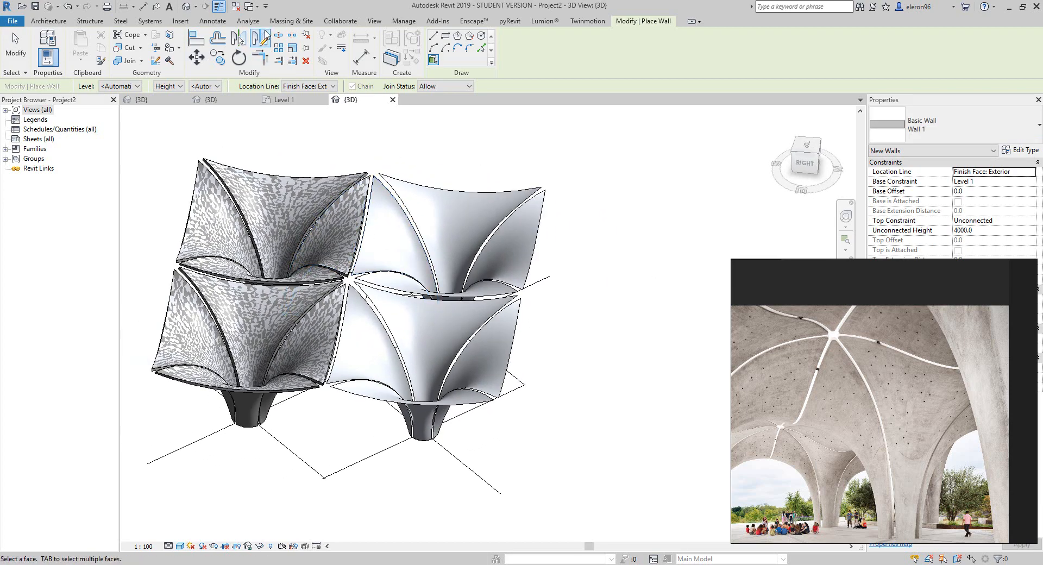
pyautogui.click(291, 21)
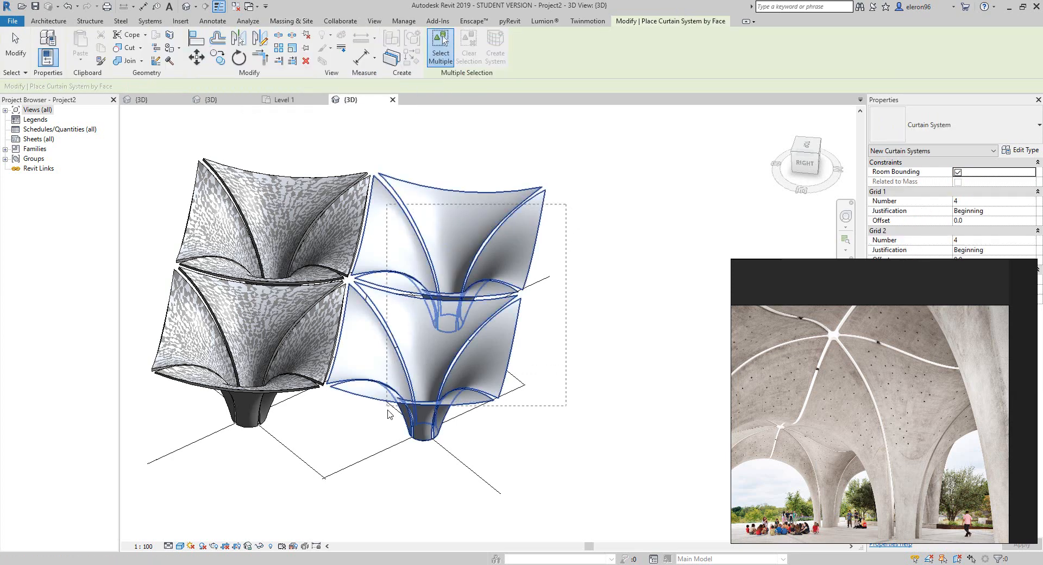
# - Create a gridded curtain system by face on the two right canopies
pyautogui.click(496, 47)
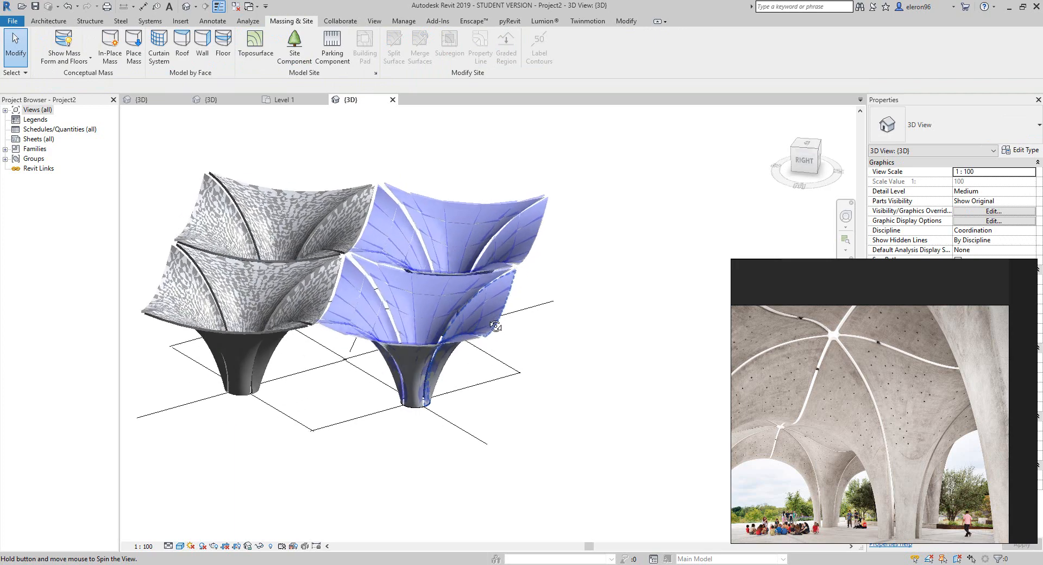
pyautogui.moveTo(496, 326); pyautogui.dragTo(496, 206)
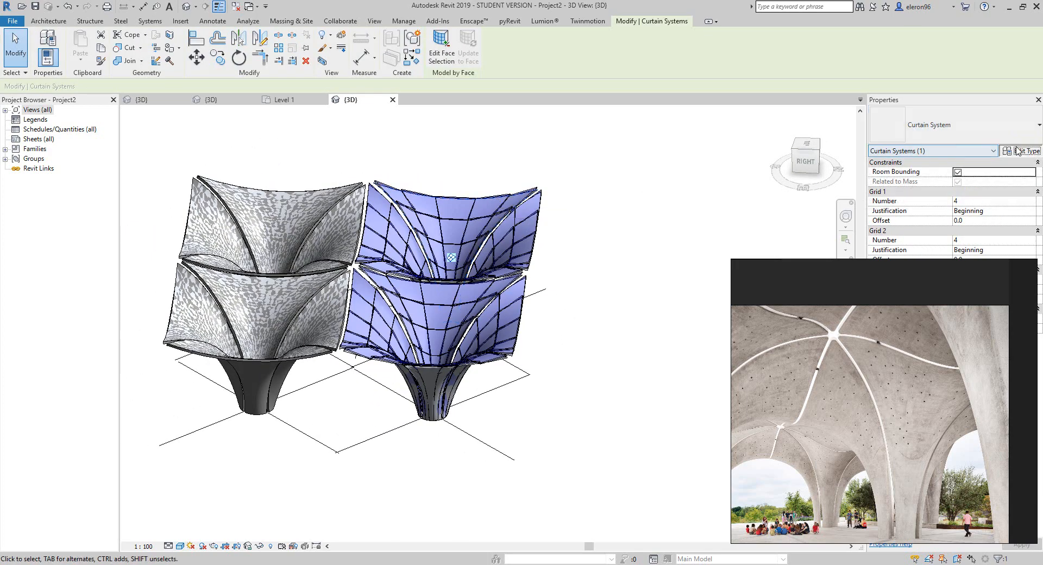
# - Set the curtain system grids to Minimum Spacing of 1200 and 700
pyautogui.click(1024, 151)
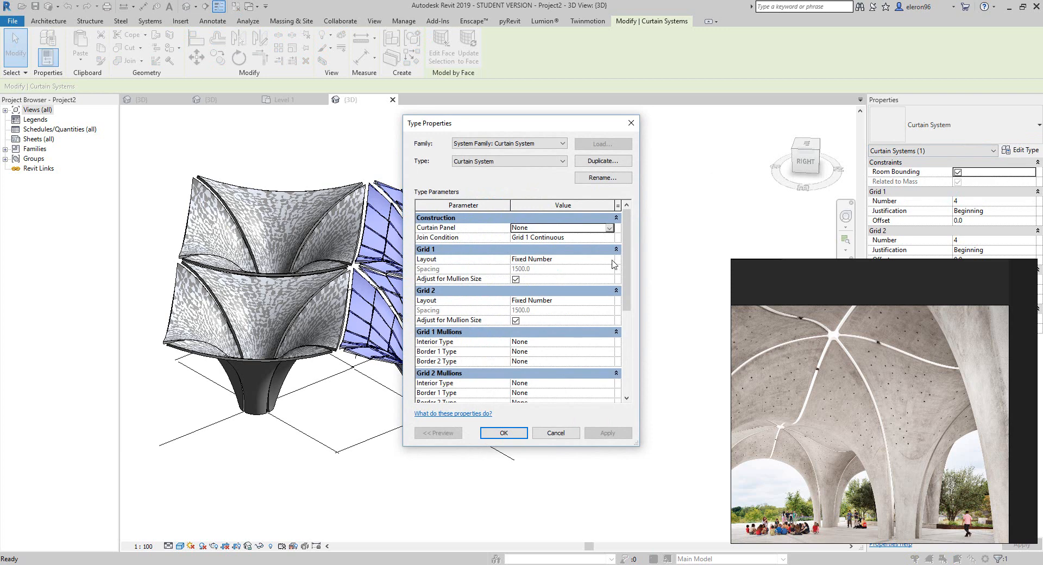
pyautogui.click(608, 259)
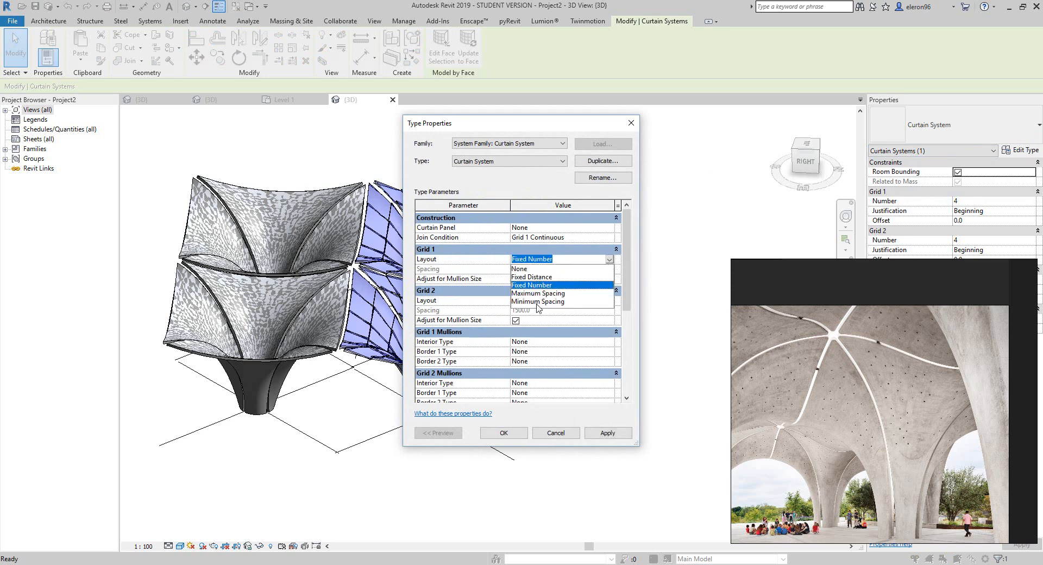
pyautogui.click(538, 301)
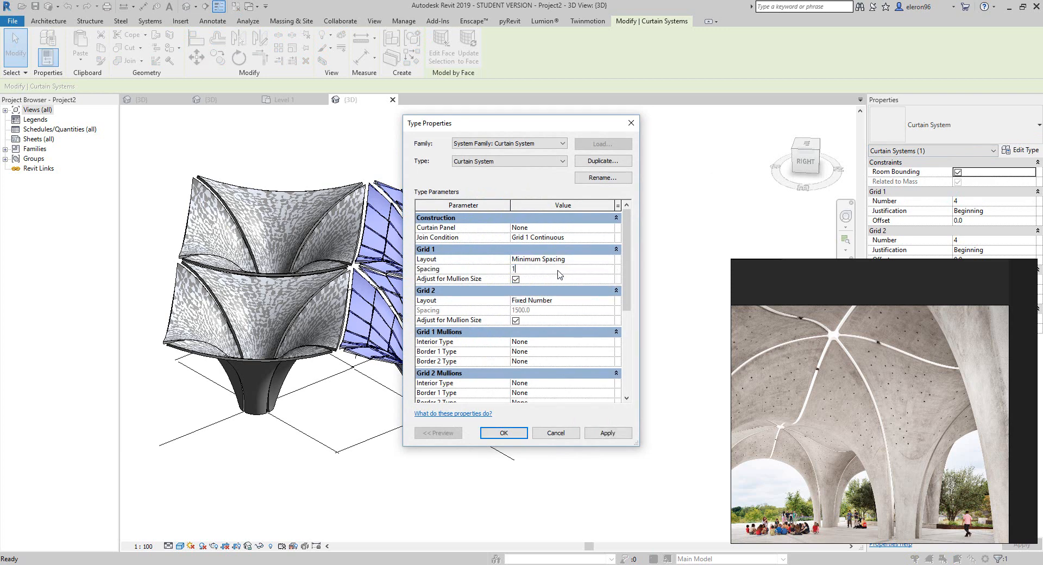
pyautogui.write('1200.0')
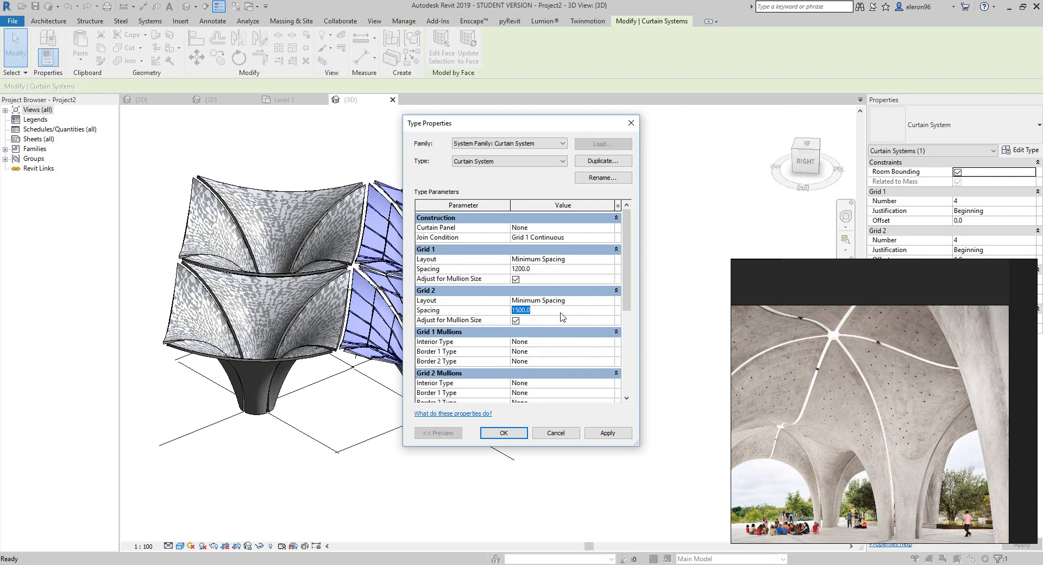
pyautogui.write('700')
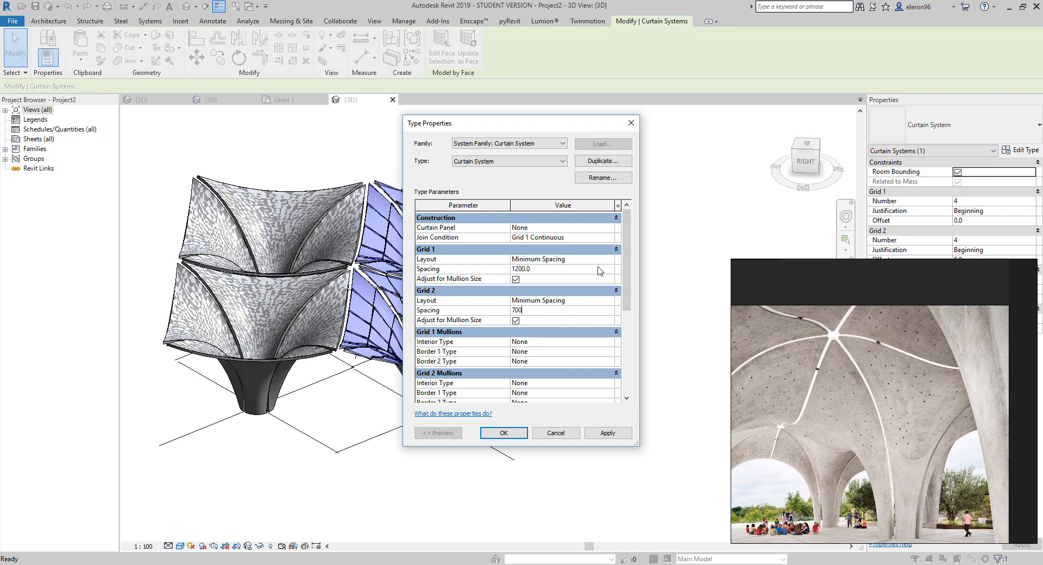
# - Assign Circular Mullion to all grid and border mullions and confirm the type properties
pyautogui.click(608, 341)
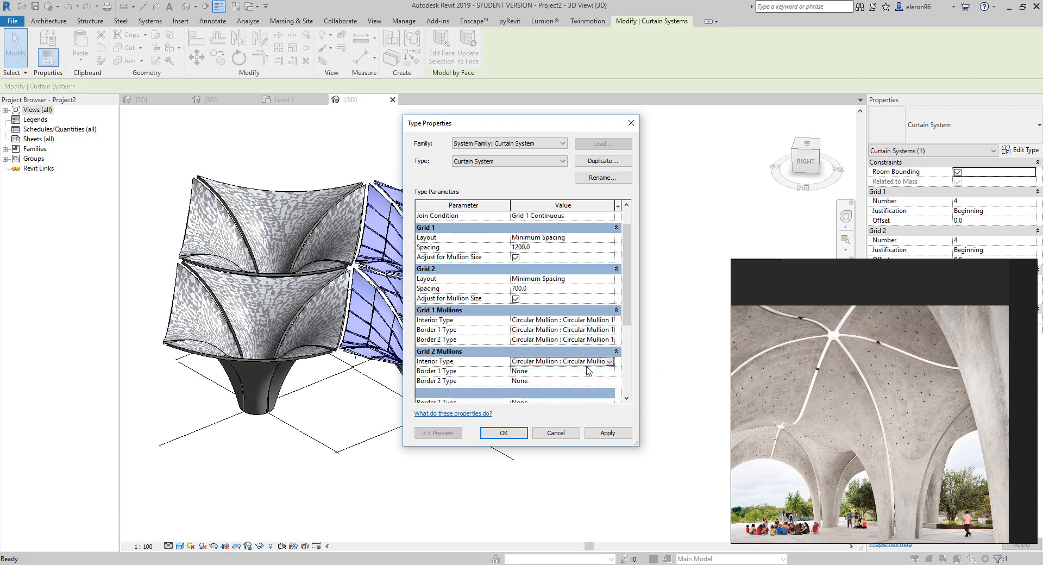
pyautogui.scroll(-3)
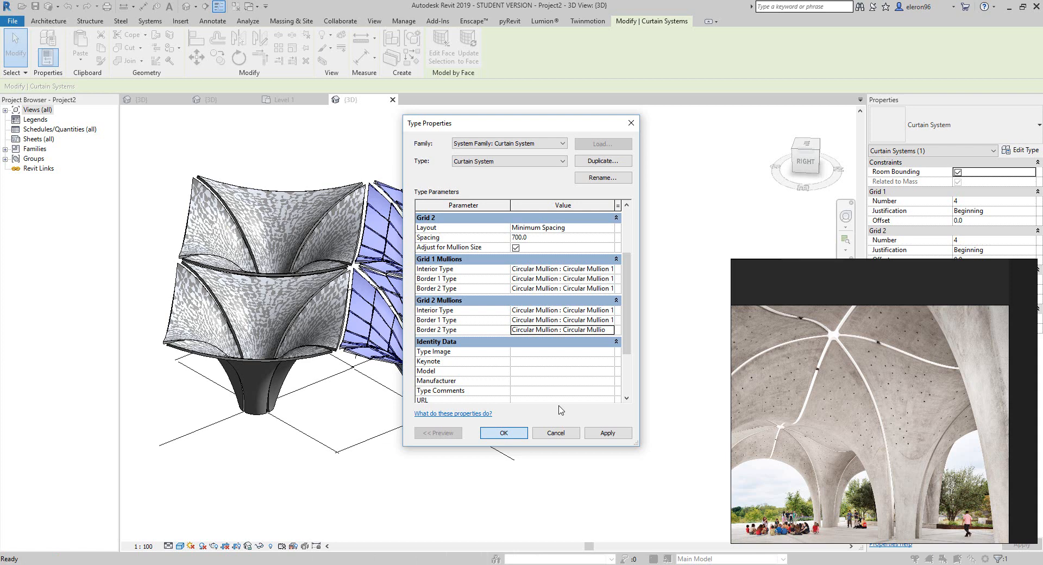
pyautogui.click(503, 432)
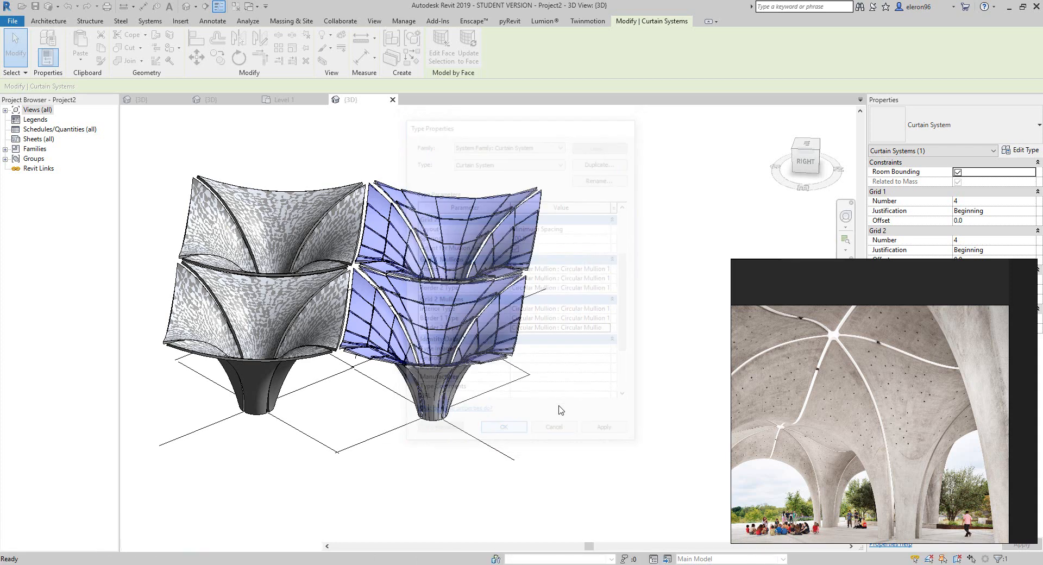
pyautogui.click(503, 427)
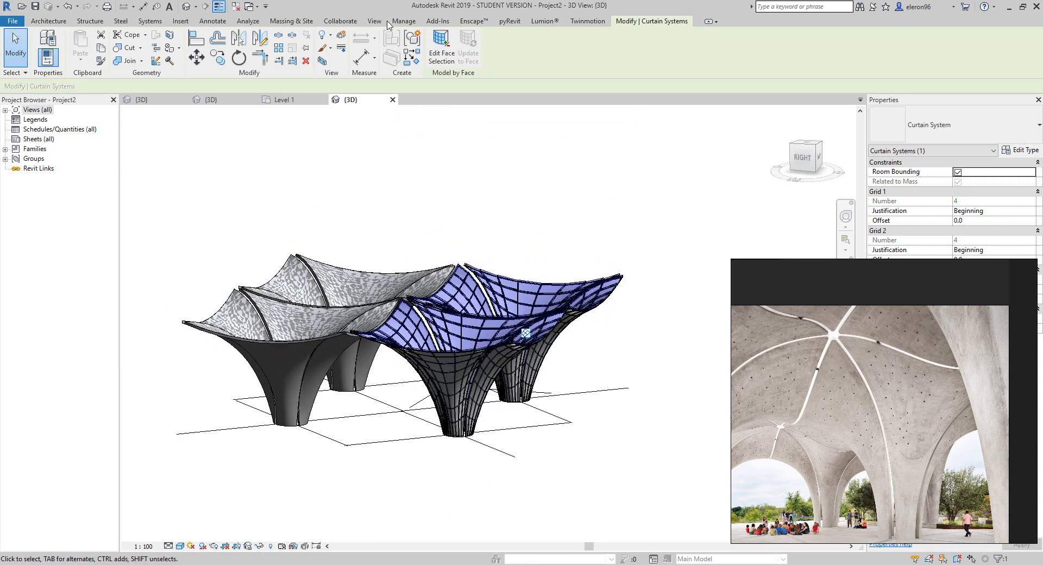
# - Inspect the mullion mesh up close and set the curtain system's Curtain Panel to None
pyautogui.click(291, 21)
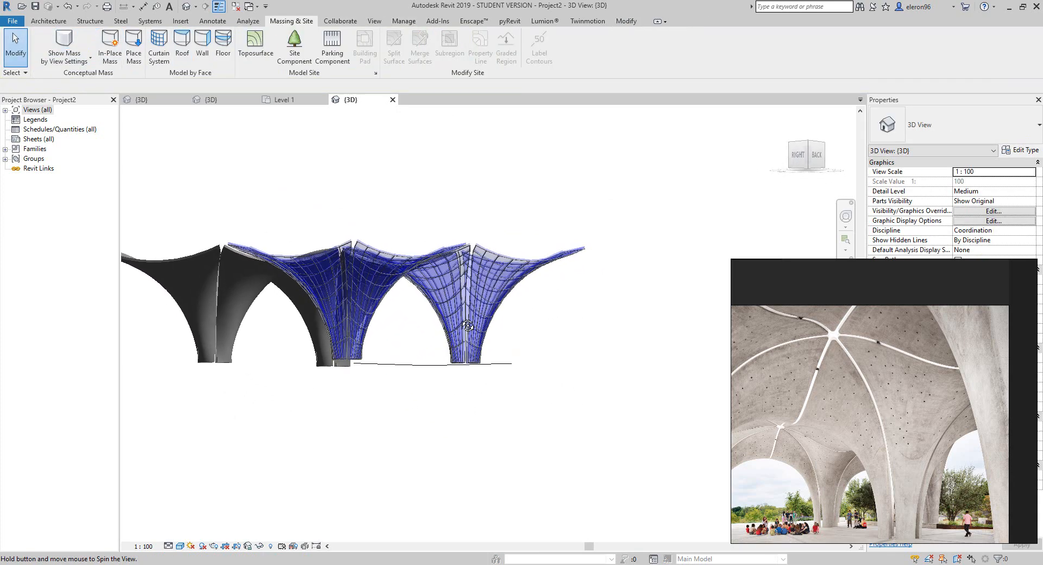
pyautogui.moveTo(466, 326); pyautogui.dragTo(429, 341)
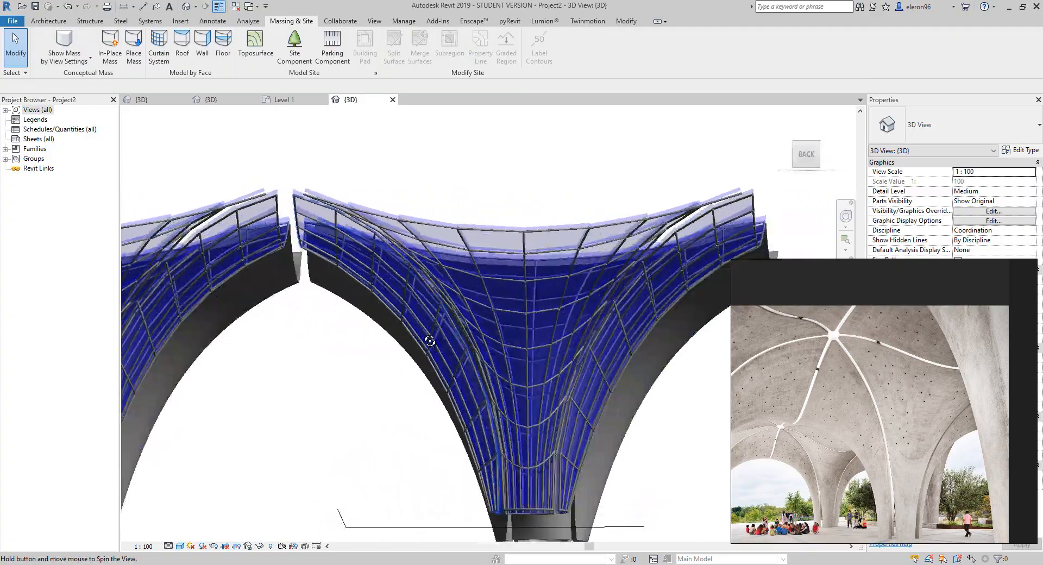
pyautogui.moveTo(430, 341); pyautogui.dragTo(389, 339)
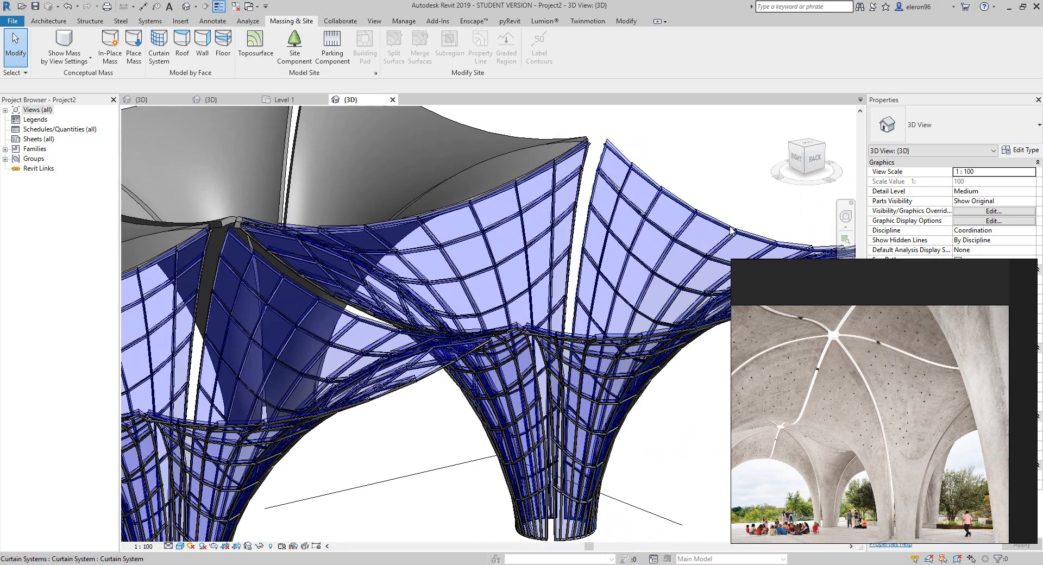
pyautogui.click(629, 358)
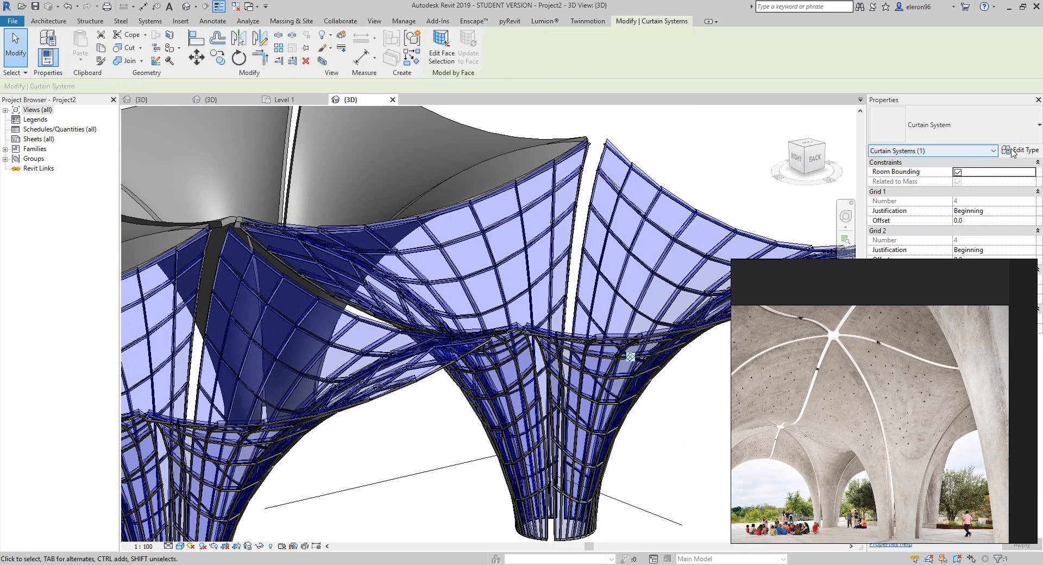
pyautogui.click(1024, 150)
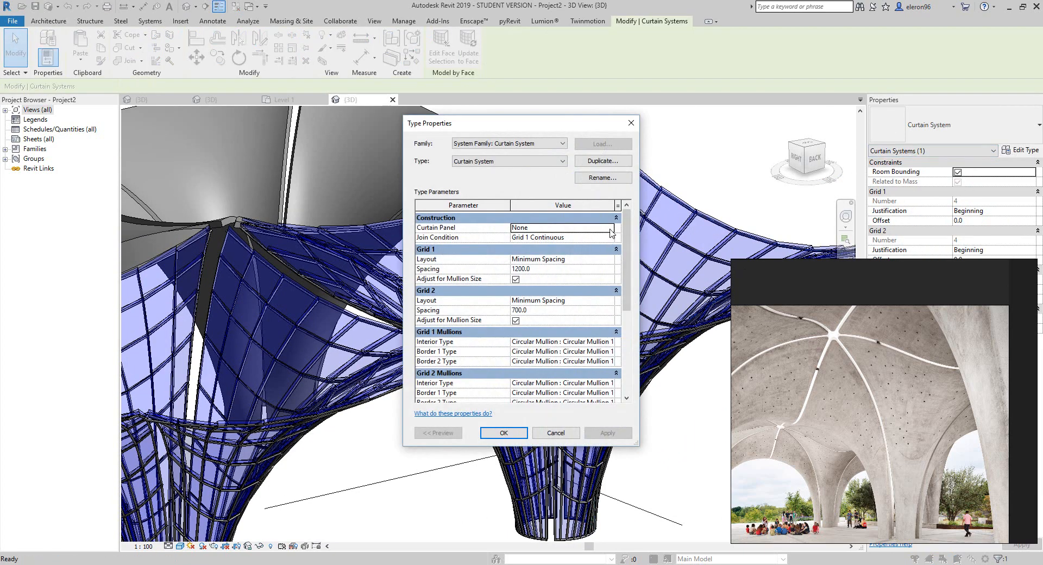
pyautogui.click(561, 227)
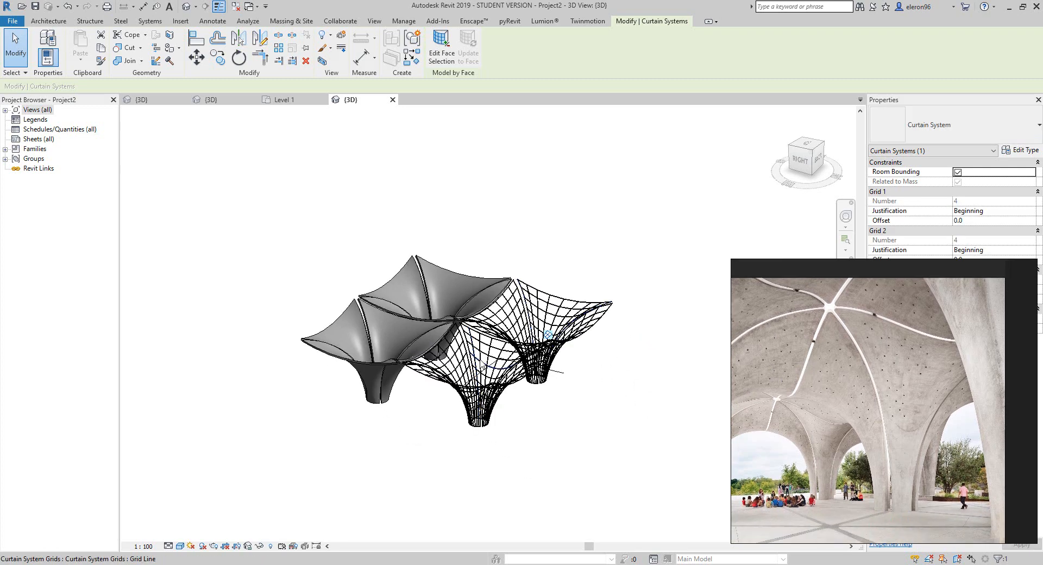
# - Export the 3D view as FBX named Test 2 with Use LOD and Without boundary edge
pyautogui.click(12, 21)
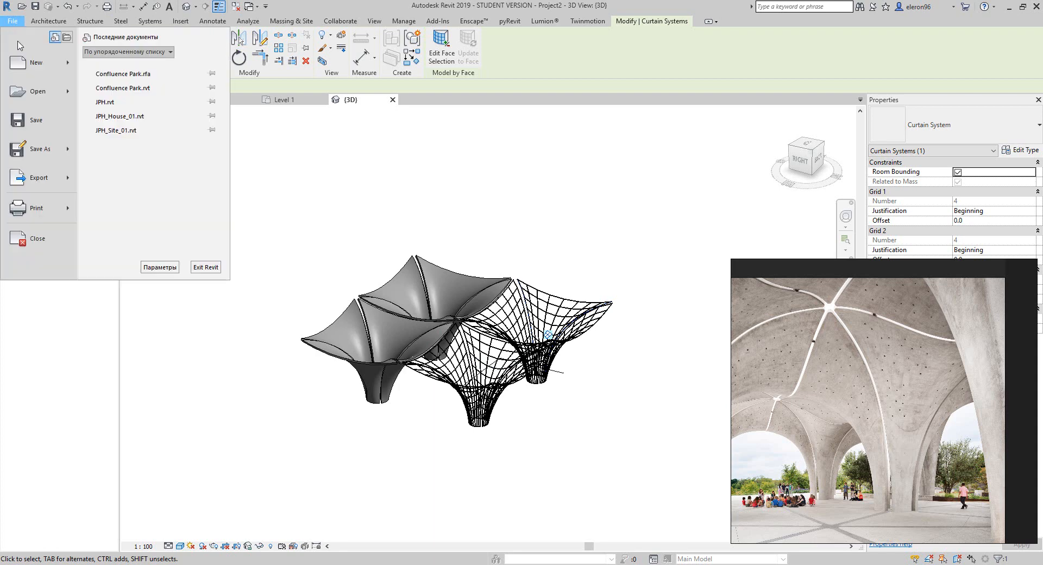
pyautogui.click(39, 178)
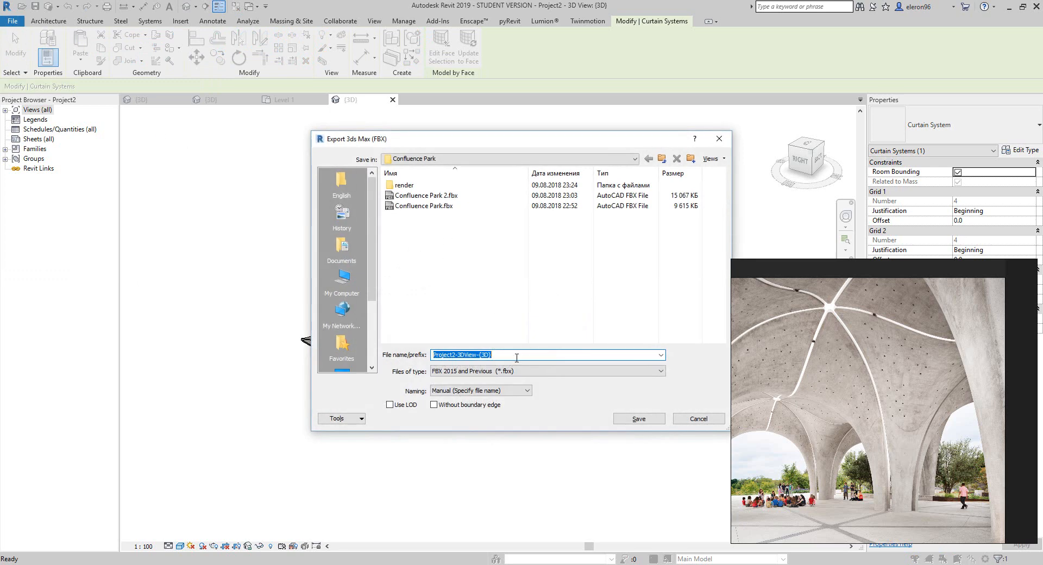
pyautogui.write('Test 2')
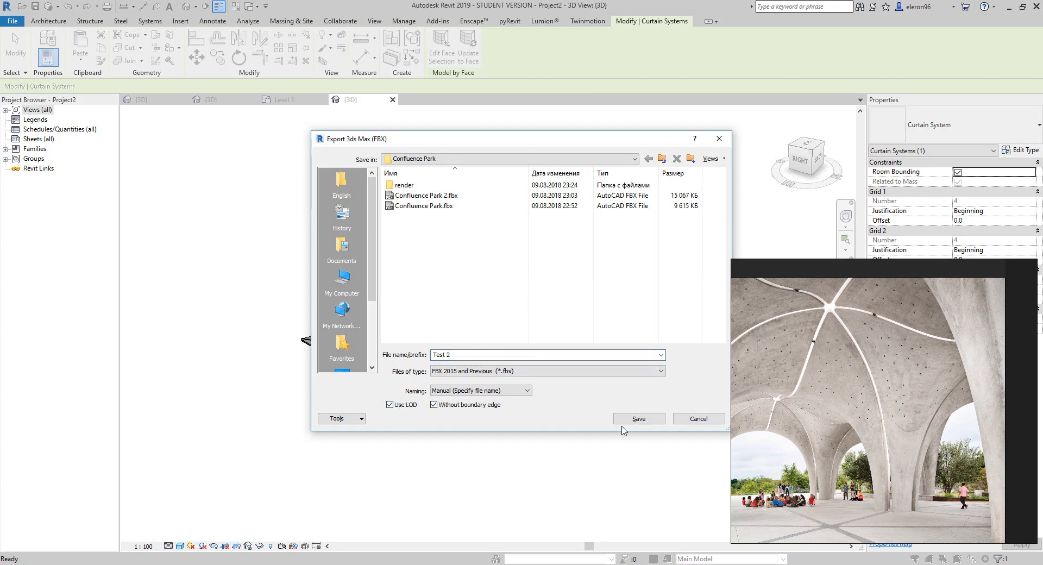
pyautogui.click(638, 419)
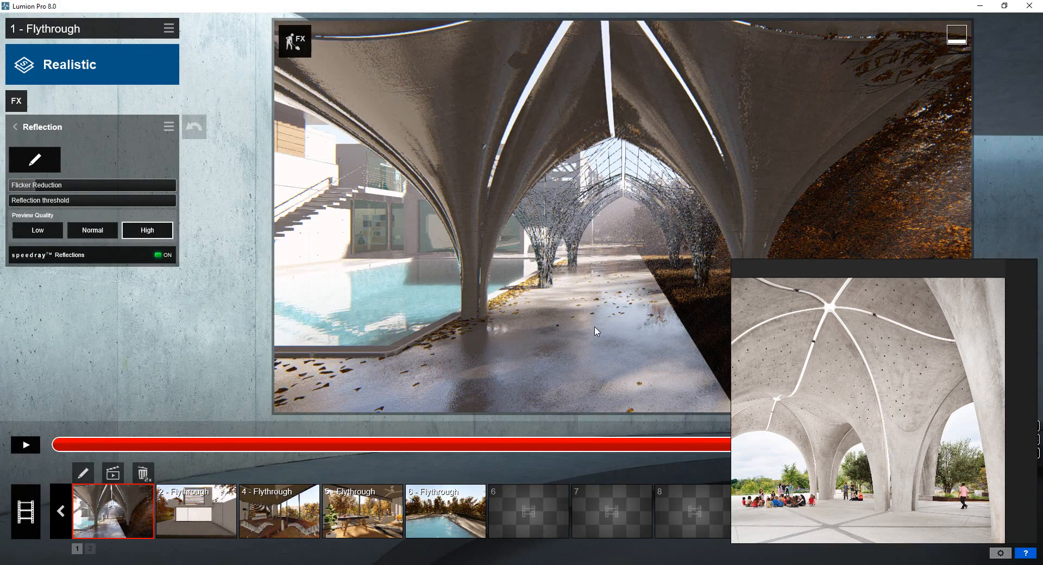
pyautogui.moveTo(976, 259)
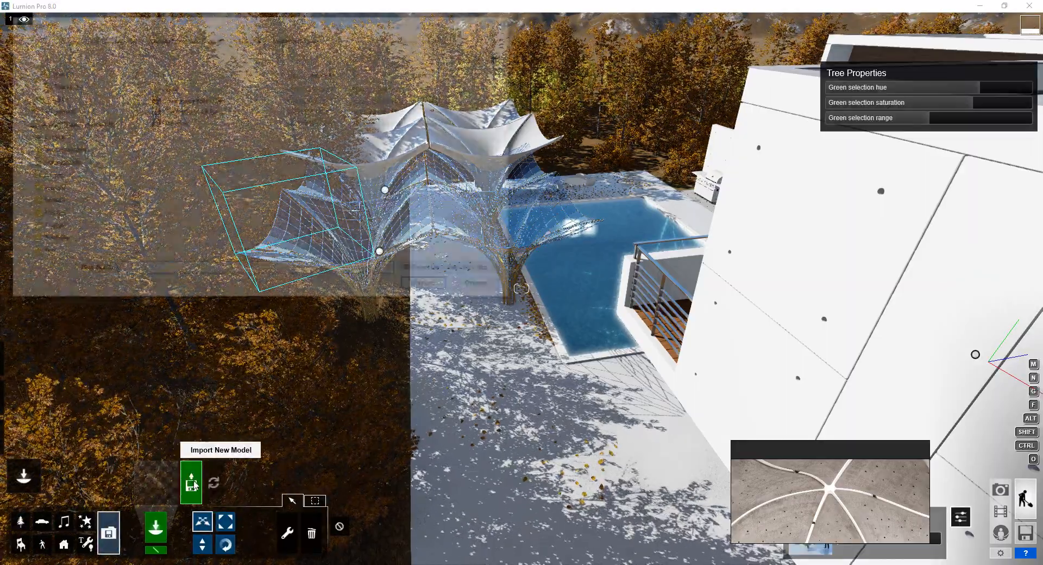
# - Import Test 2.fbx as a new model and place it over the pool area
pyautogui.click(191, 481)
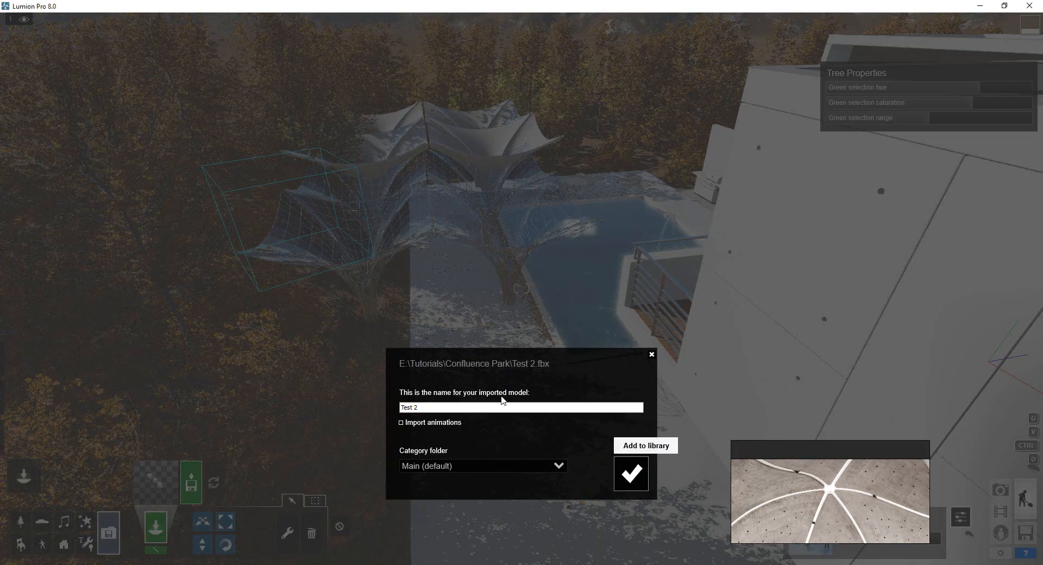
pyautogui.moveTo(511, 387)
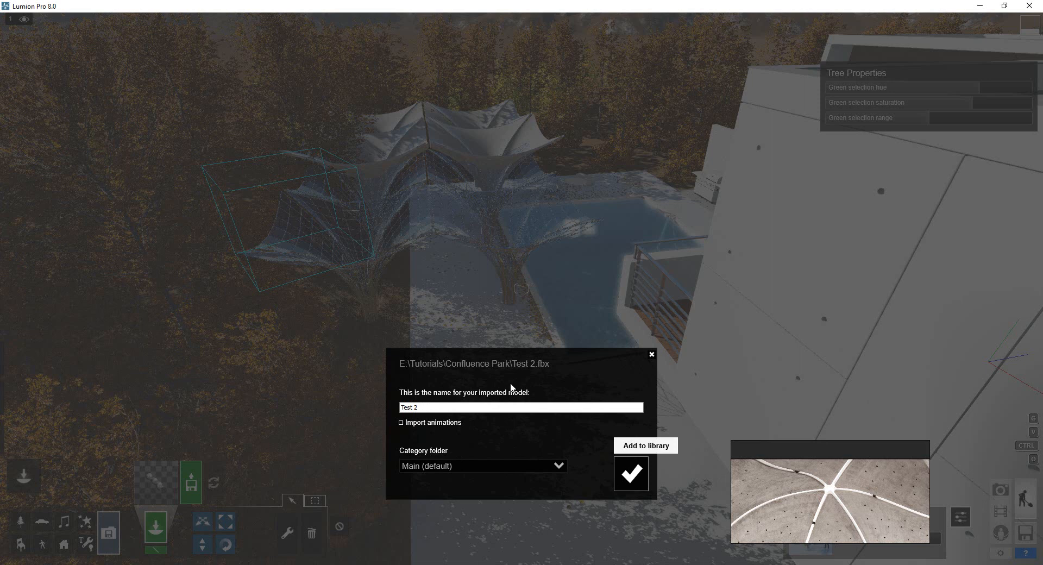
pyautogui.moveTo(507, 376)
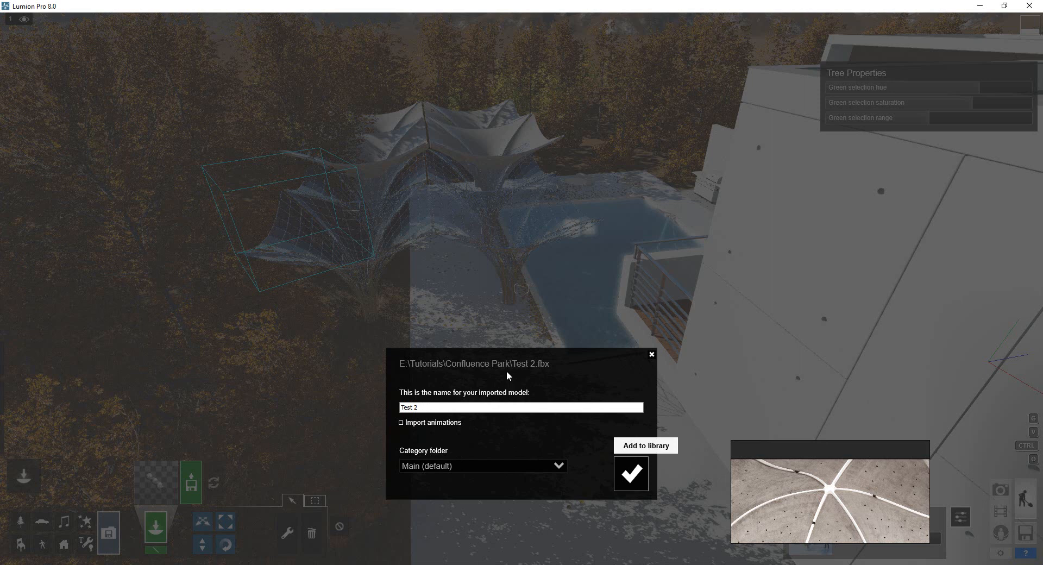
pyautogui.click(629, 473)
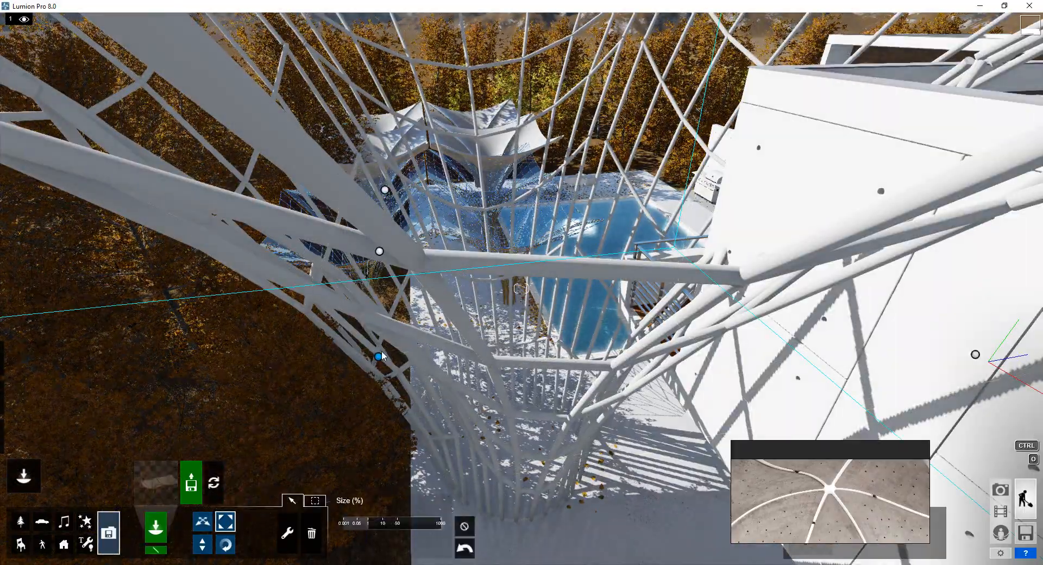
# - Scale the imported canopy model with the Size slider
pyautogui.moveTo(382, 356); pyautogui.dragTo(405, 416)
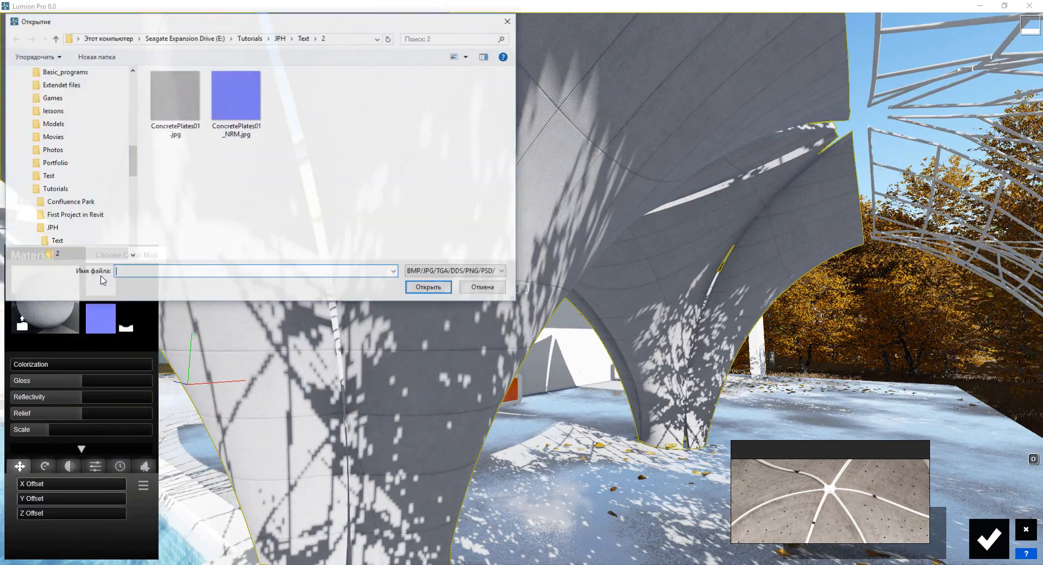
# - Load ConcretePlates01.jpg as the canopy material's colour map
pyautogui.click(482, 287)
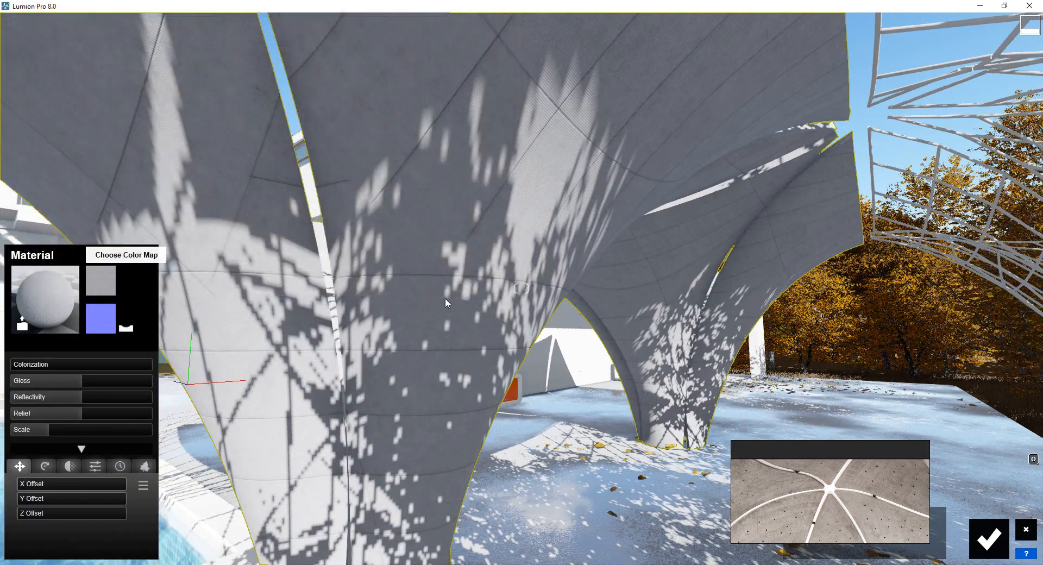
pyautogui.moveTo(100, 323)
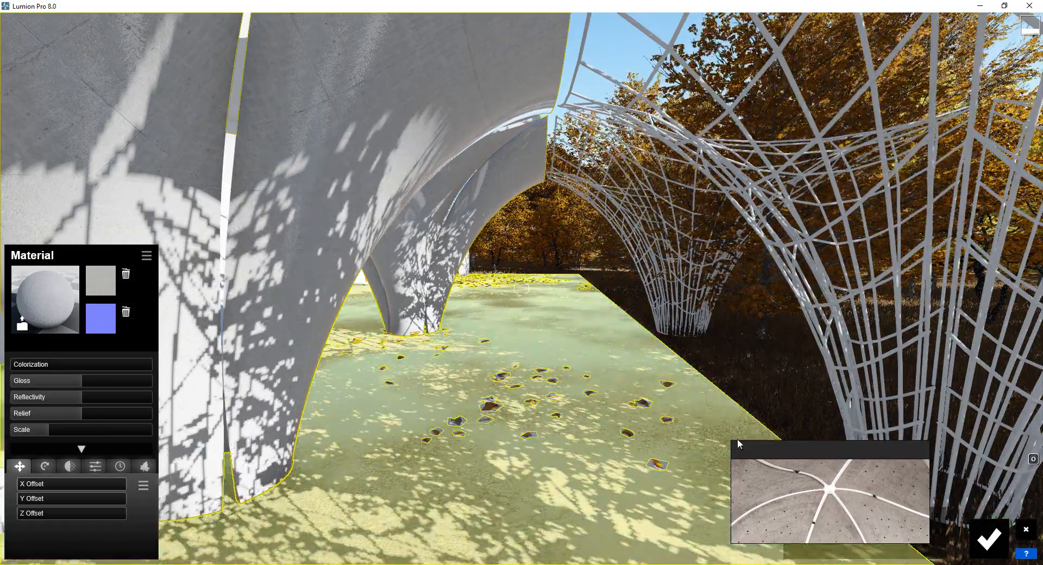
pyautogui.click(828, 492)
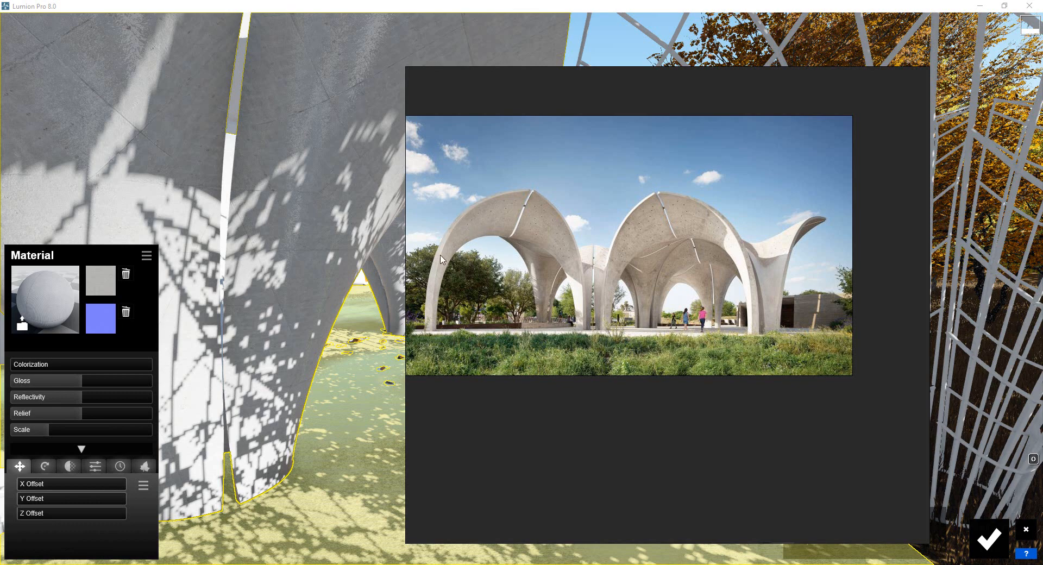
pyautogui.moveTo(518, 226)
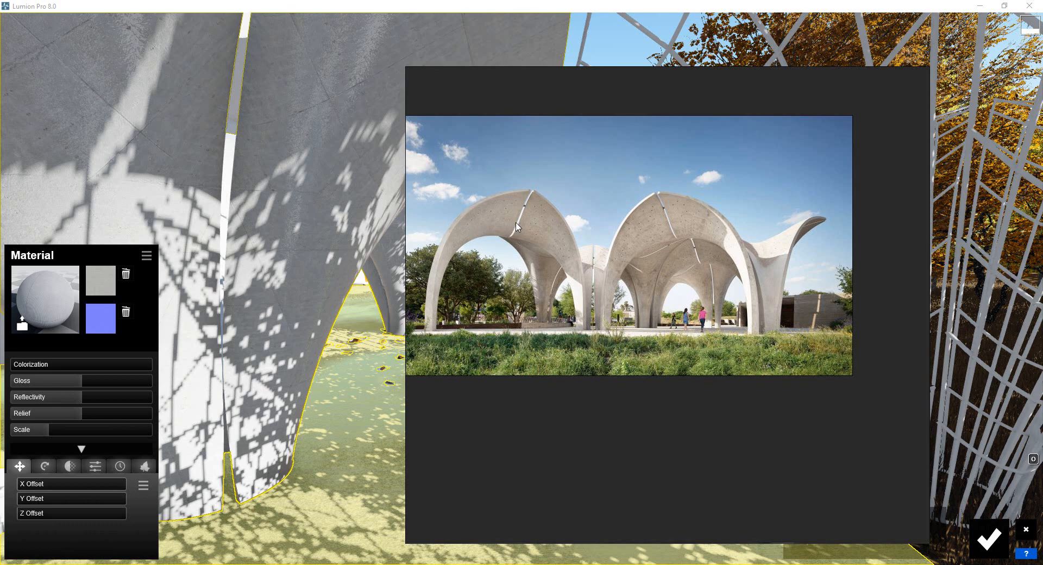